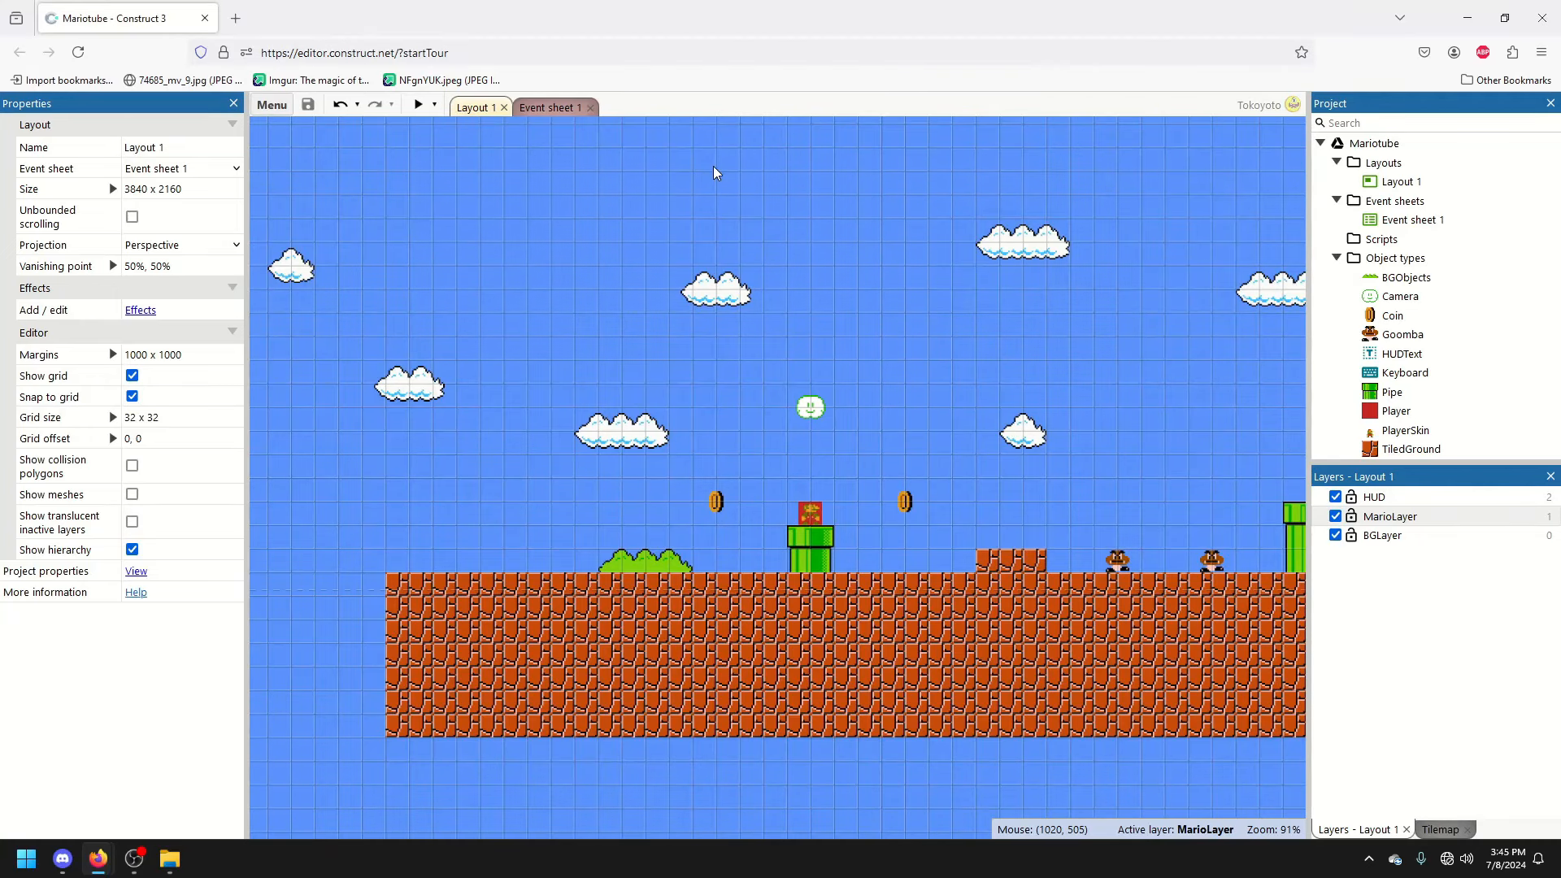
Preview the level in the browser, then return to the editor
click(417, 103)
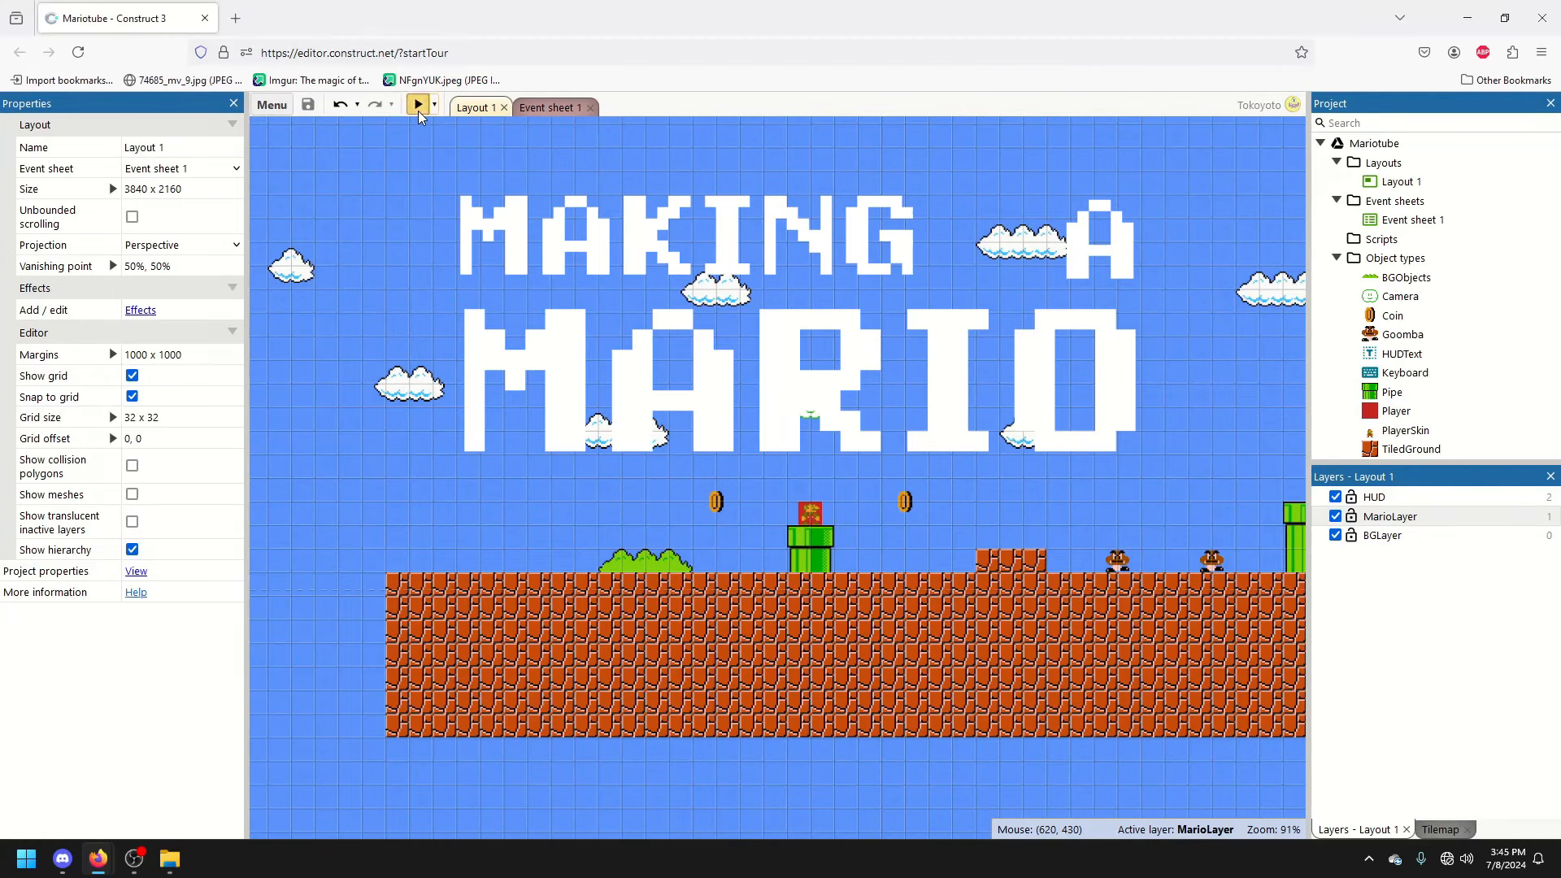
click(417, 104)
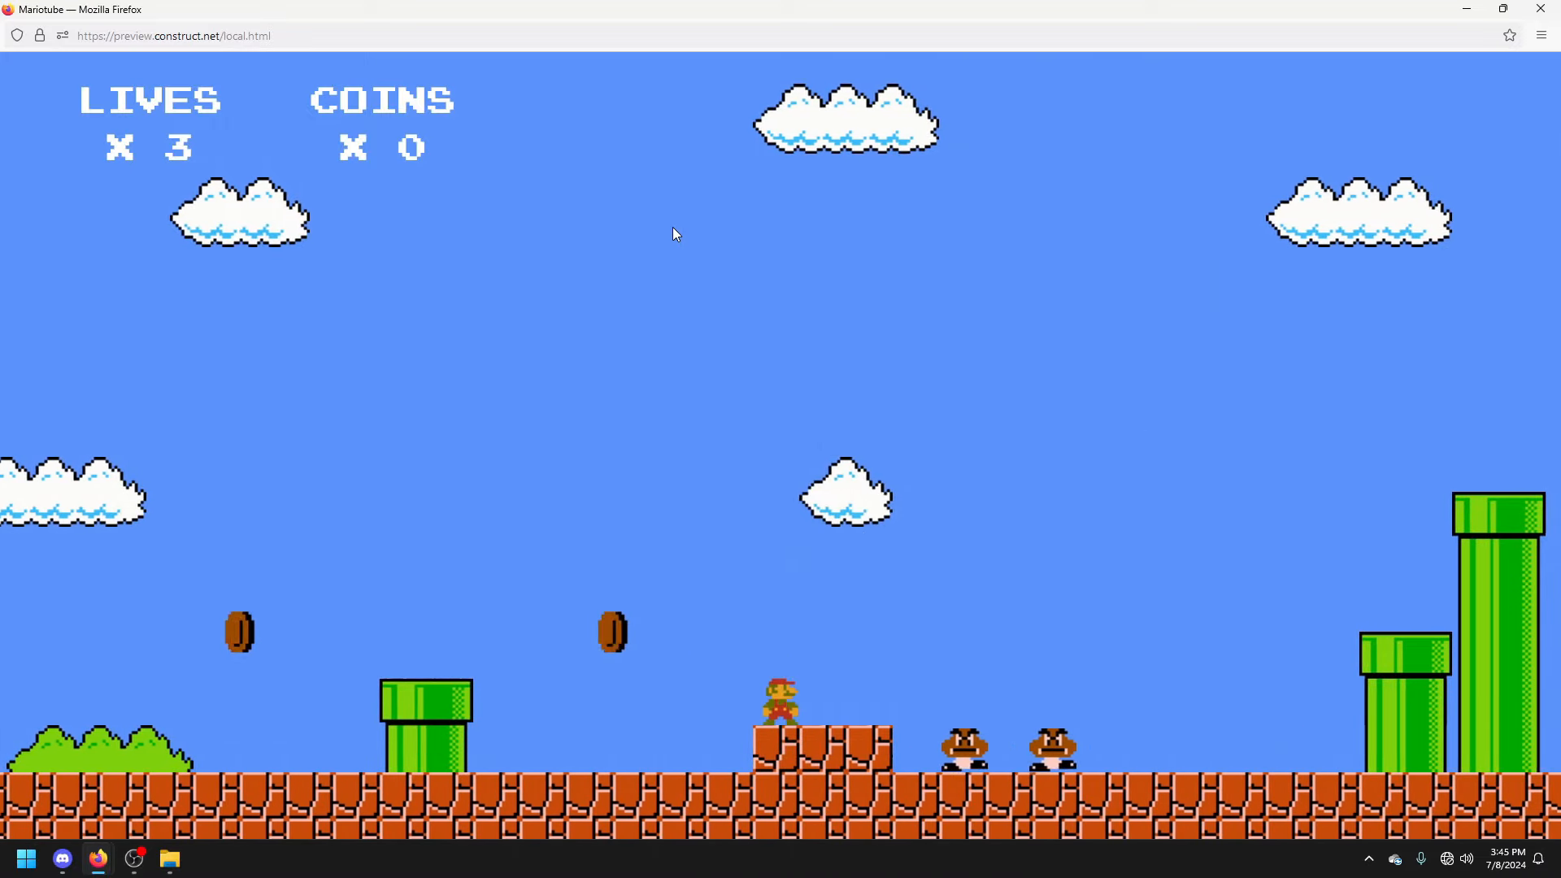
key(Right)
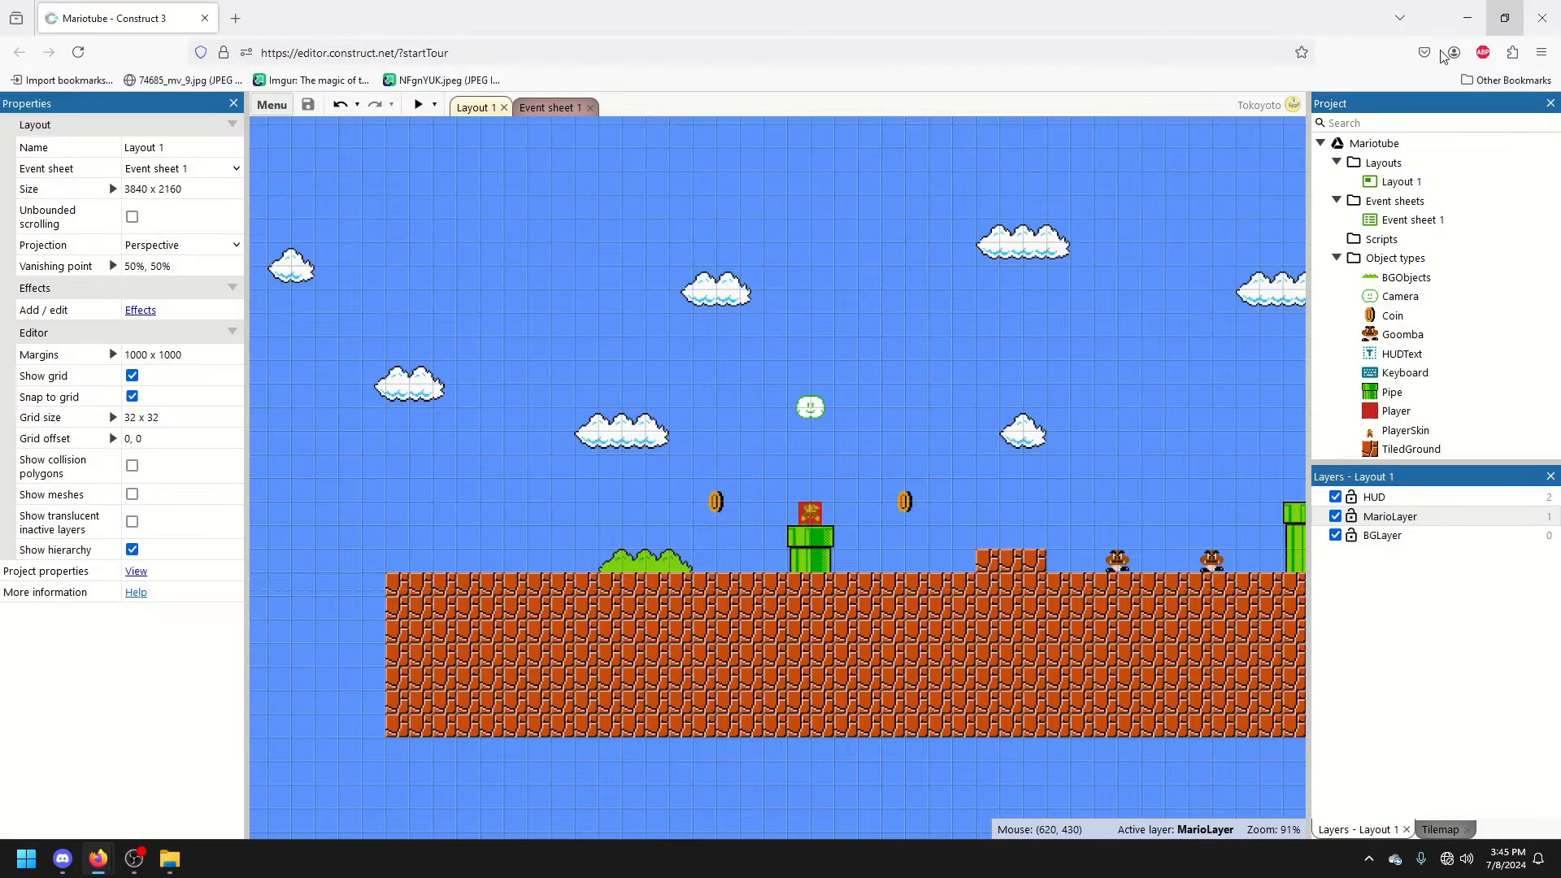
mouse_move(282, 497)
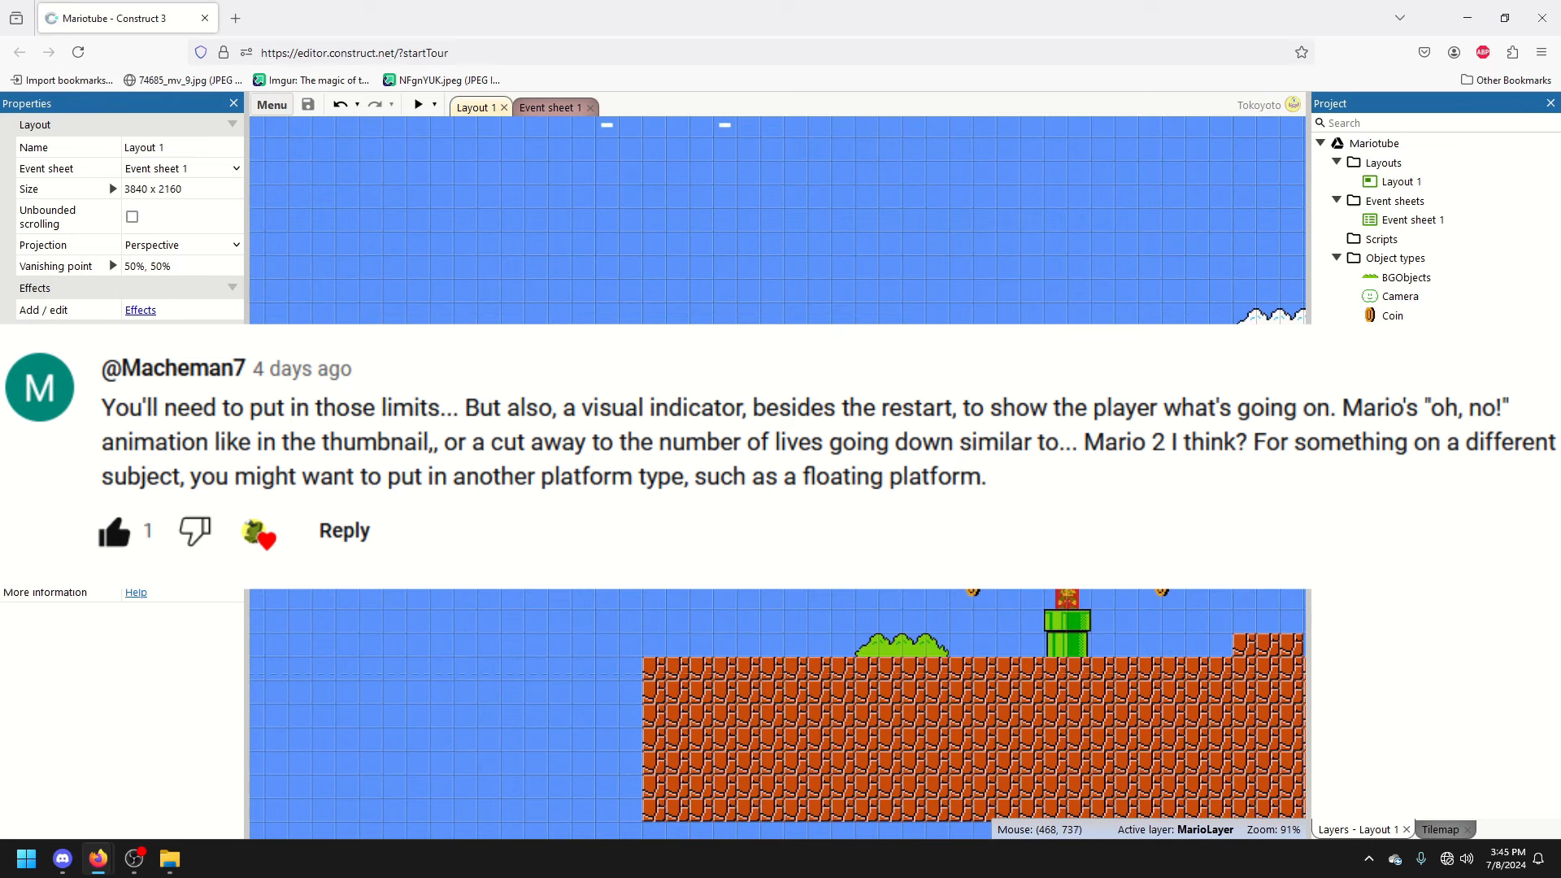
Insert a new layer named Tiles above MarioLayer
right_click(1382, 515)
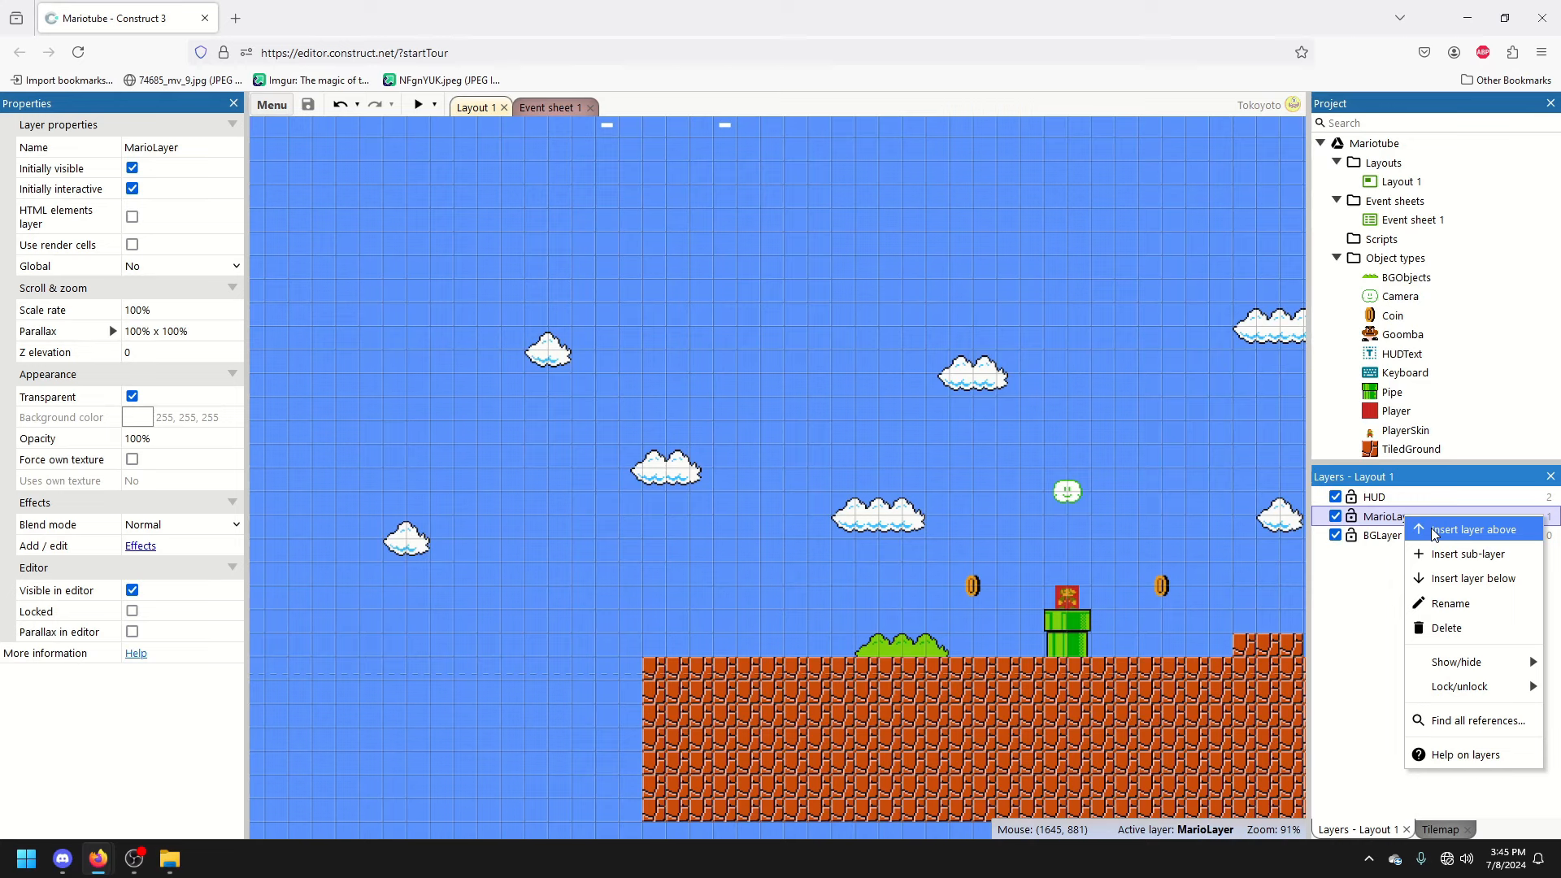
click(1472, 529)
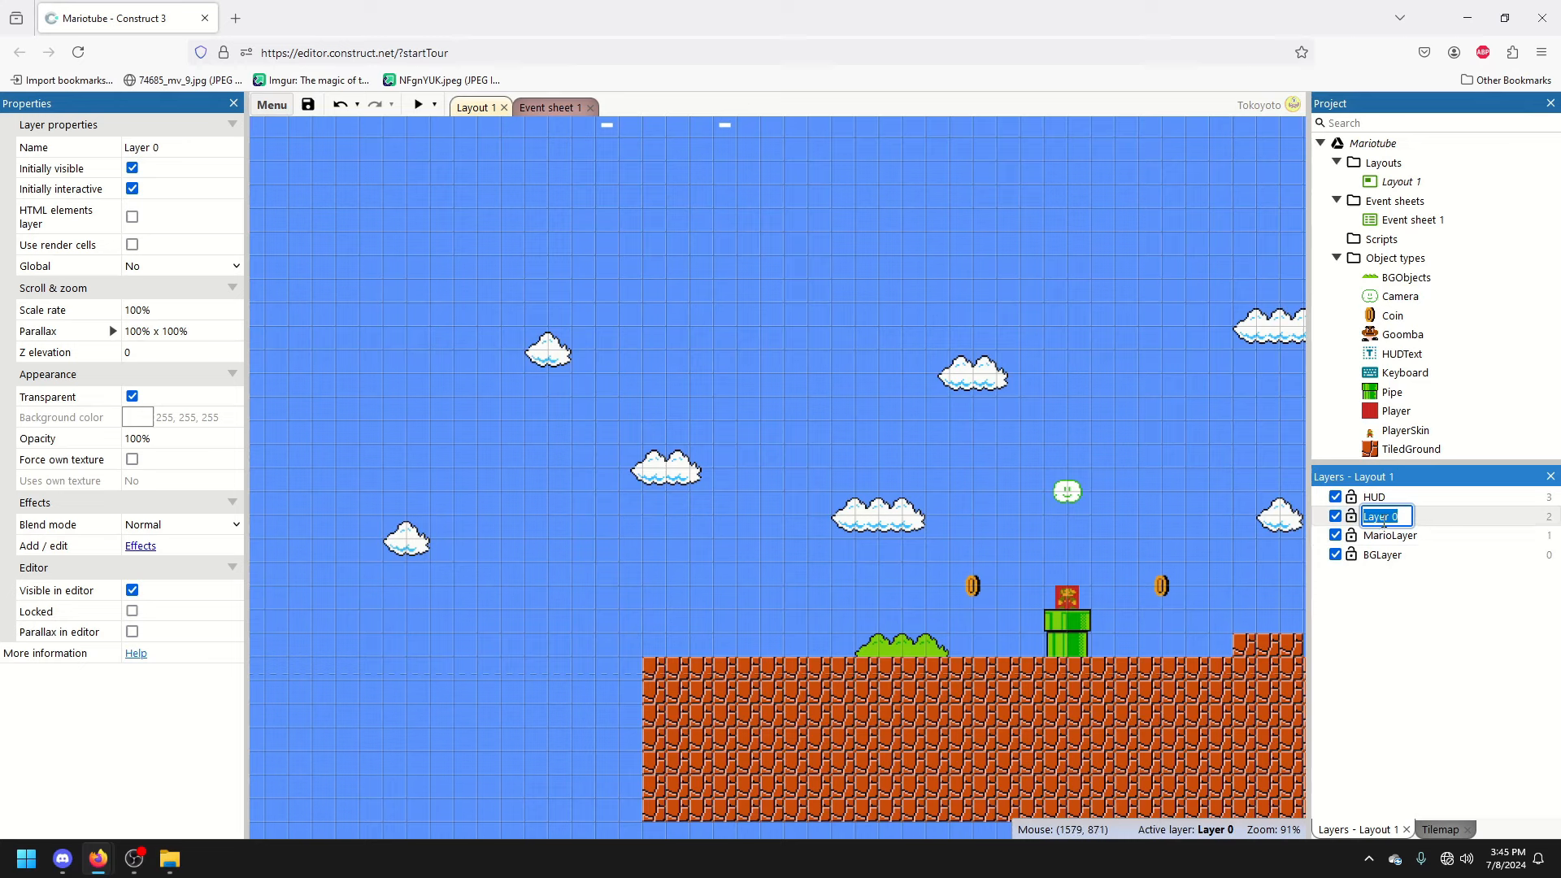
text(Tiles)
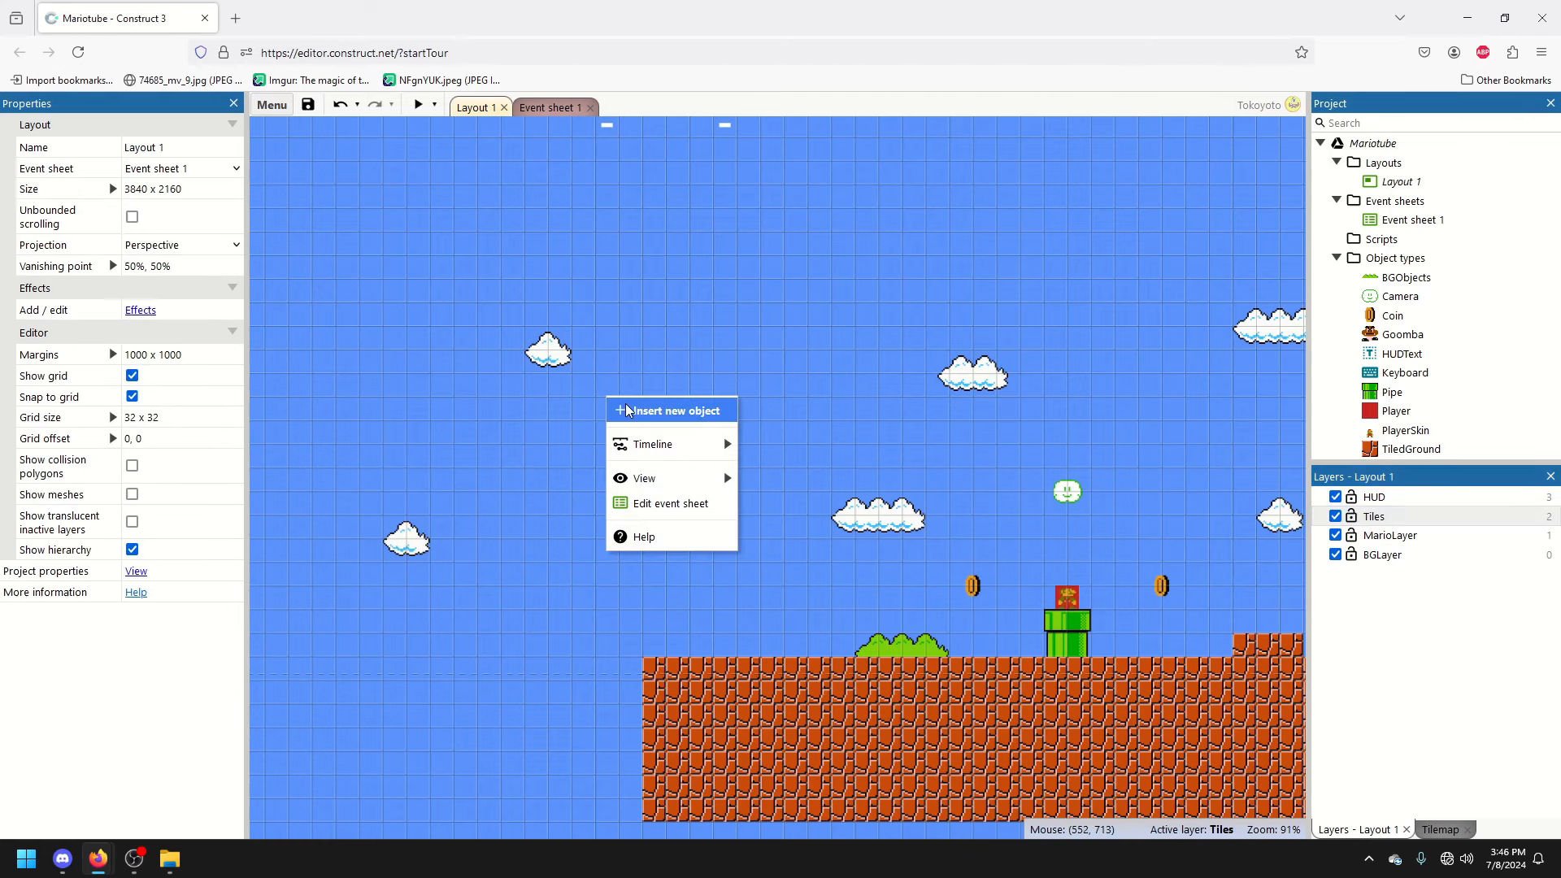
Place a Tilemap object and load the mushroom-platform tile sheet as its image
click(669, 409)
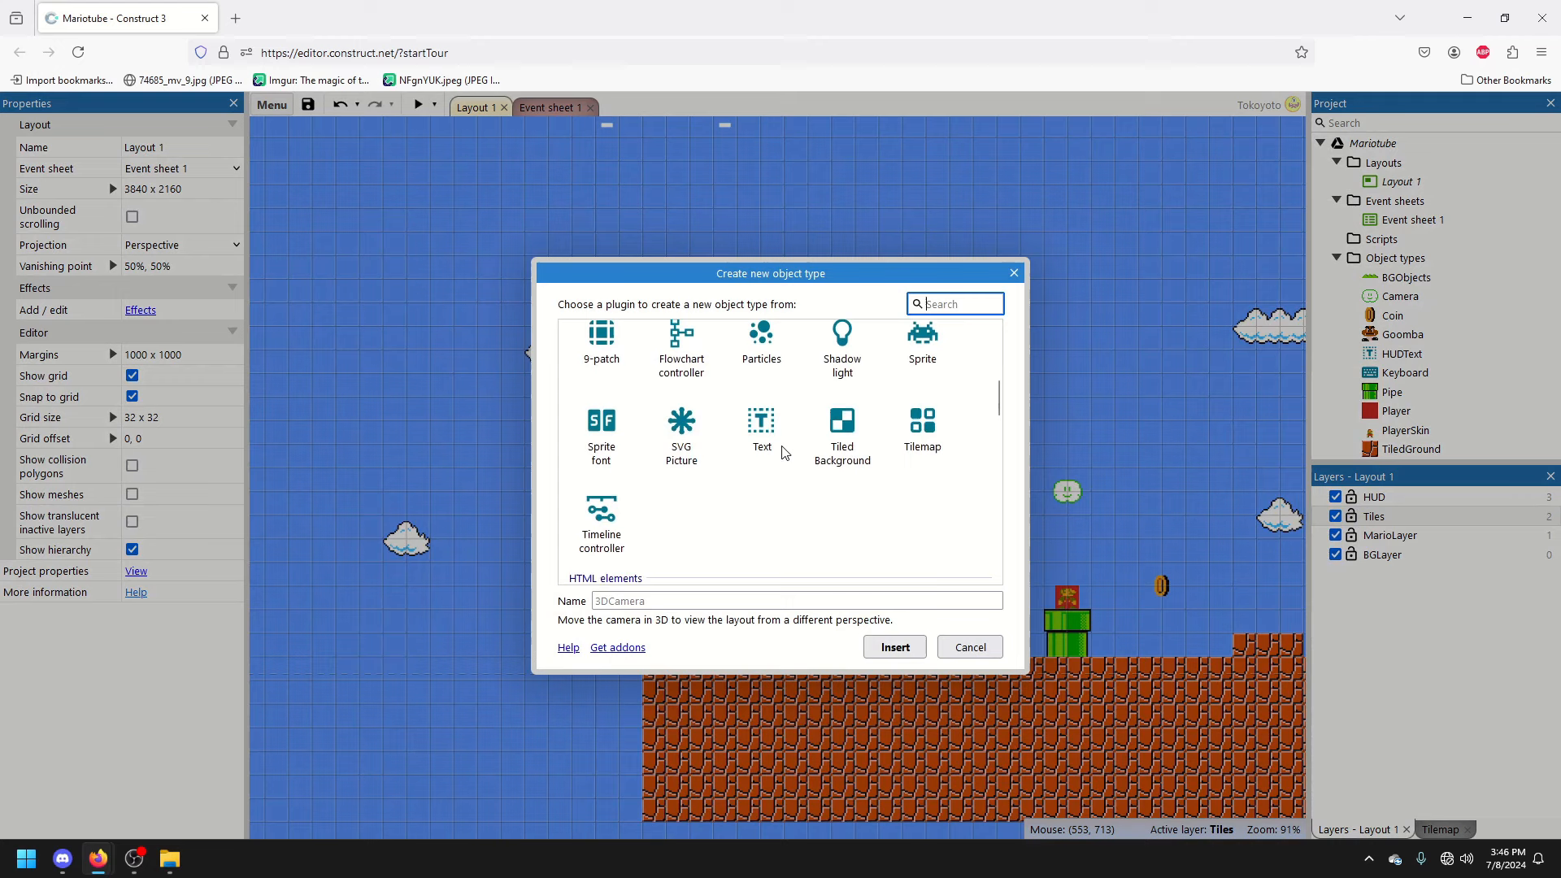
click(967, 647)
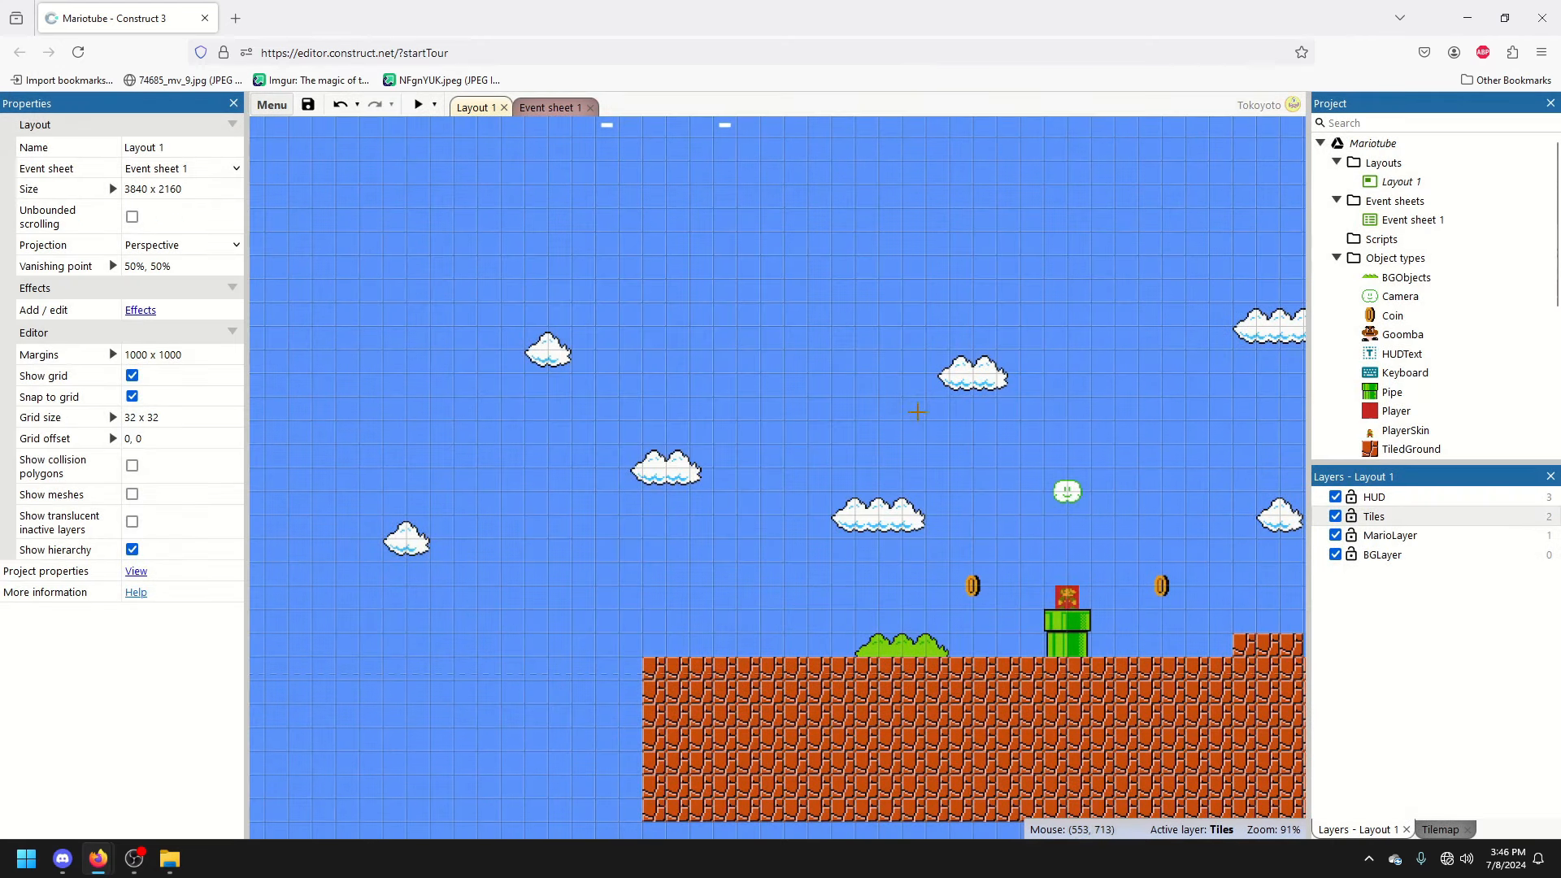
click(1441, 829)
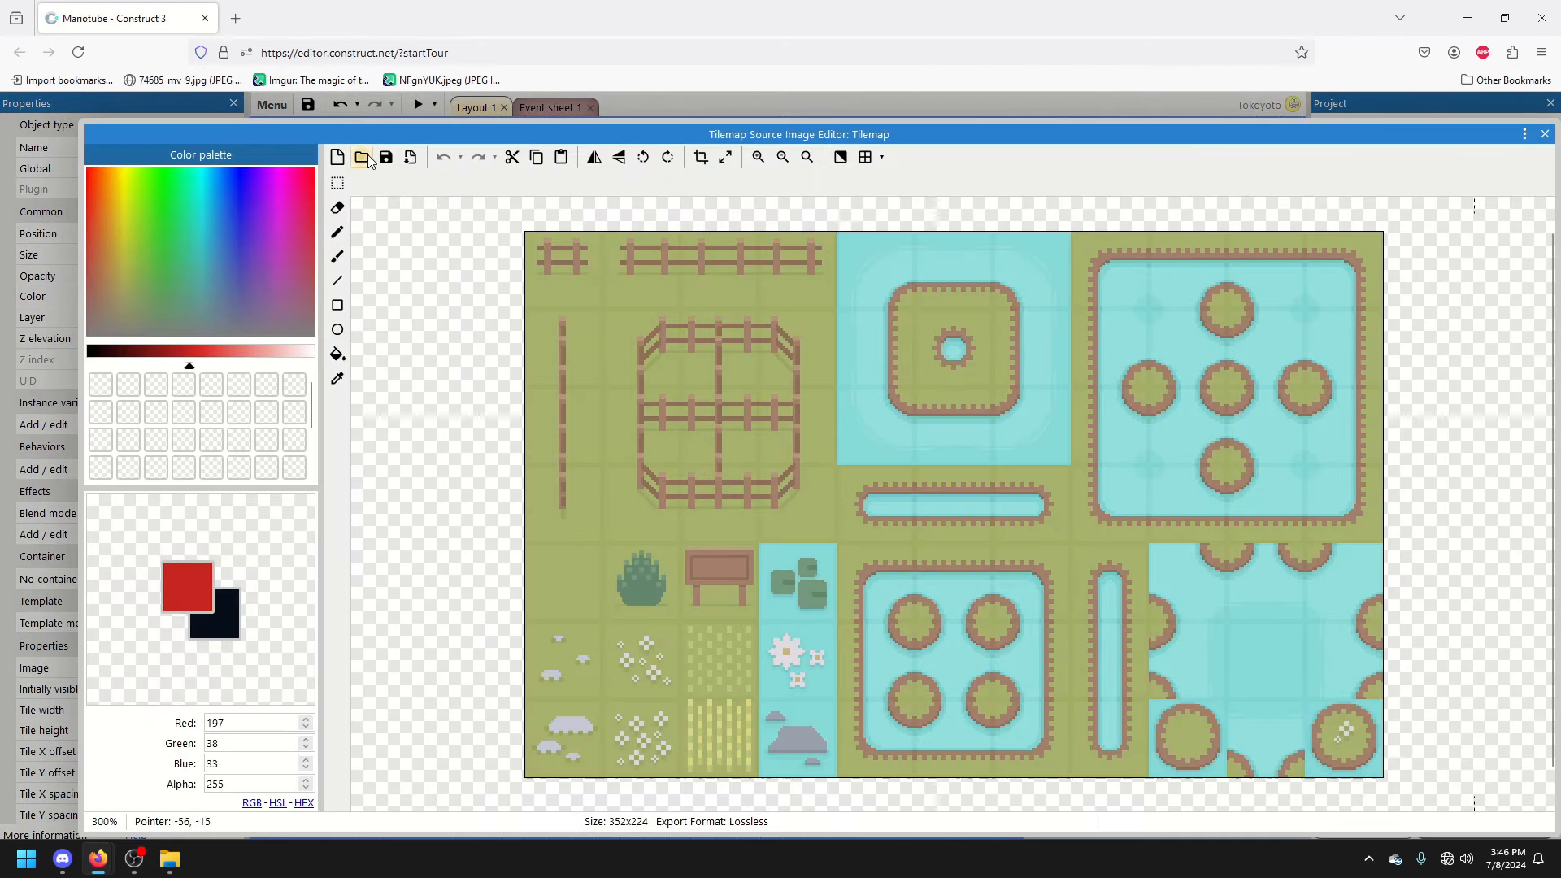
click(361, 157)
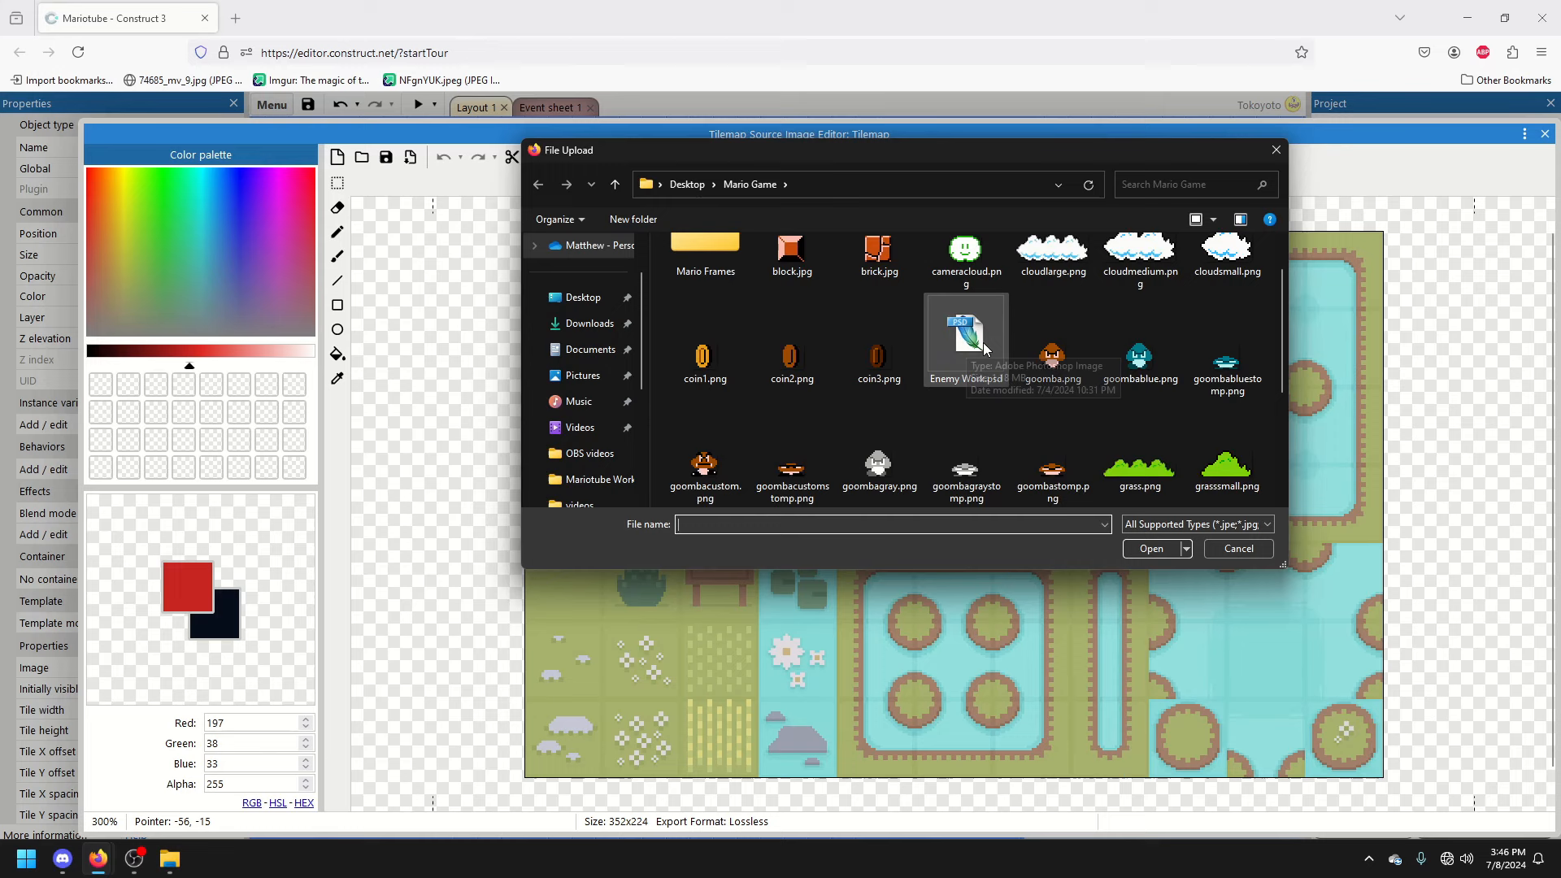
scroll(down, 3)
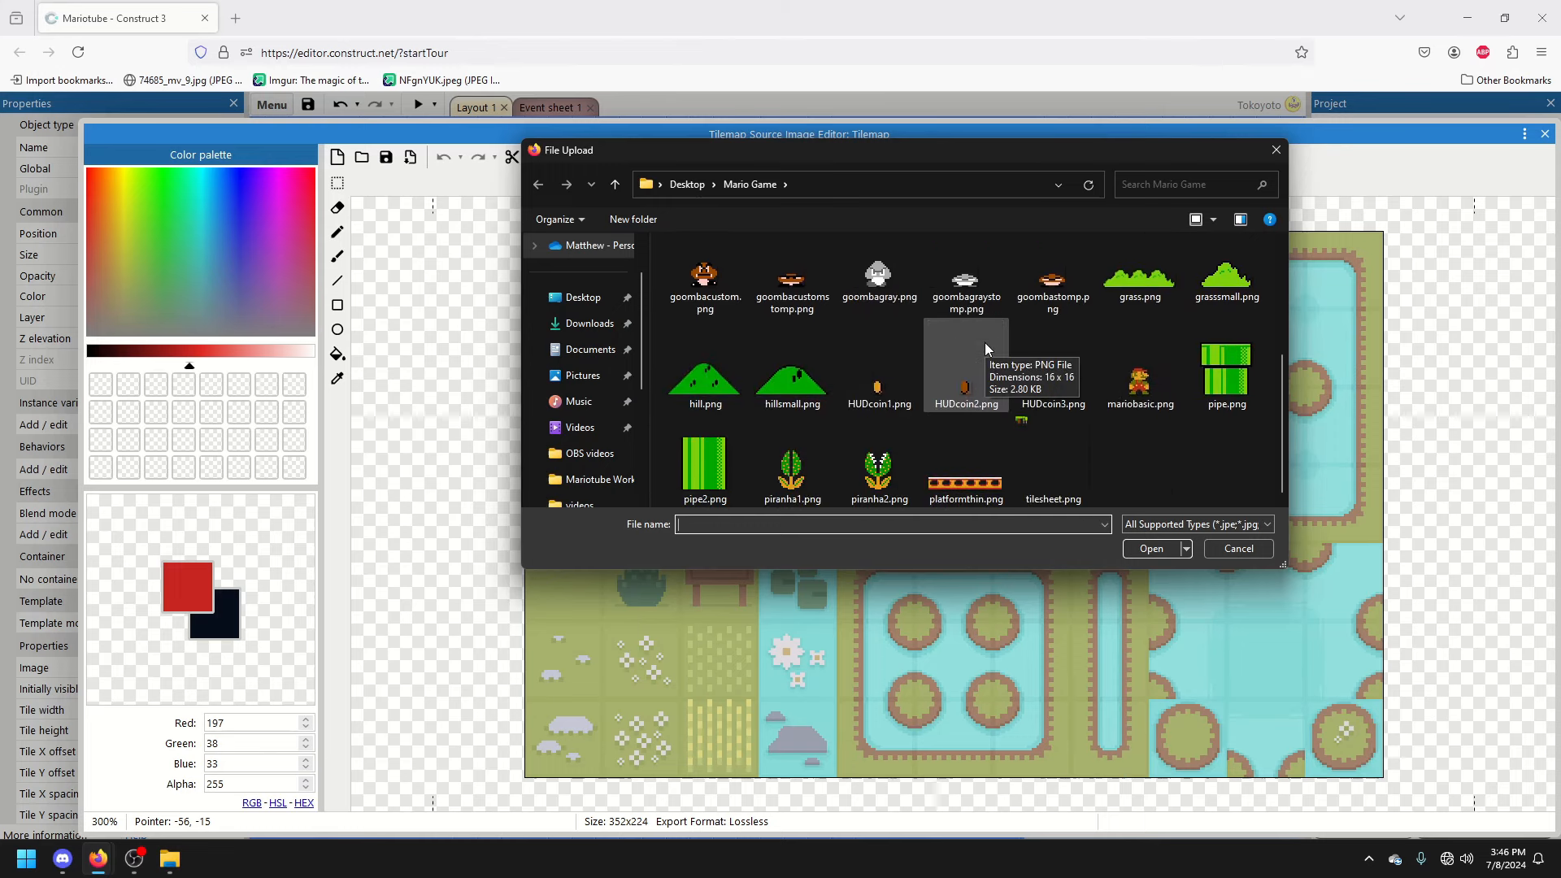
click(1051, 469)
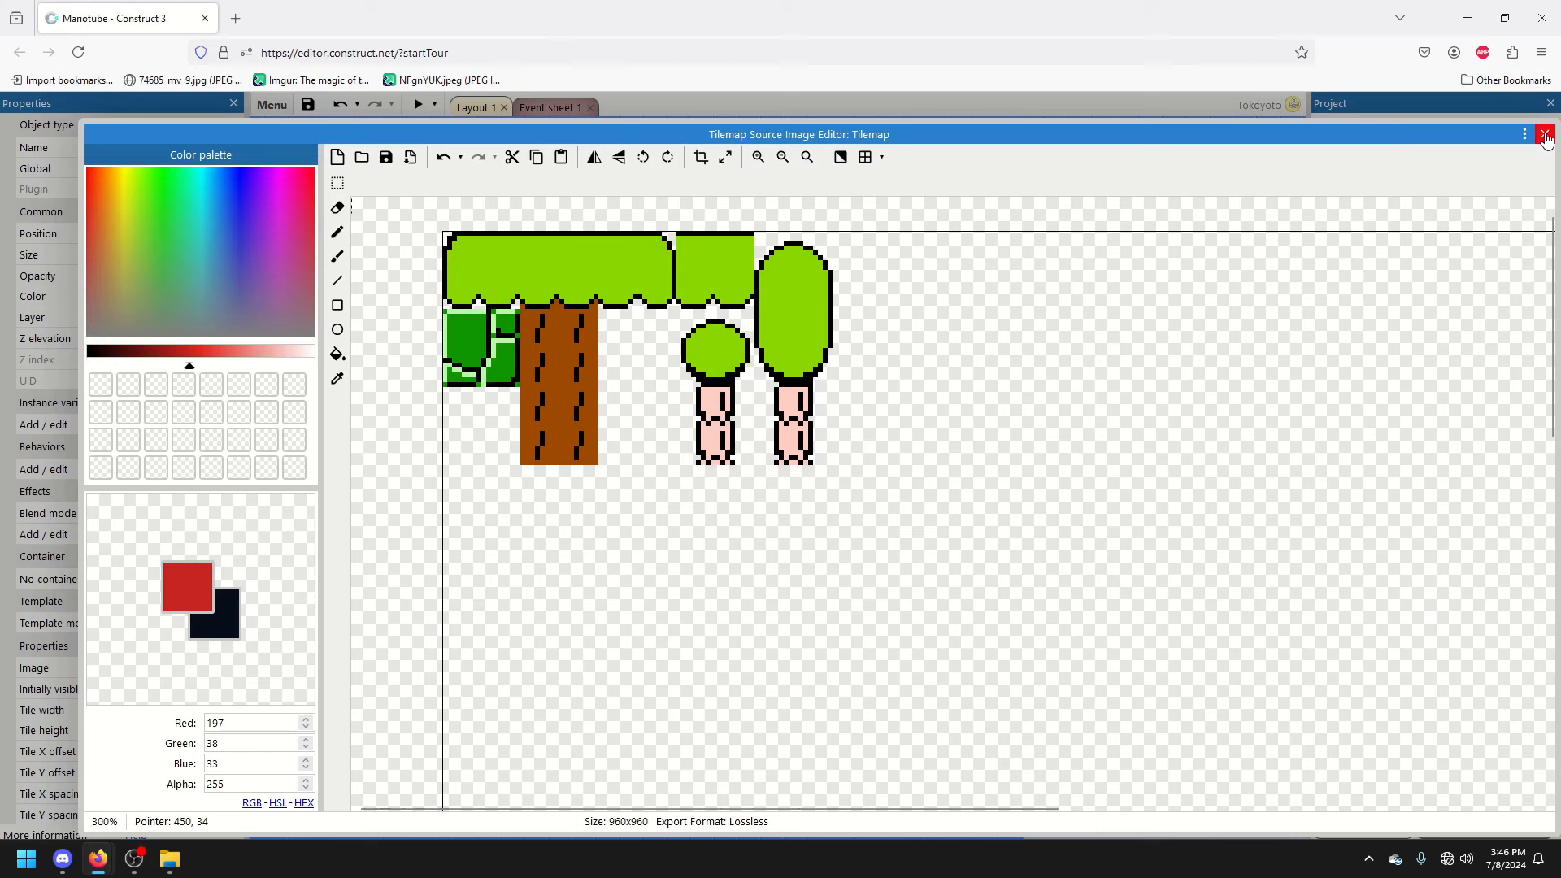
click(1546, 134)
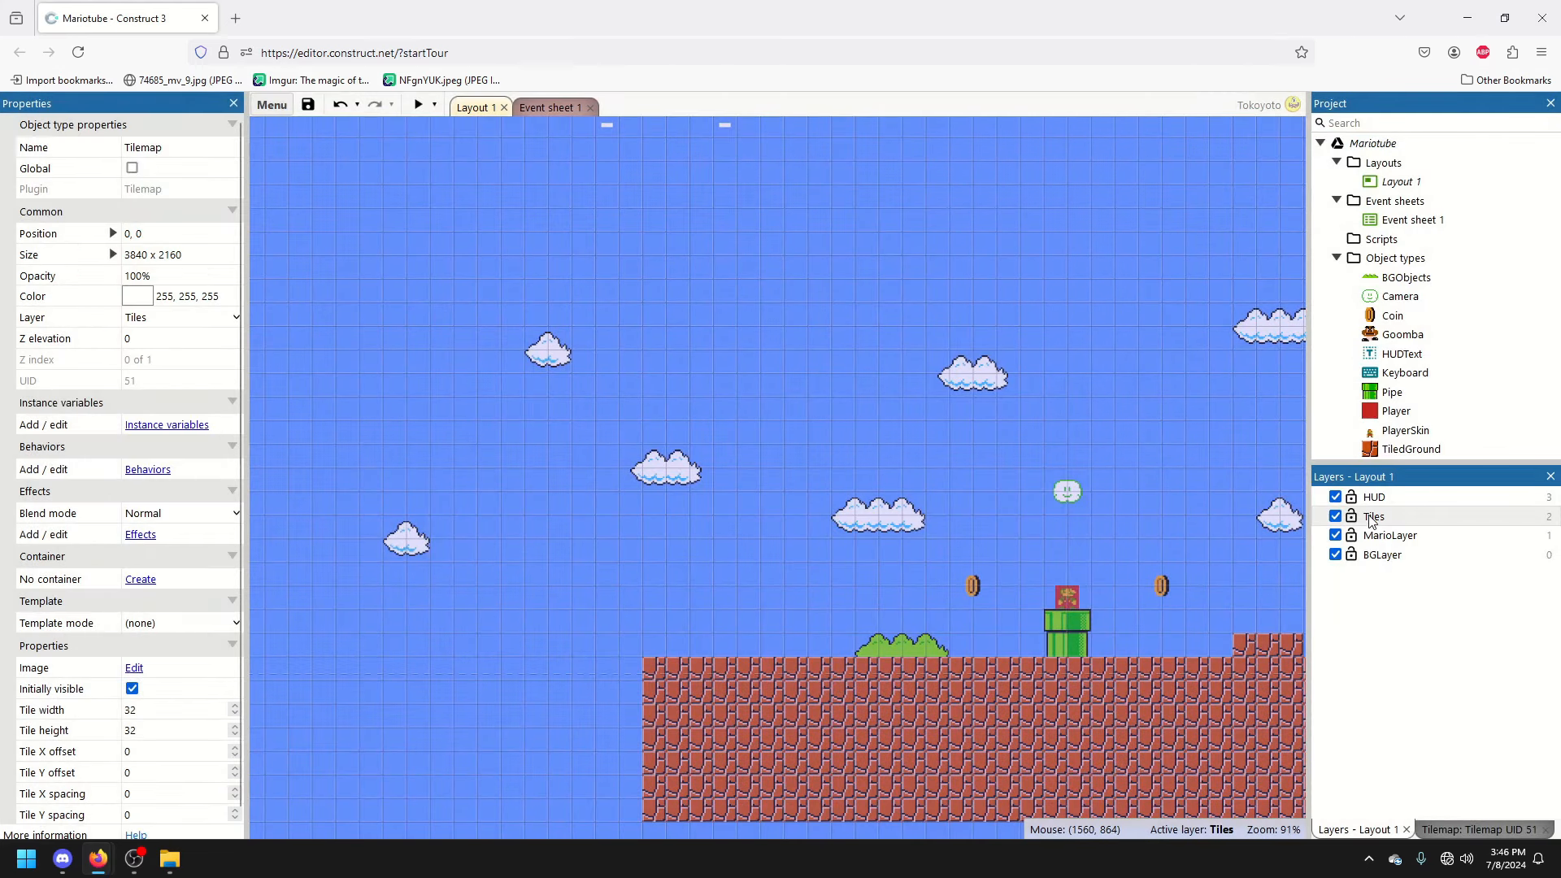
Paint trunk, grass-top and cap tiles into a tall mushroom platform and a low ledge
click(1373, 516)
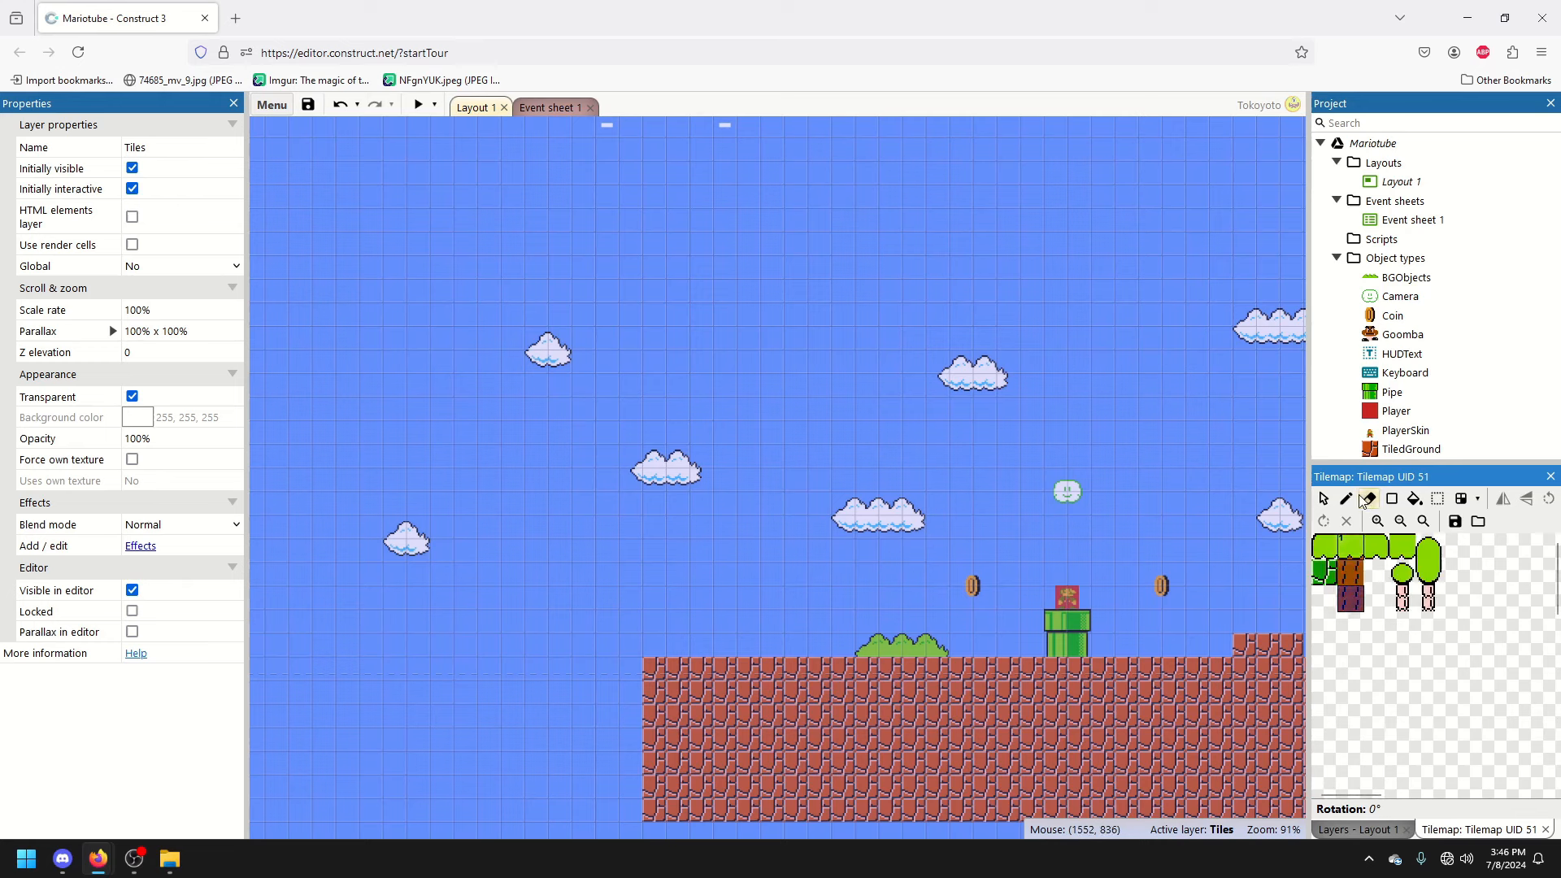
click(538, 692)
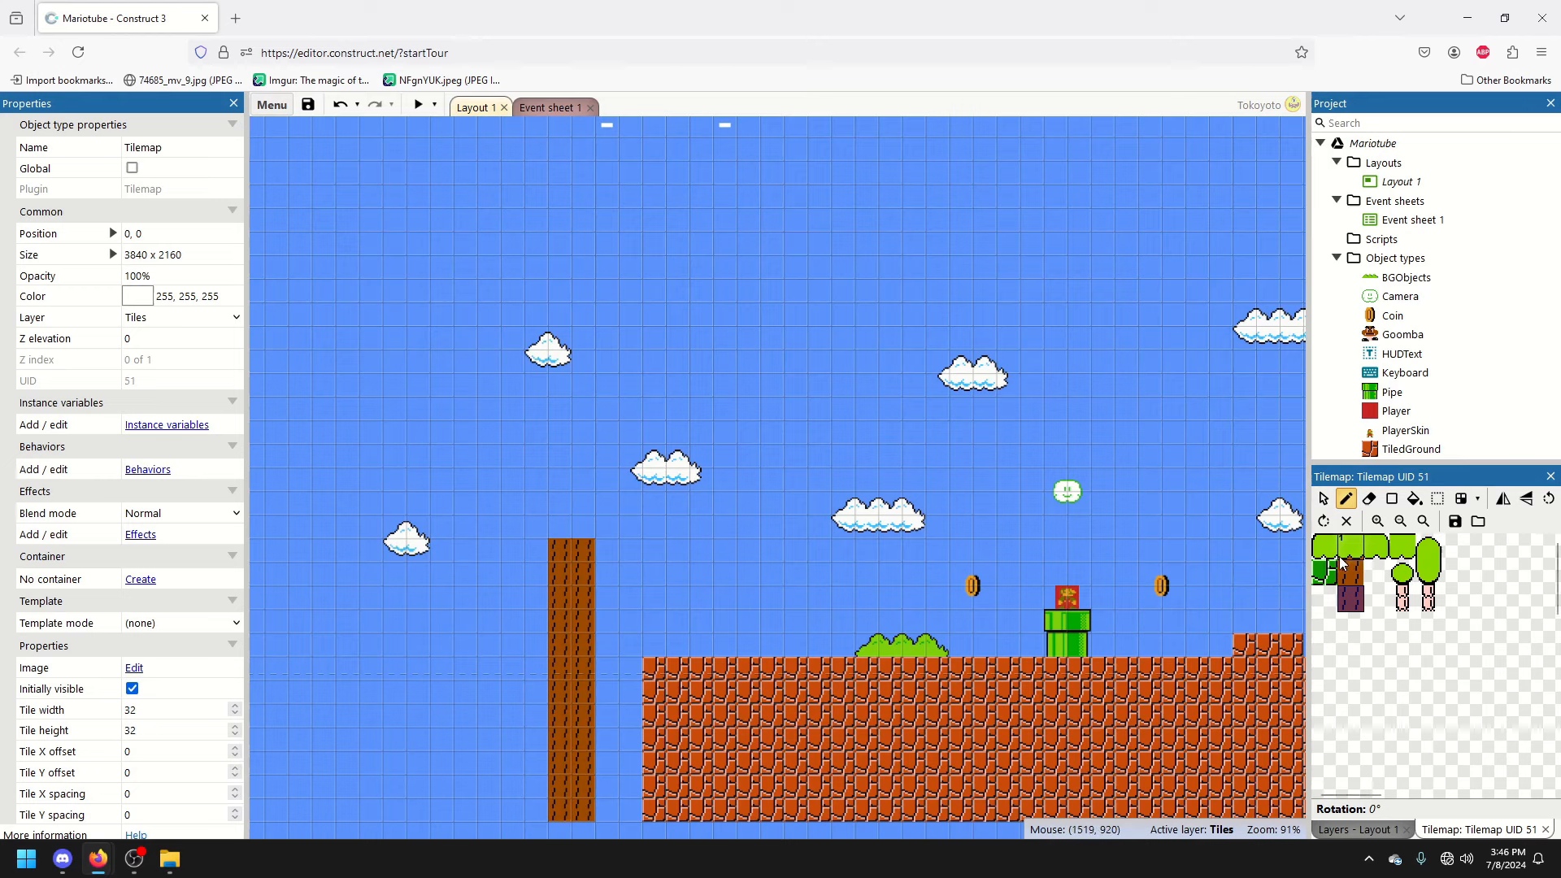
click(573, 526)
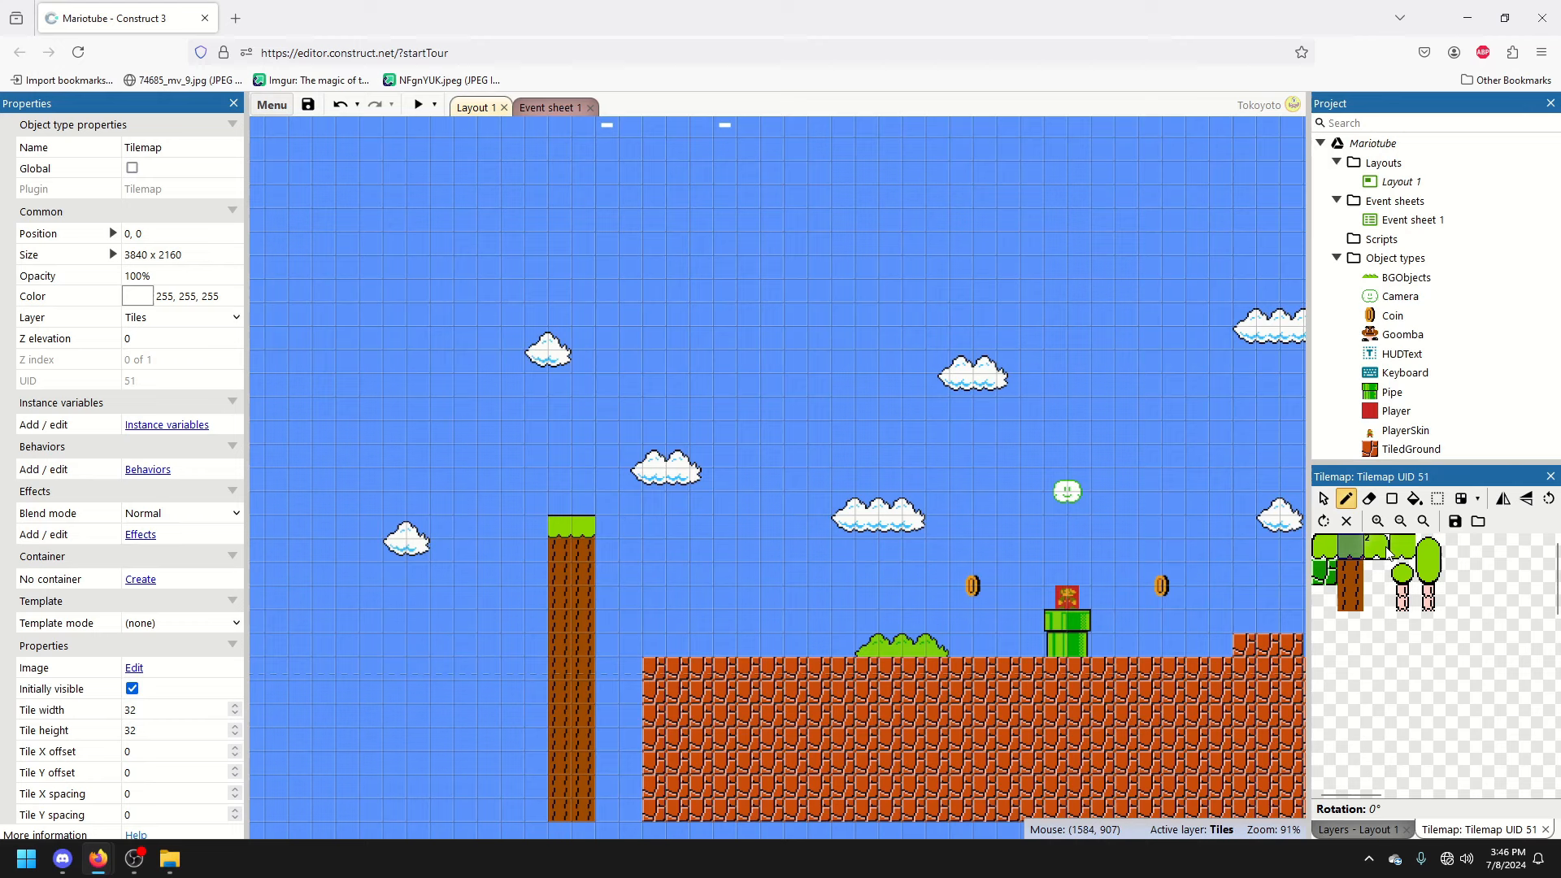
mouse_move(1264, 554)
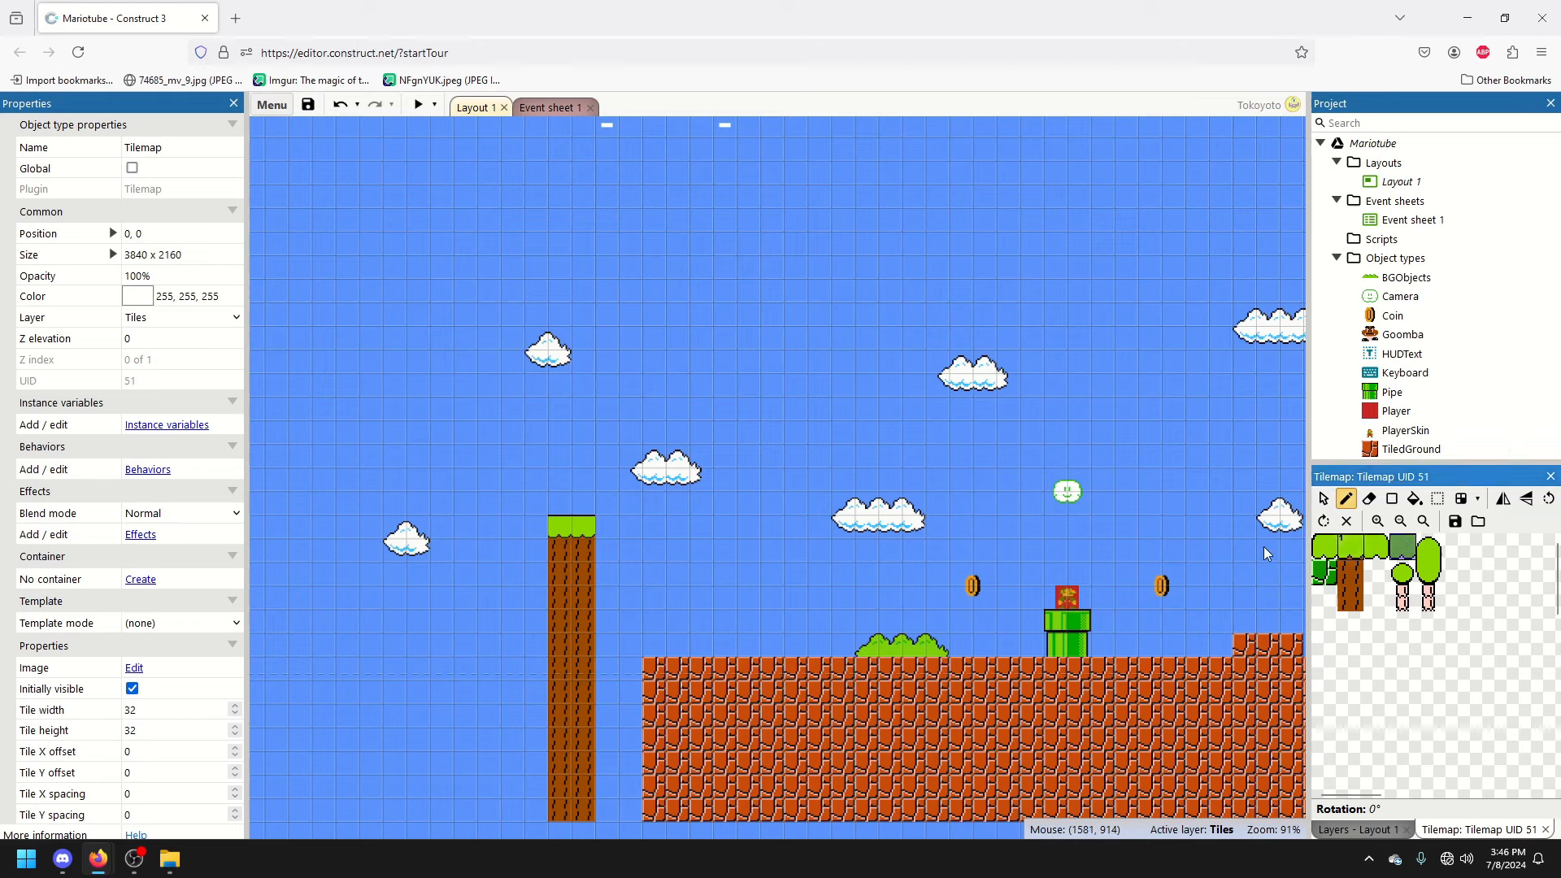
click(642, 526)
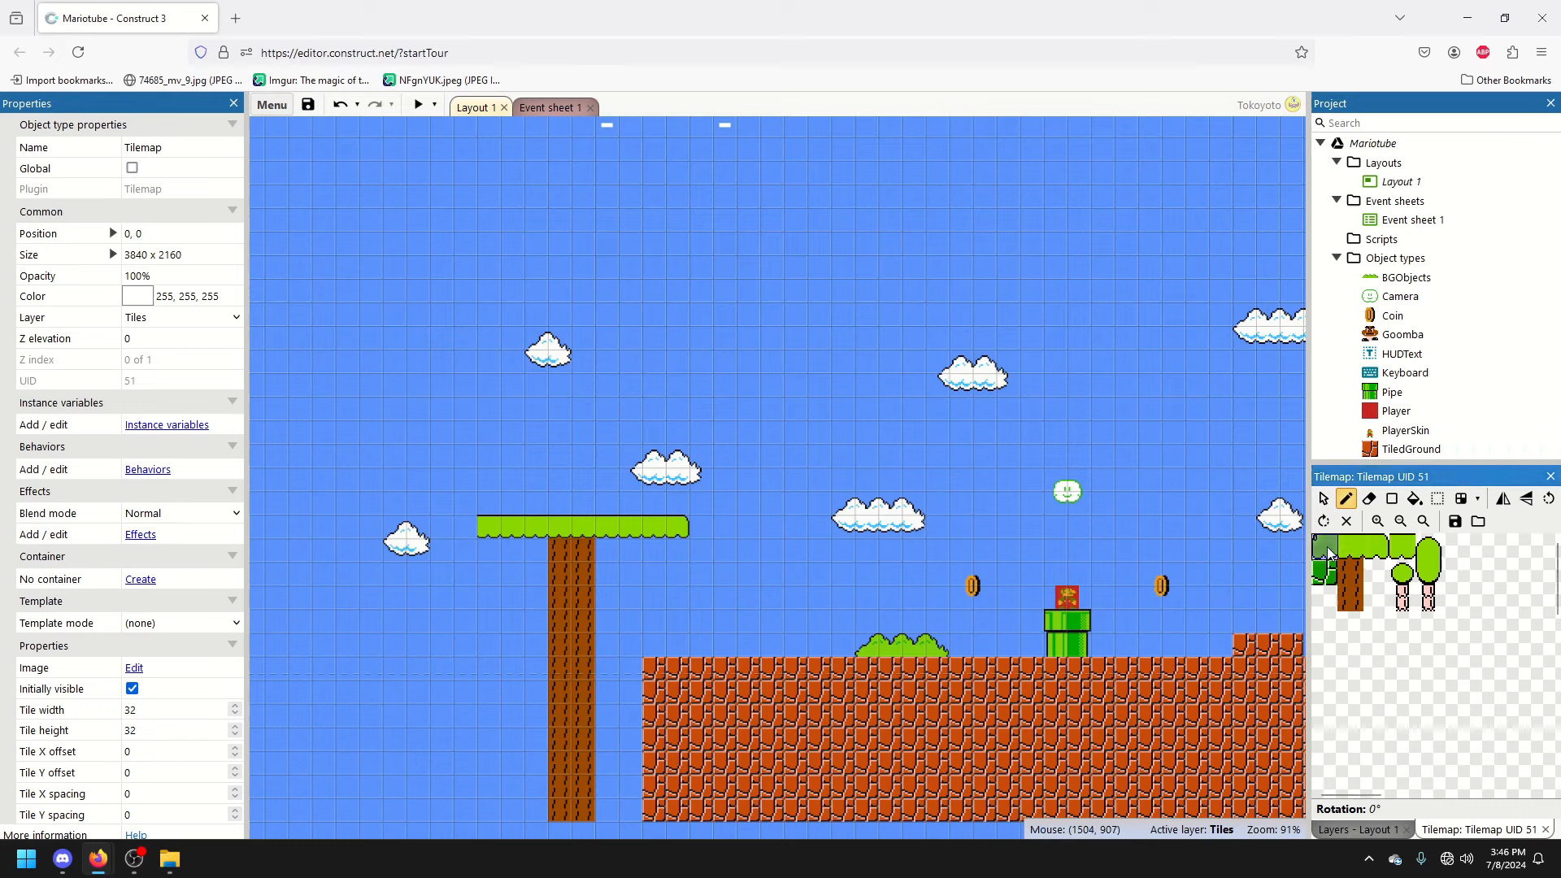
click(701, 409)
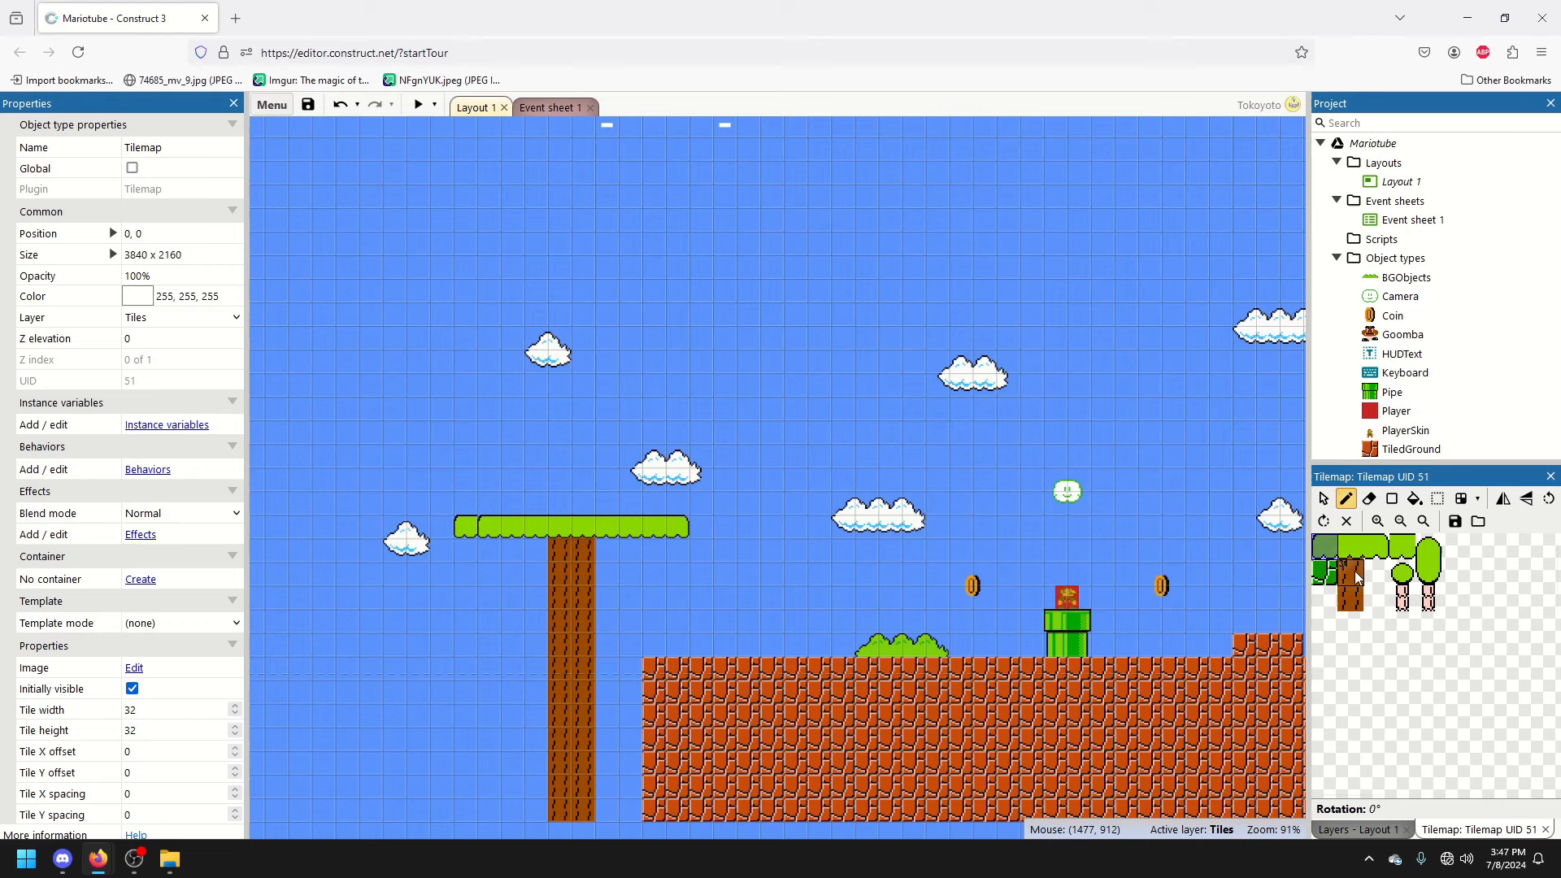
click(605, 478)
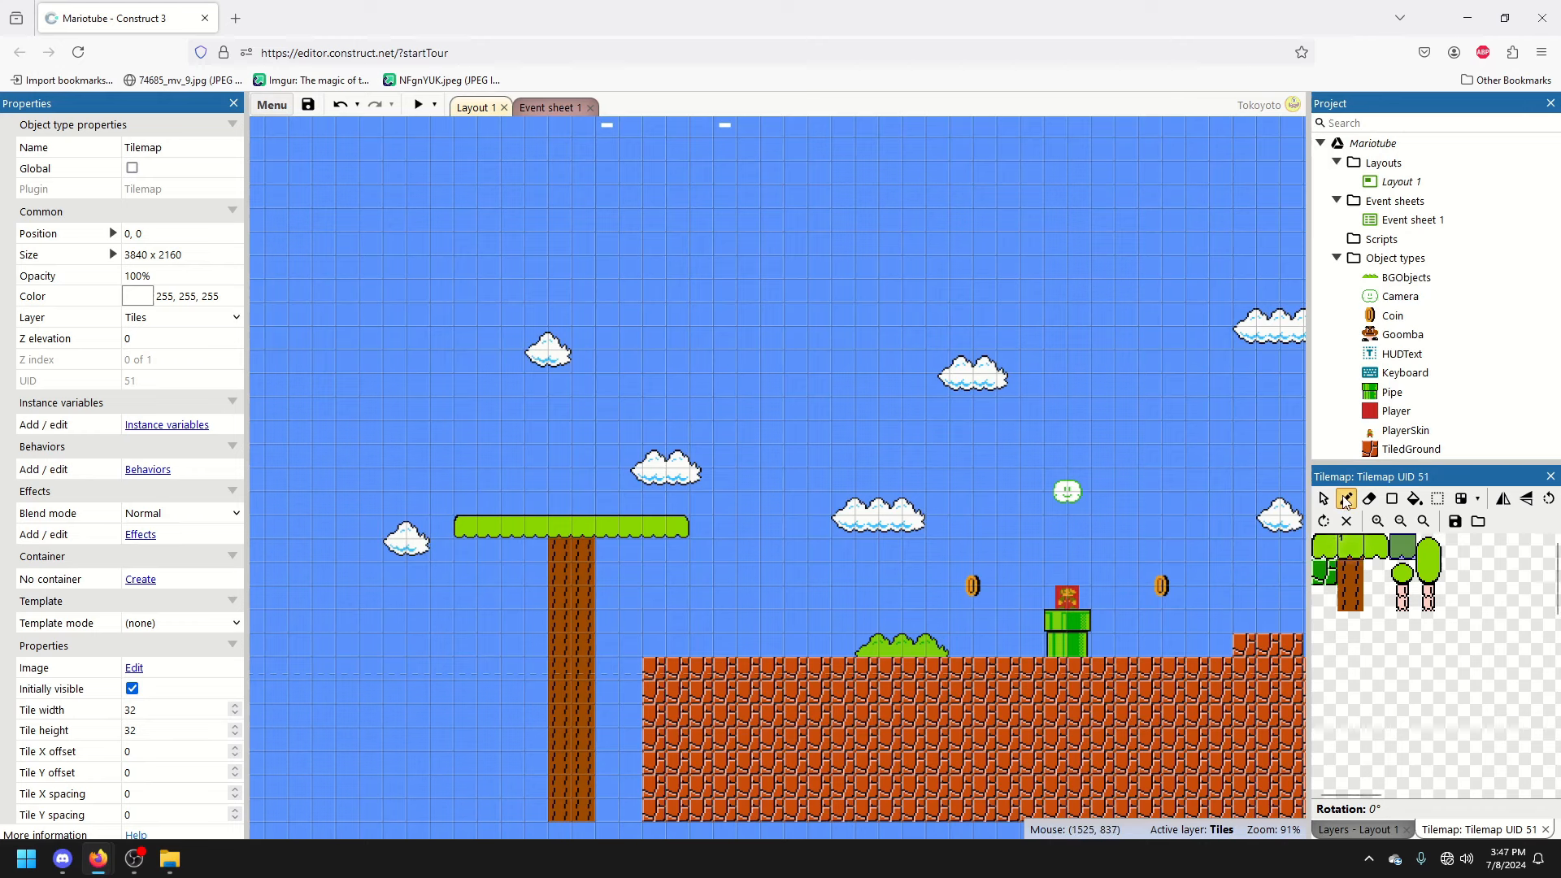
click(1345, 498)
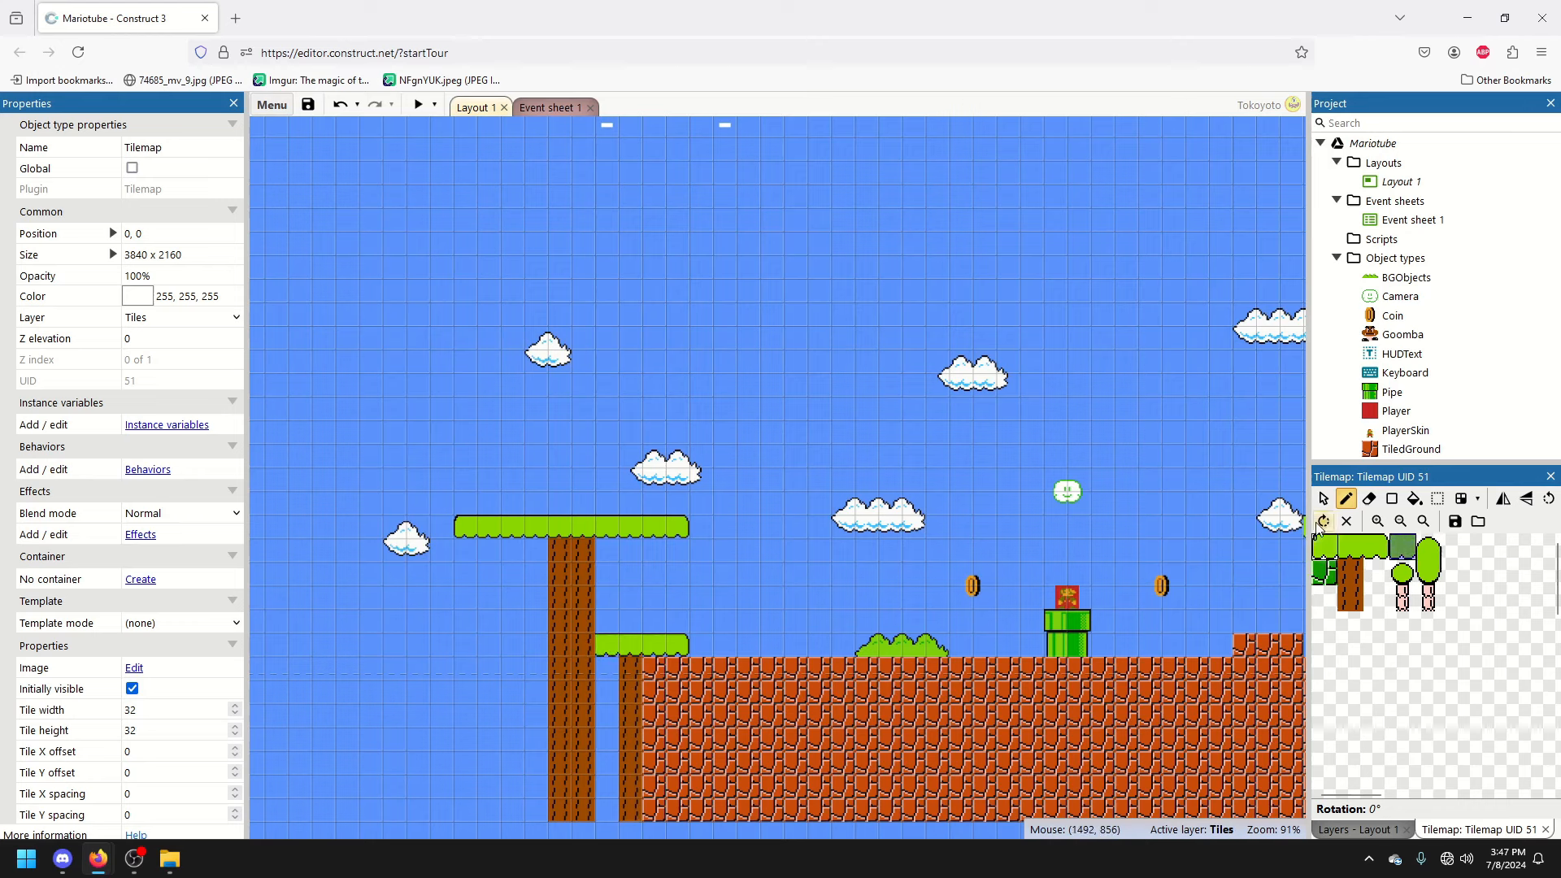
click(748, 575)
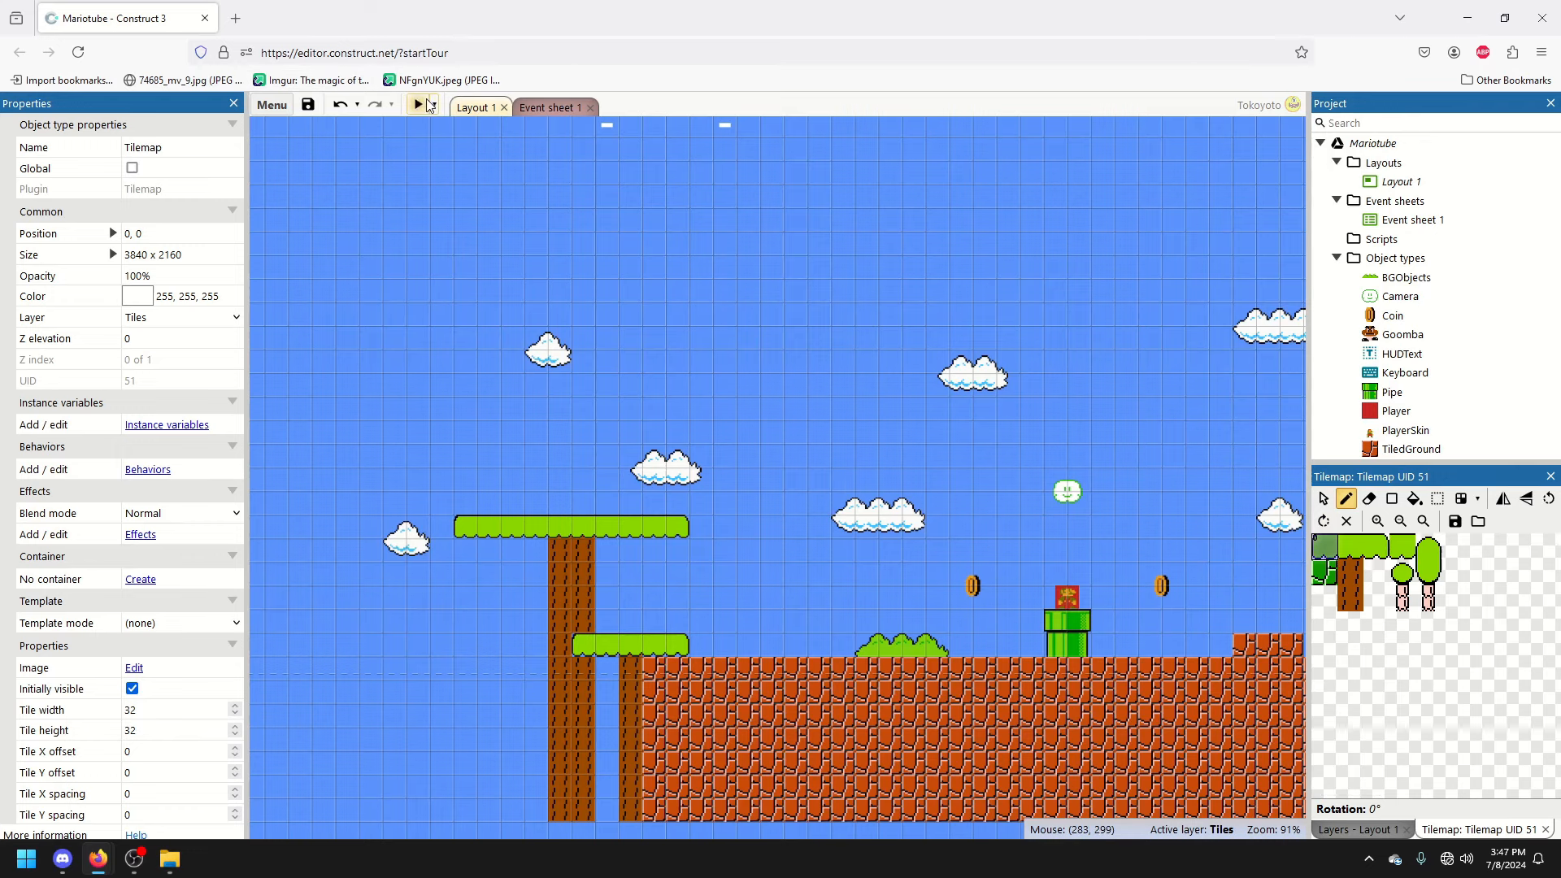
Preview the new platforms, then move the Tiles layer above MarioLayer
click(419, 106)
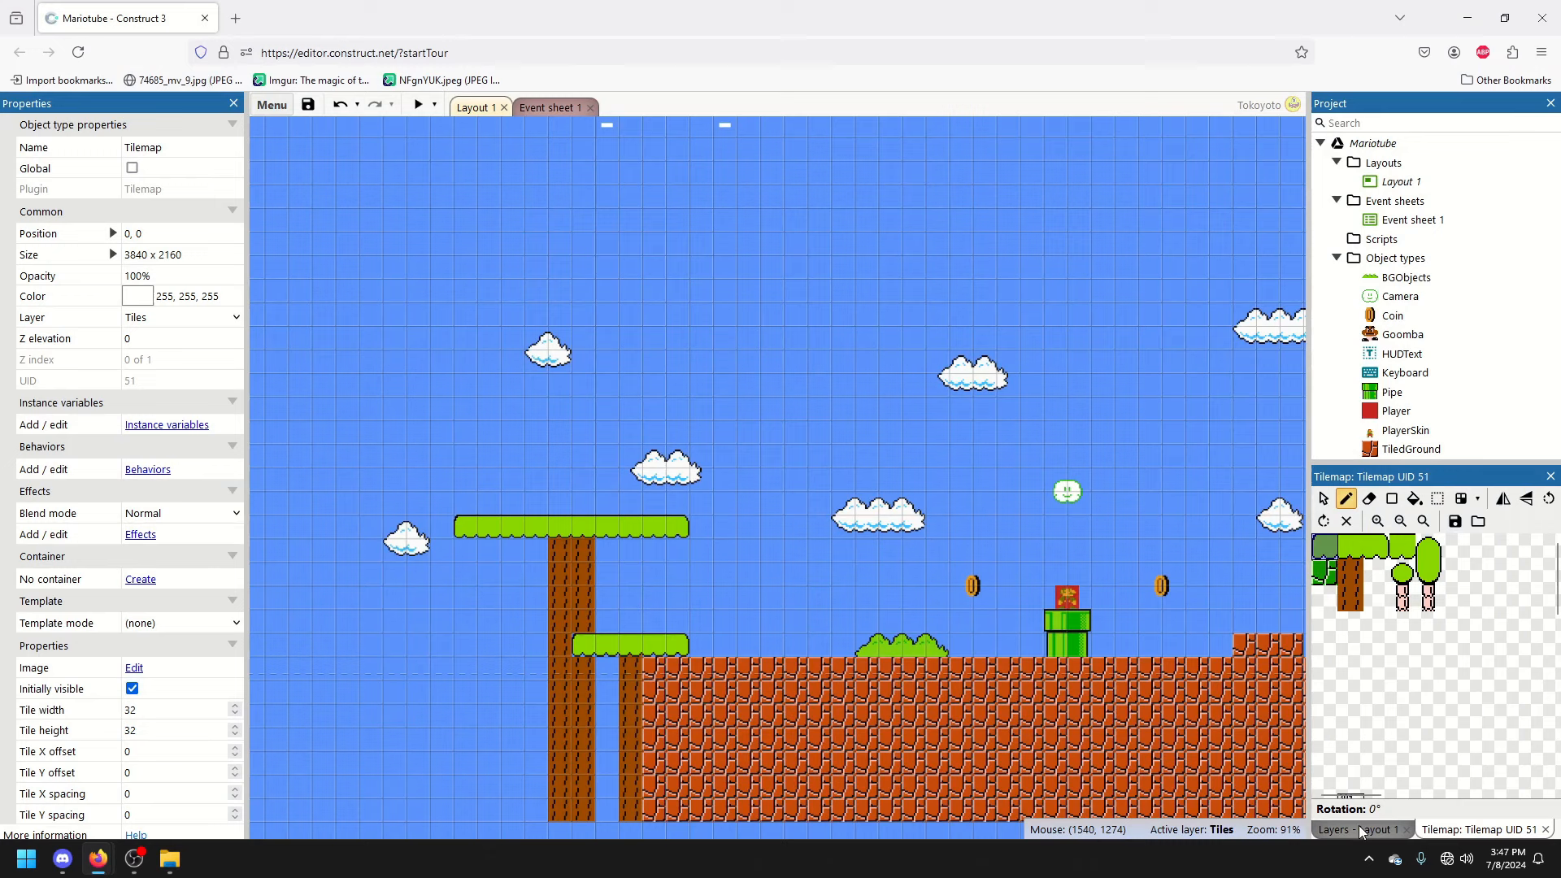
click(1358, 829)
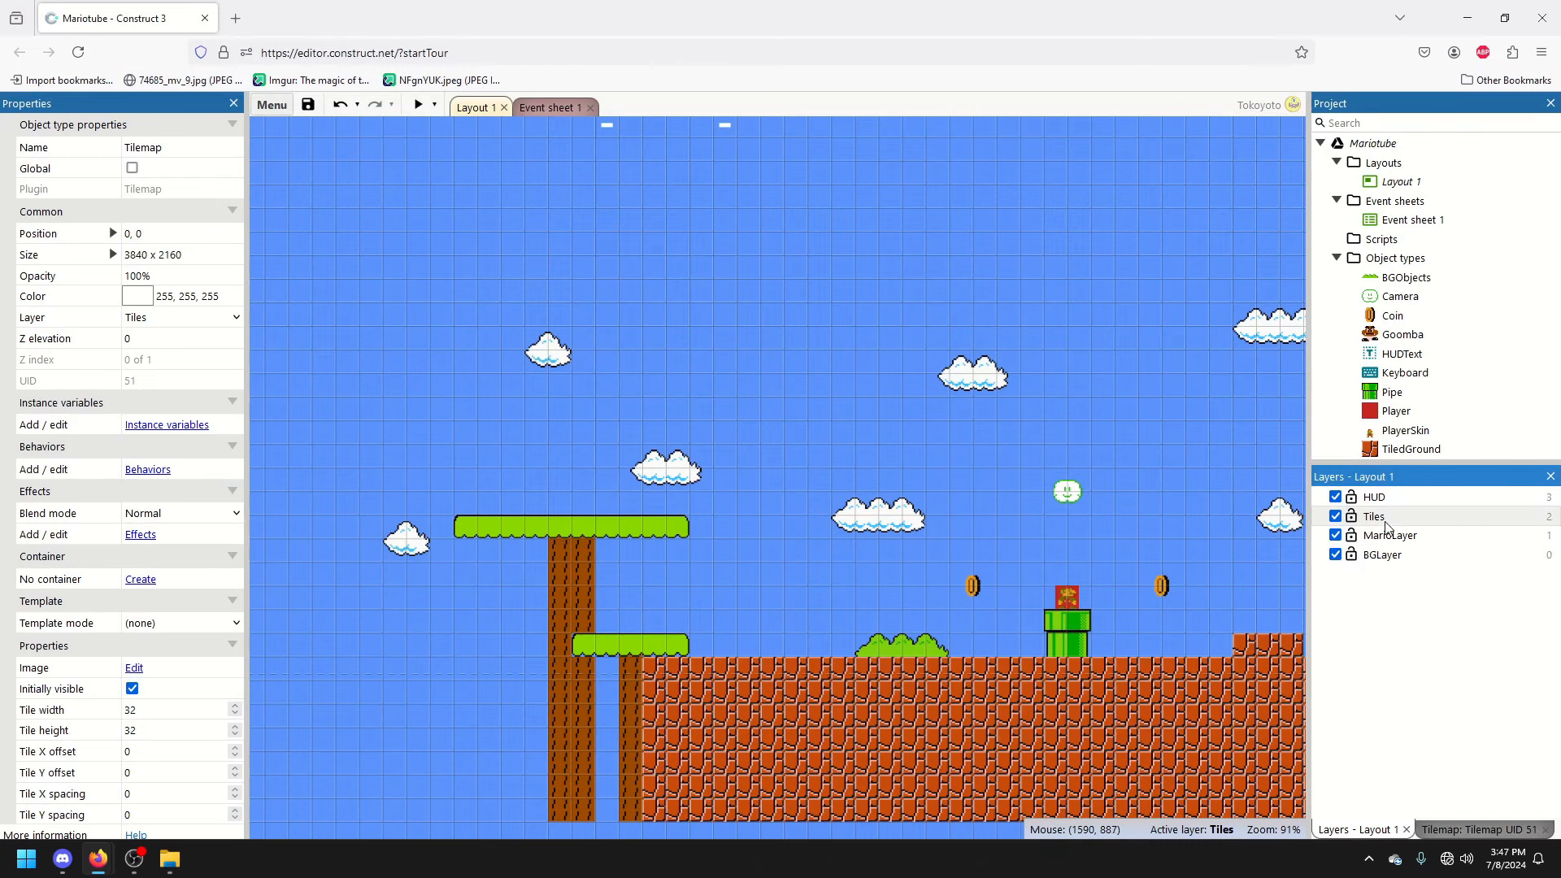
click(1373, 535)
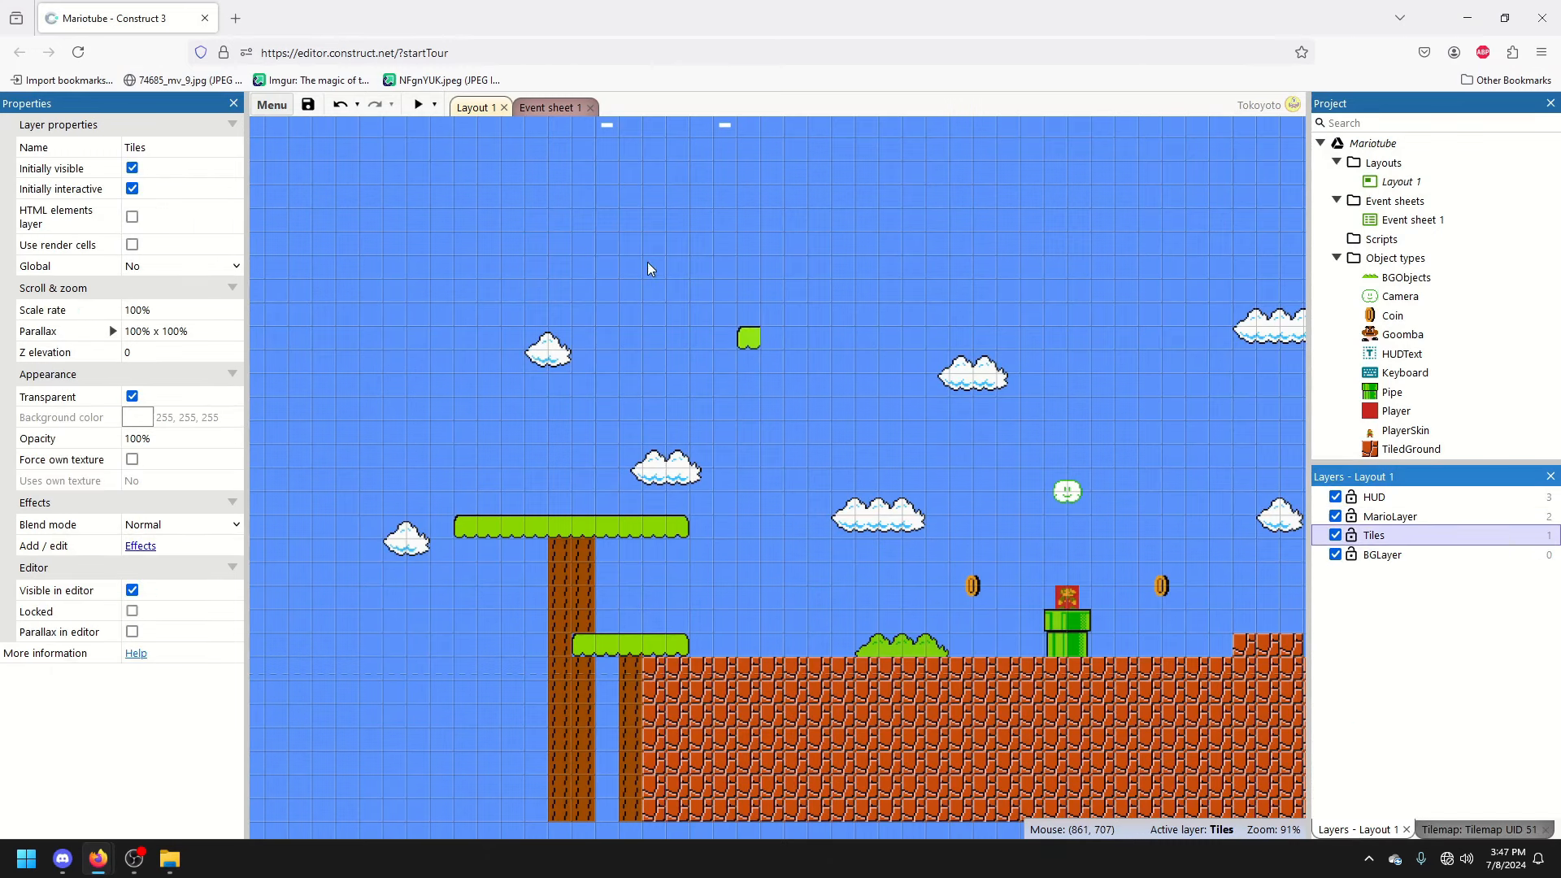
click(417, 103)
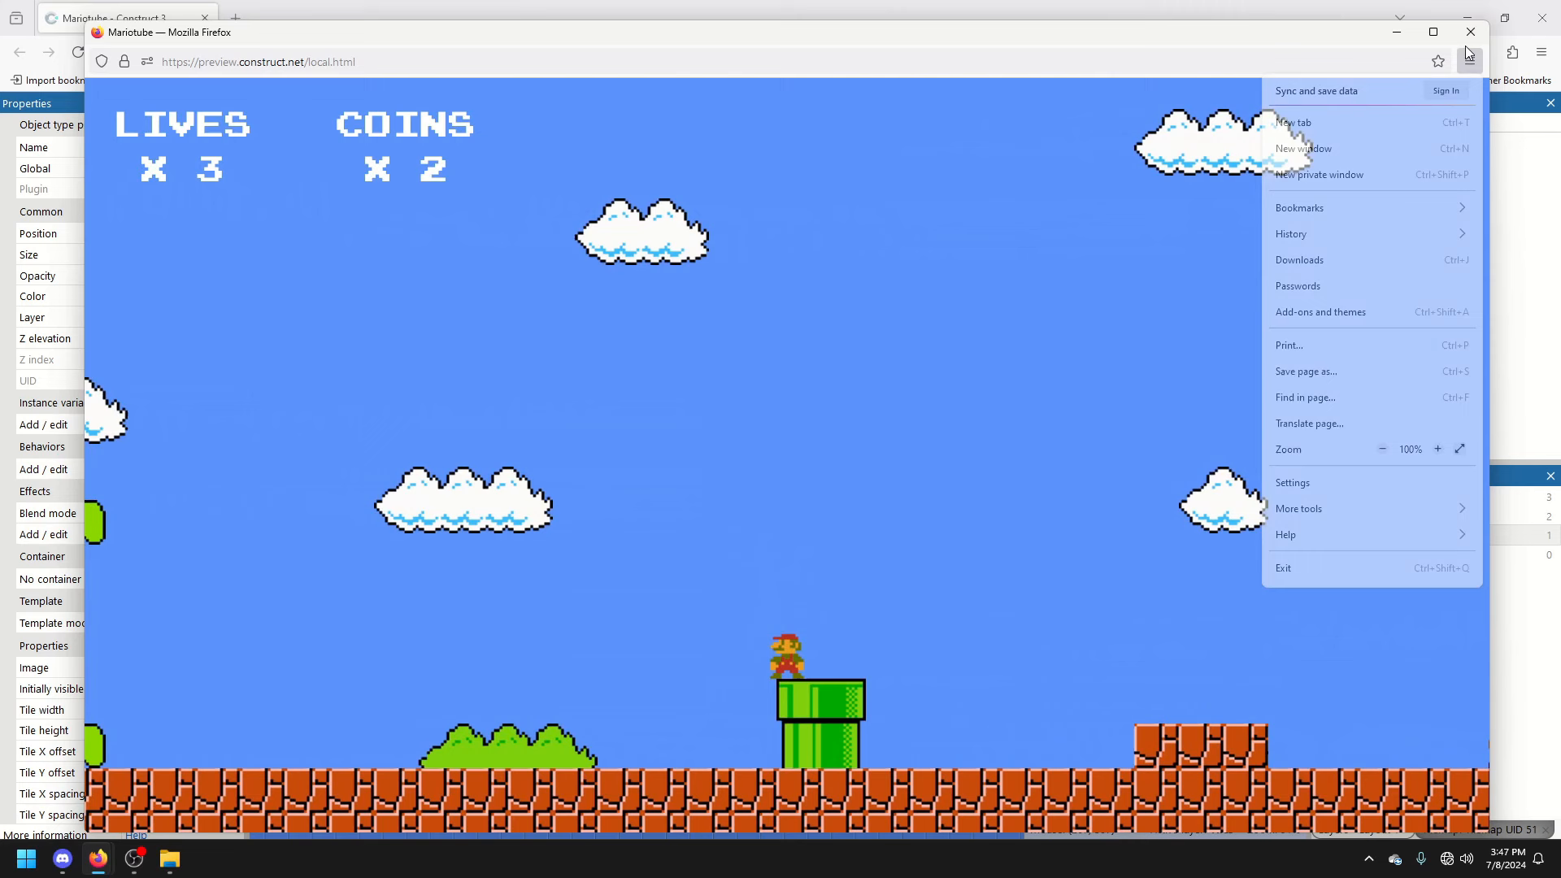
click(1471, 31)
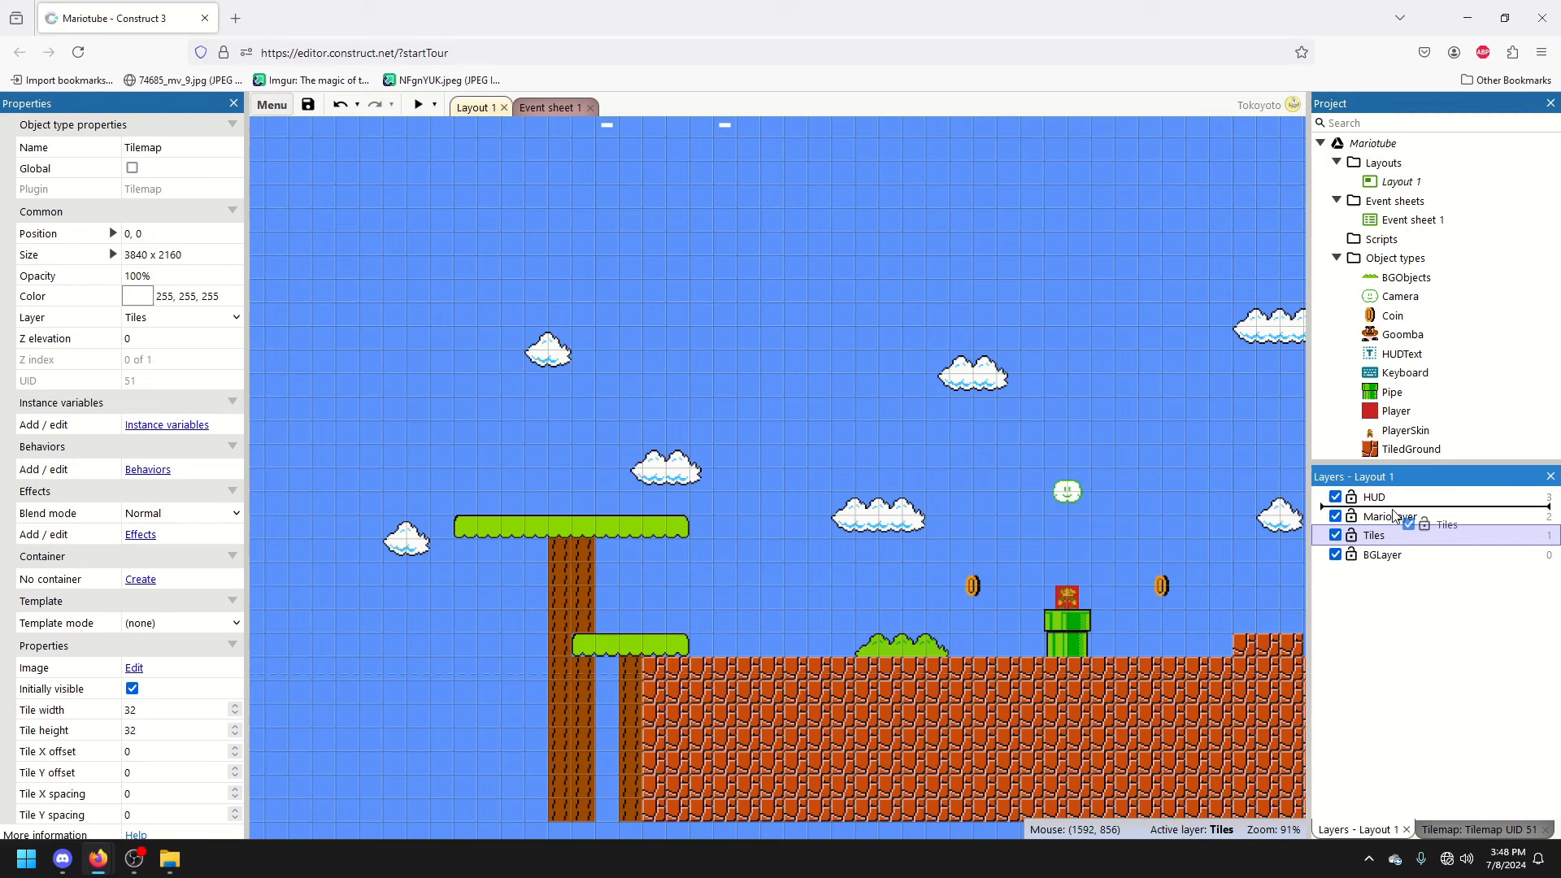
click(1375, 516)
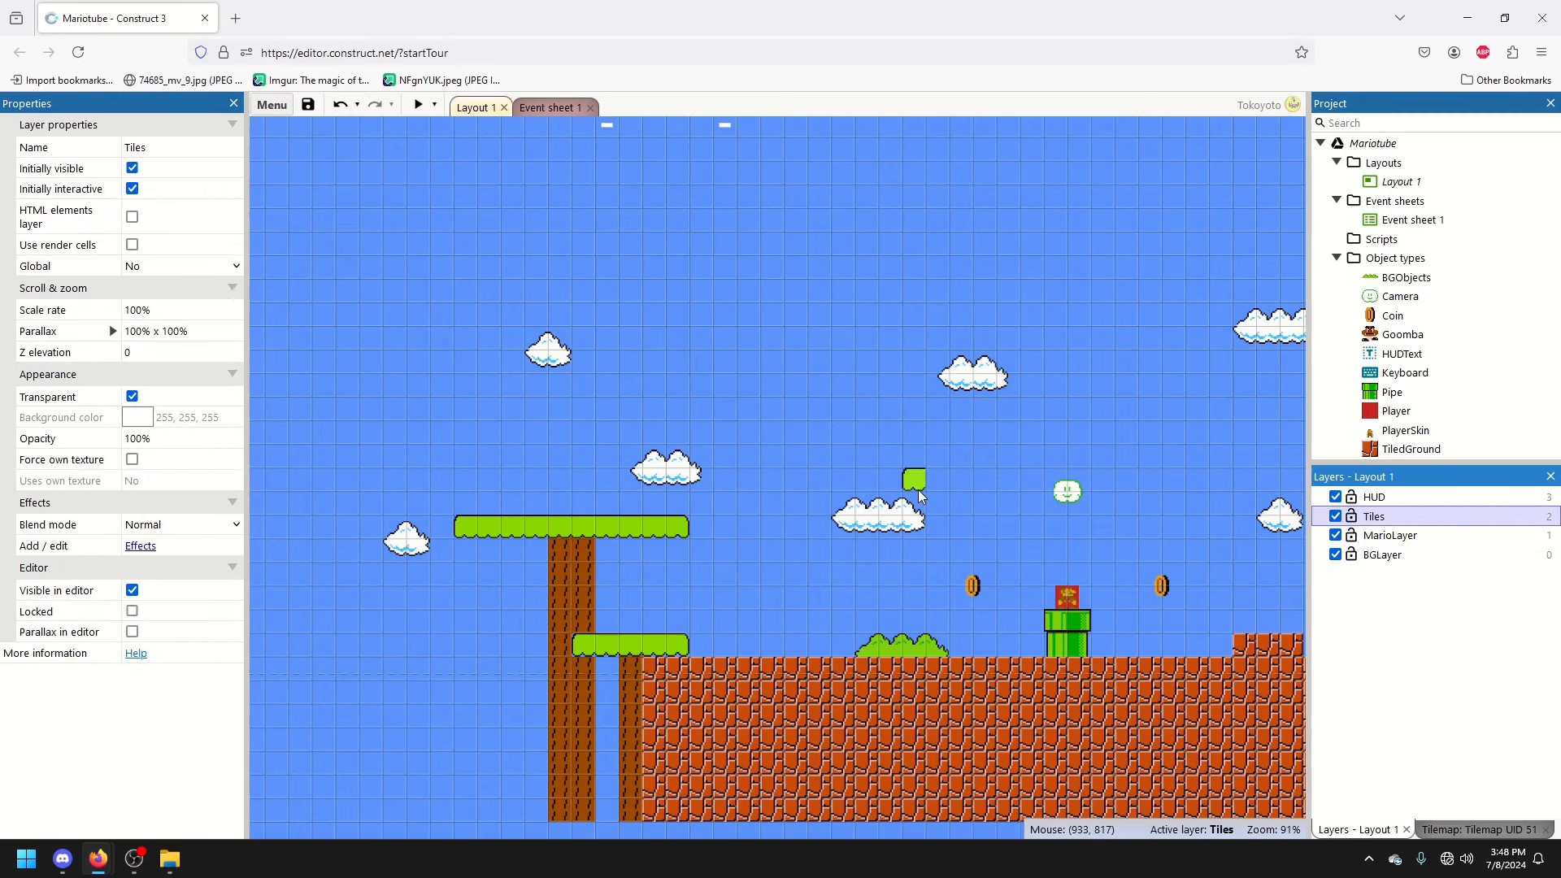
click(1389, 535)
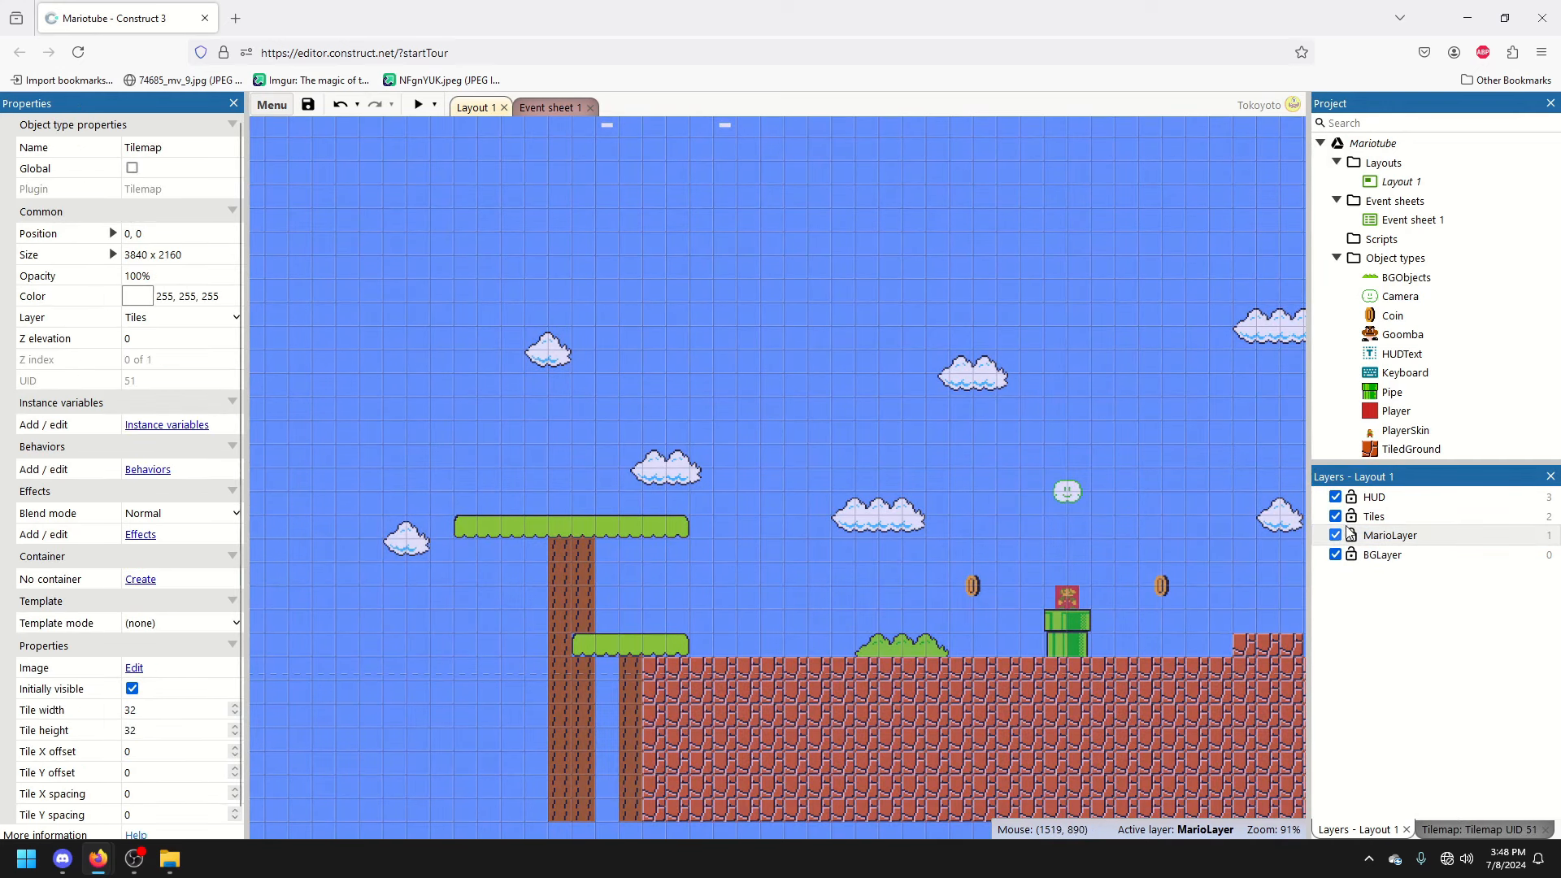
Enable Show translucent inactive layers for Layout 1 and switch editing to BGLayer
click(1373, 516)
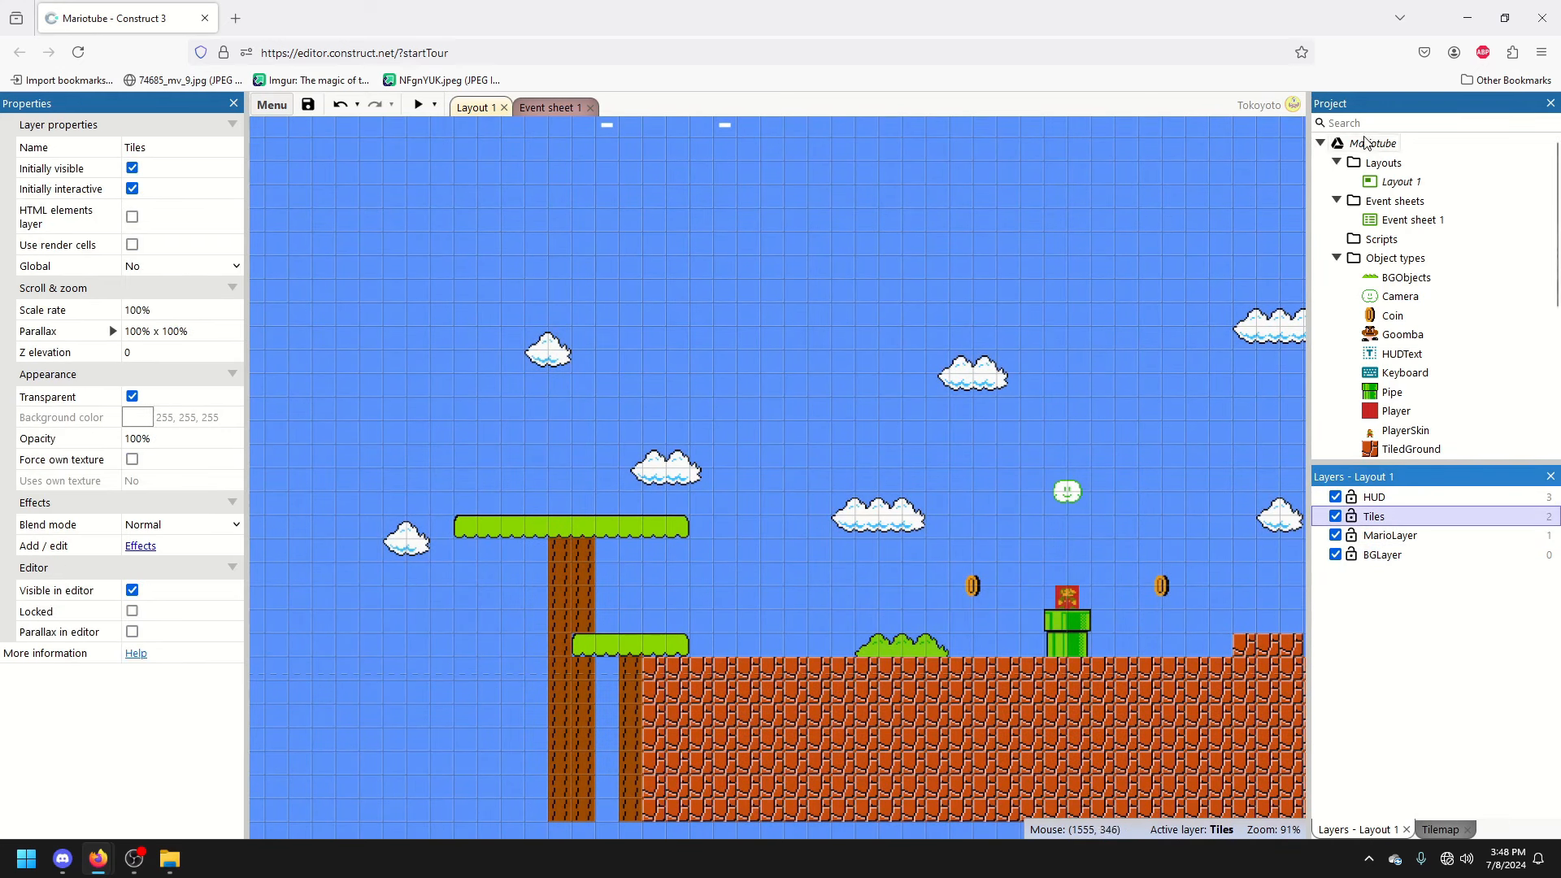
click(1375, 142)
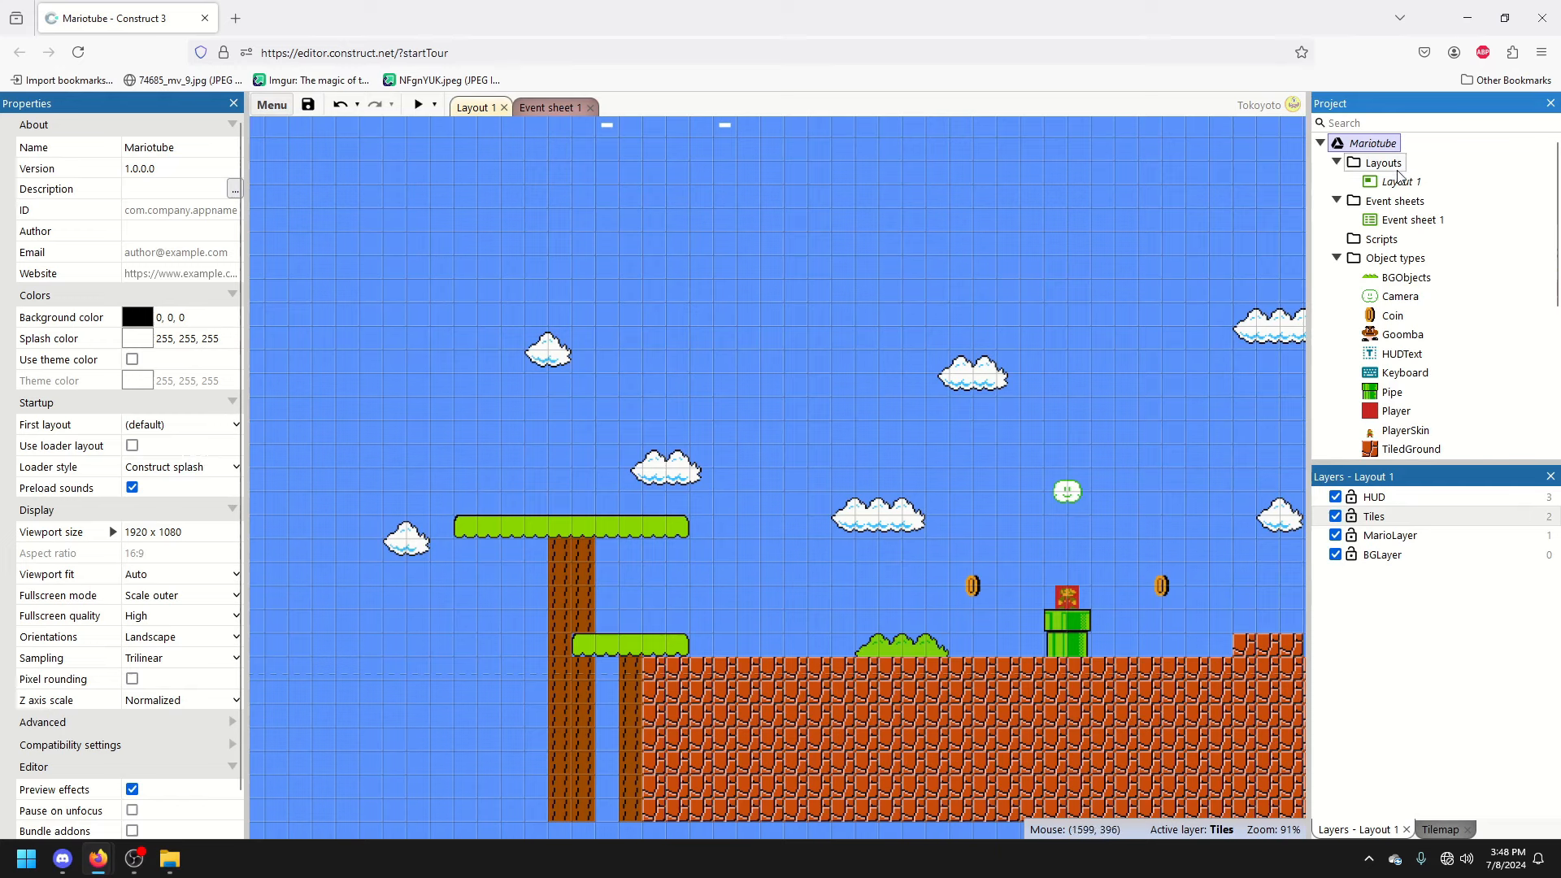
click(1399, 180)
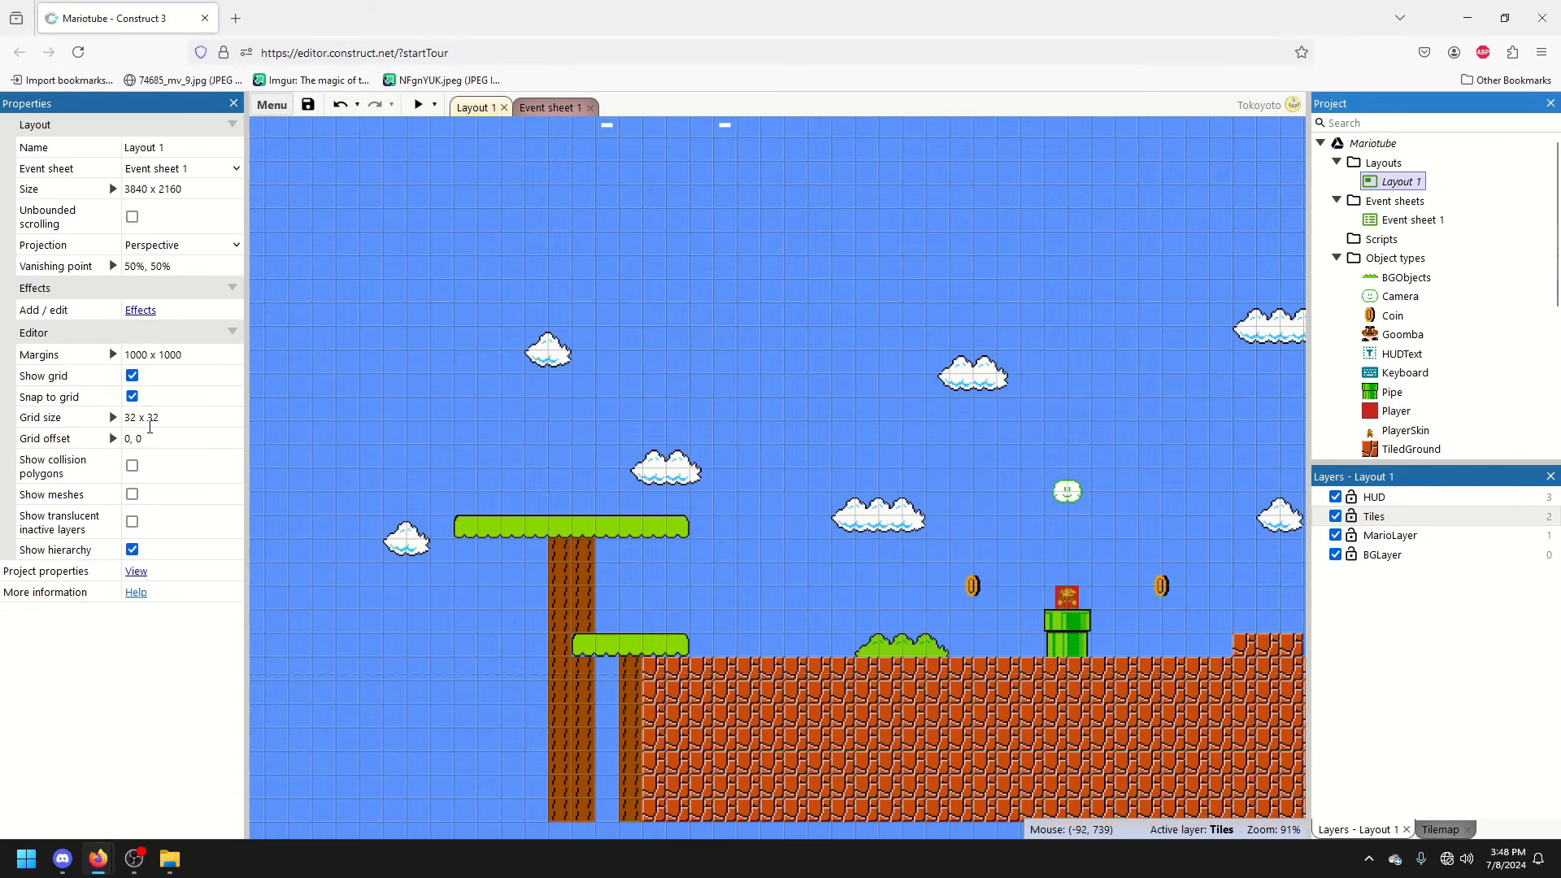
click(132, 521)
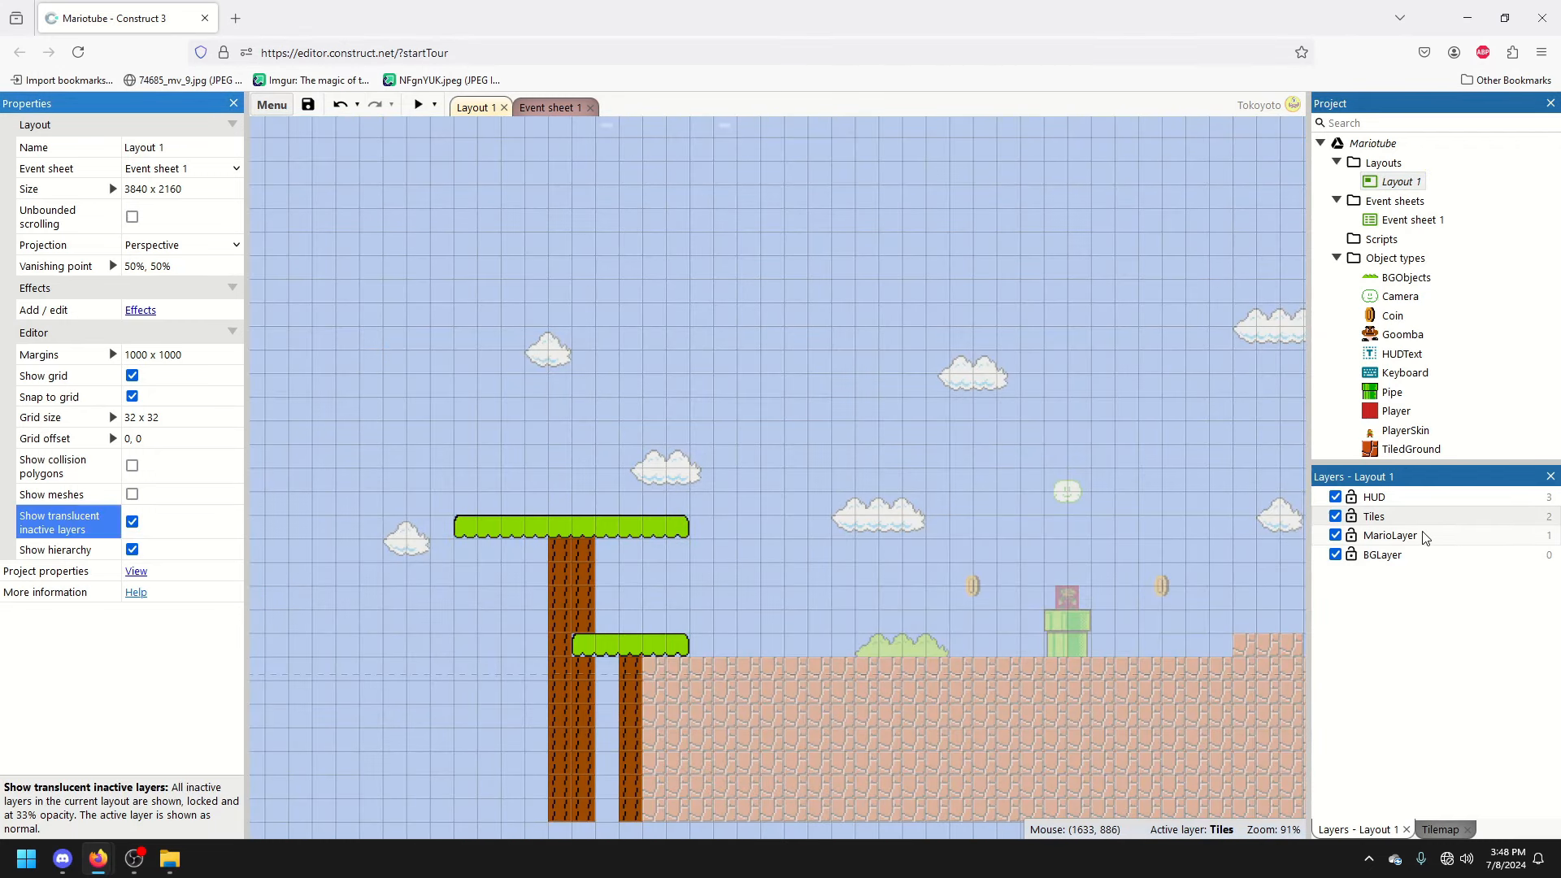
click(1388, 536)
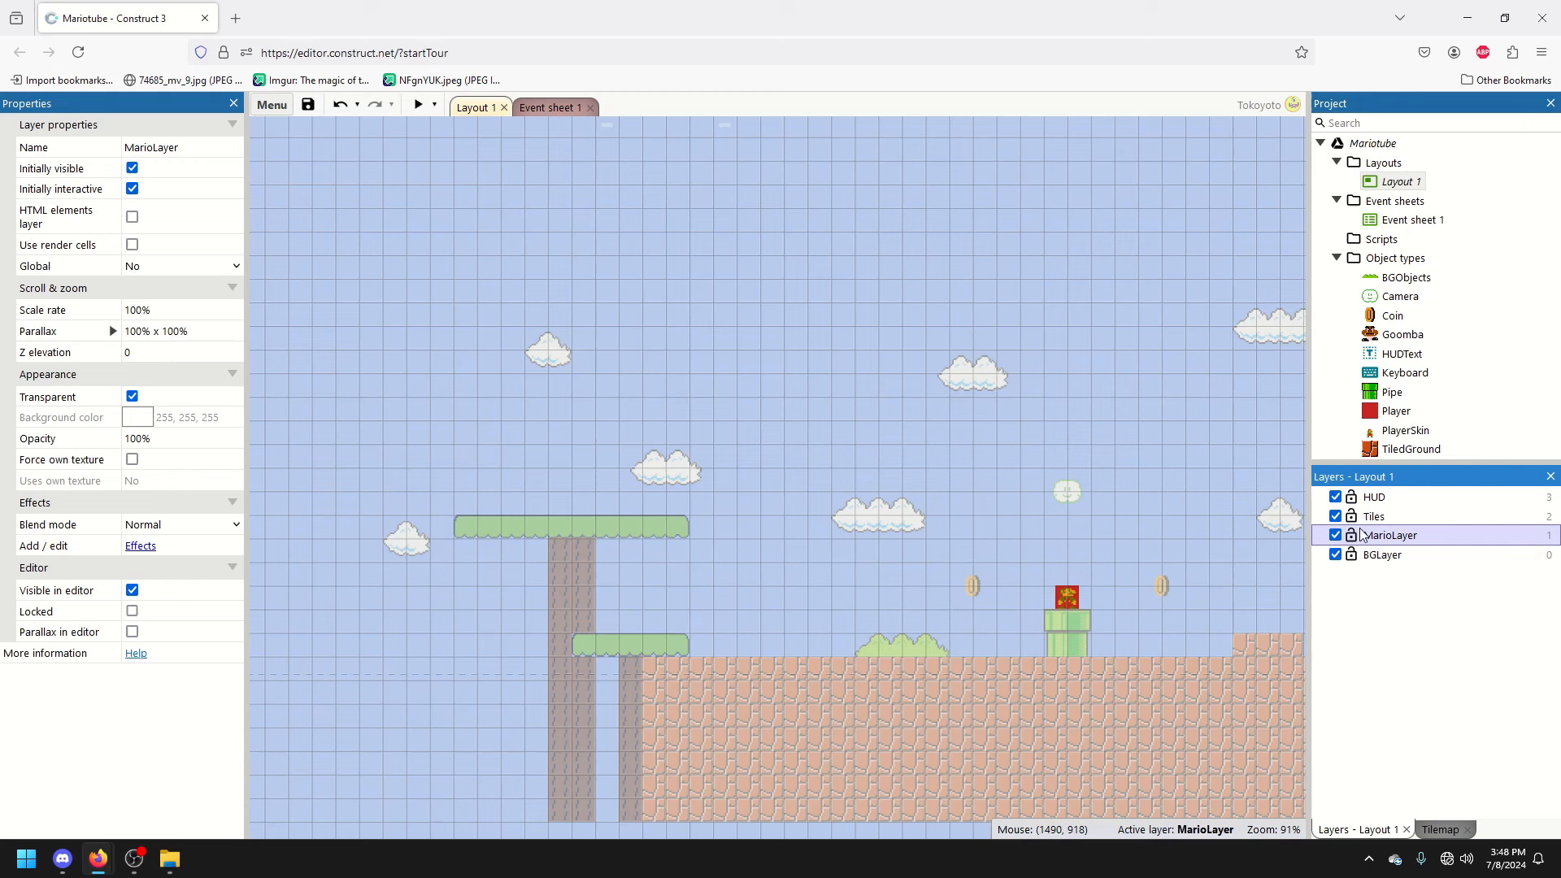
click(1383, 555)
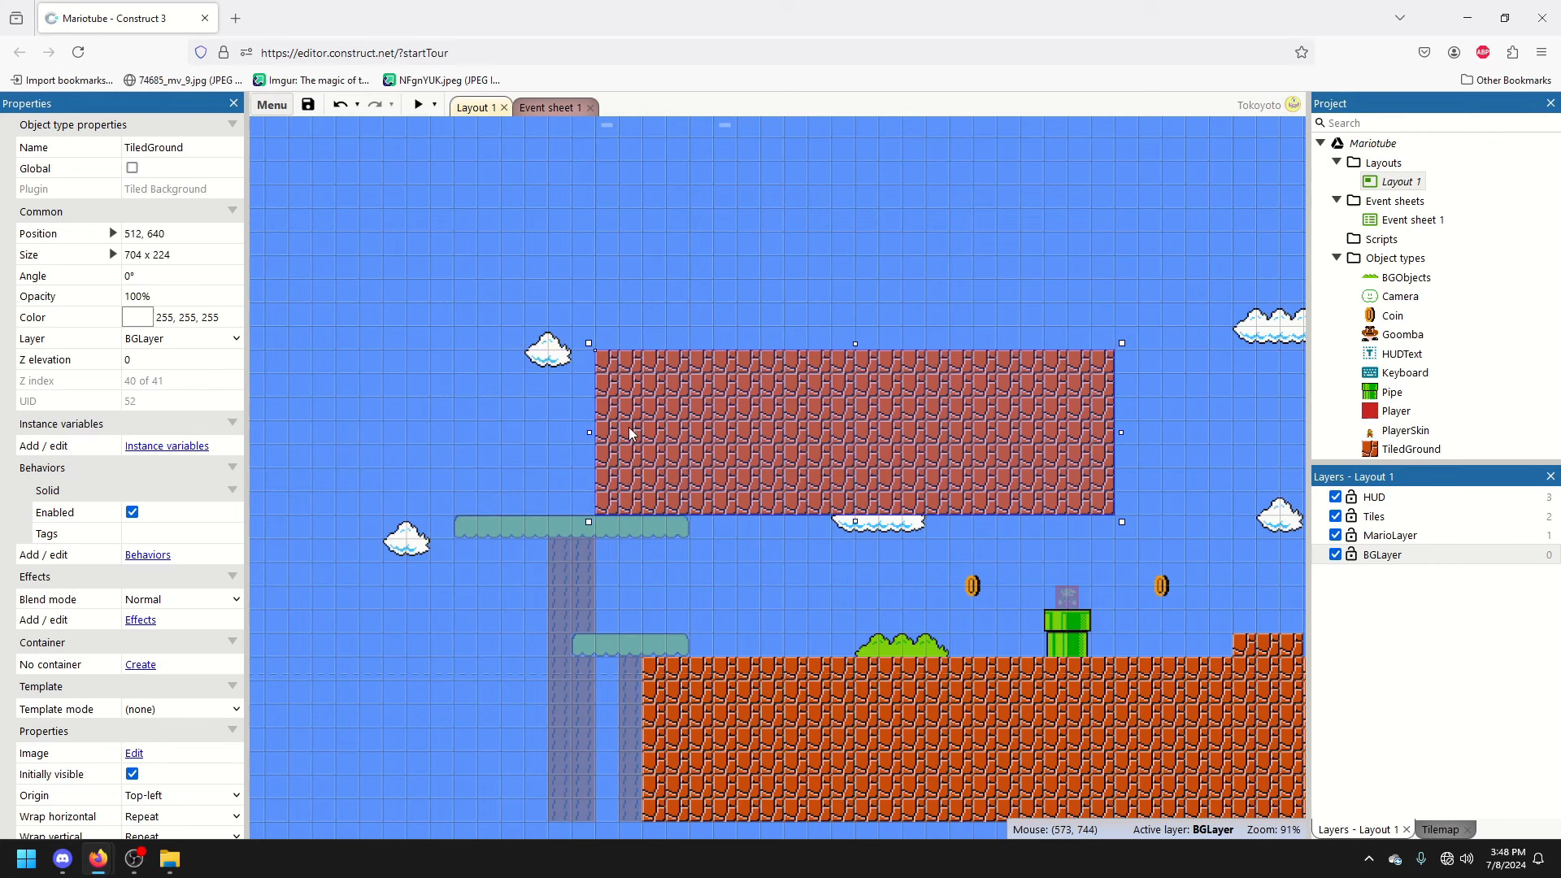
mouse_move(1055, 440)
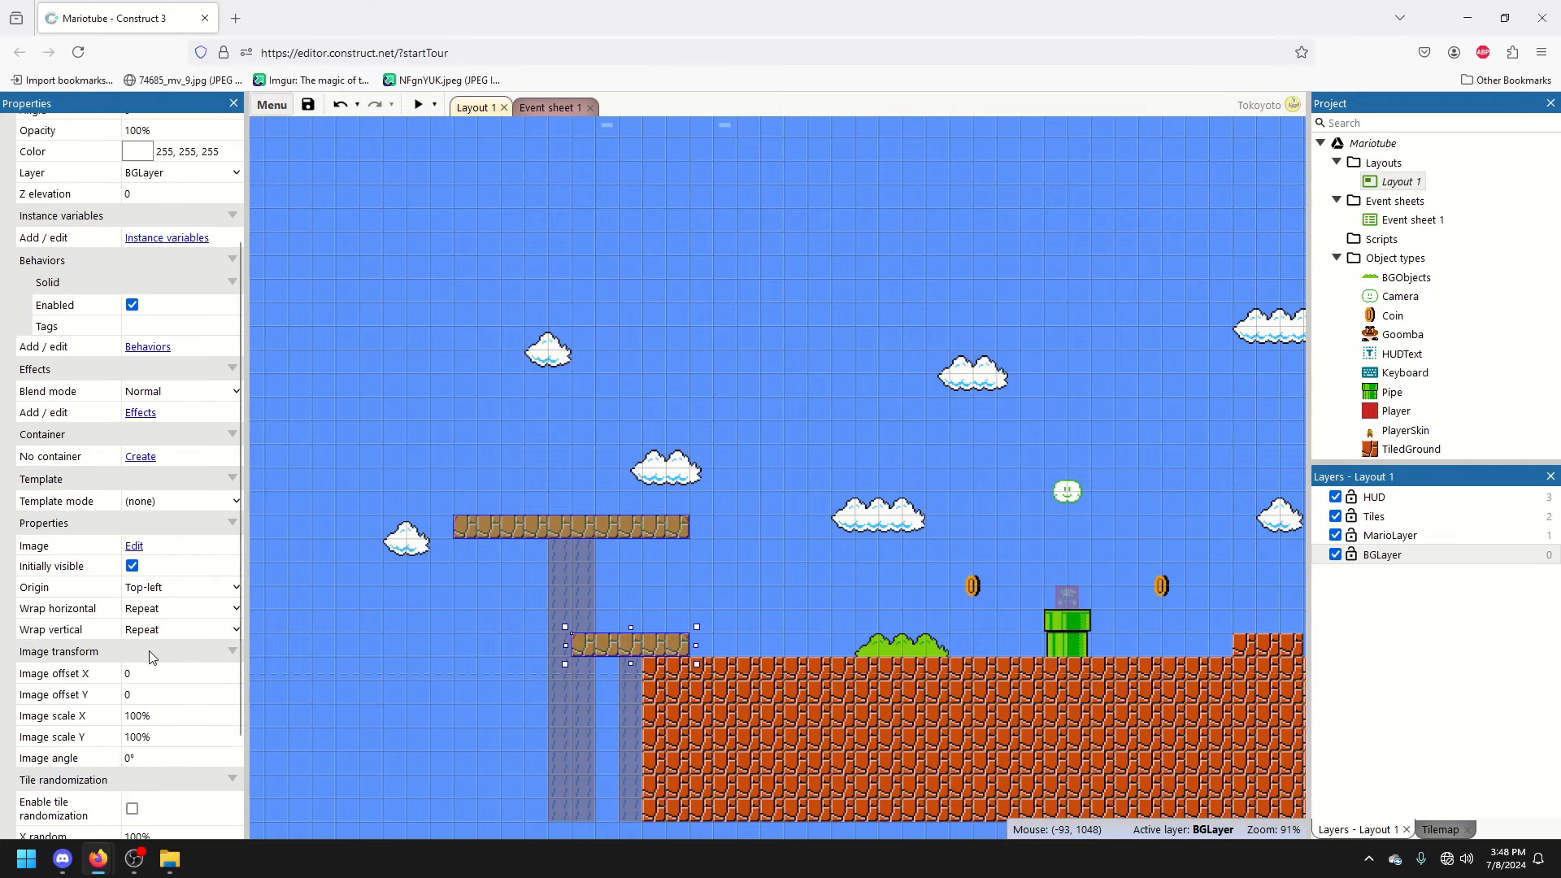
Preview the level with the invisible ground blocks, then save the project
scroll(down, 3)
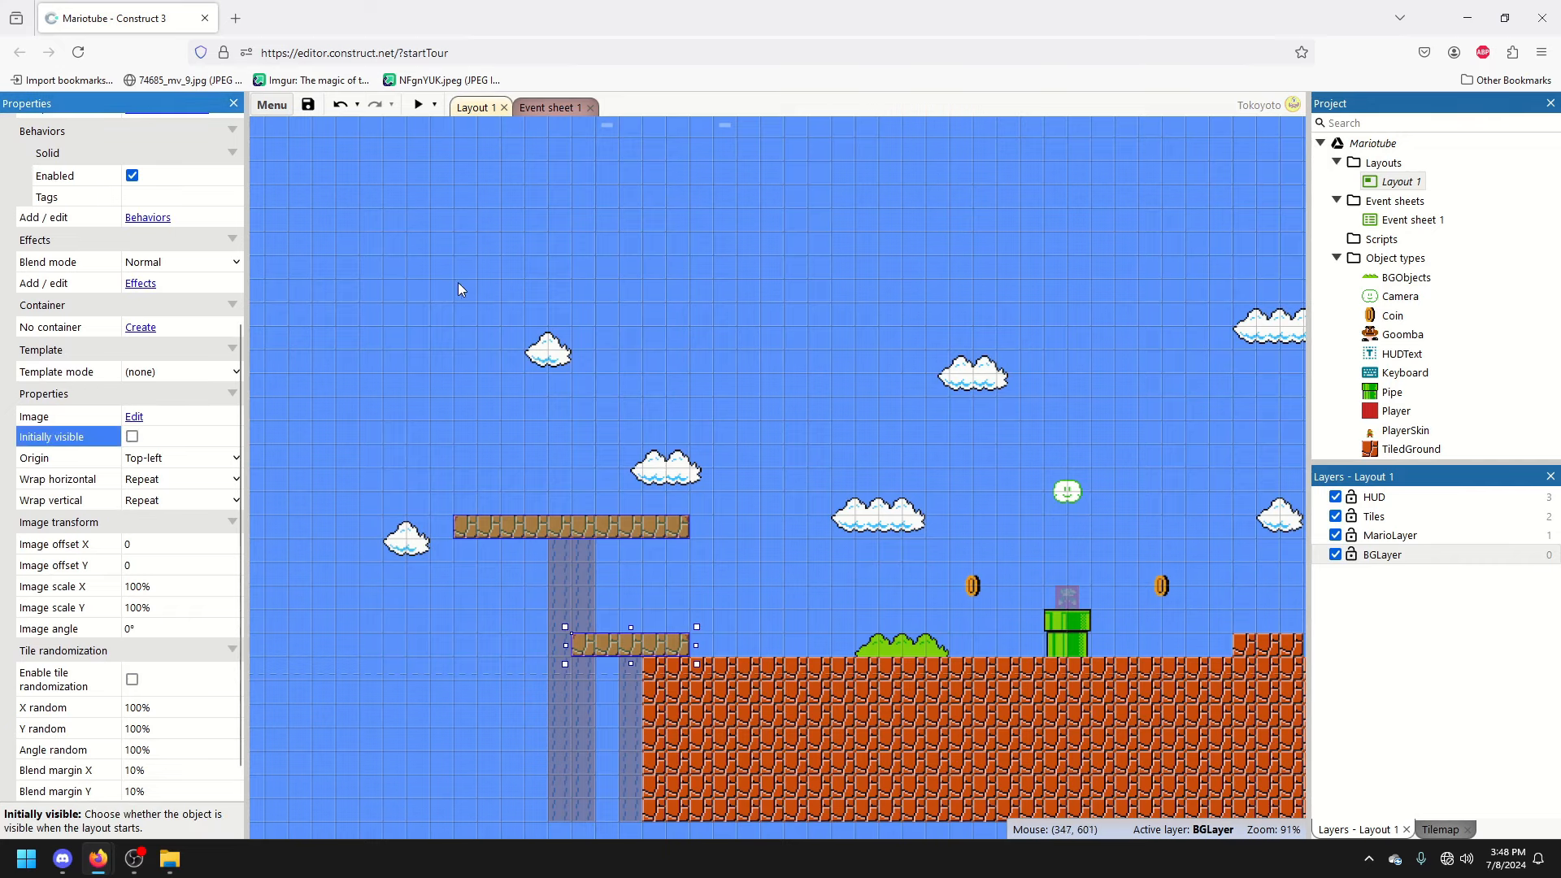
click(418, 105)
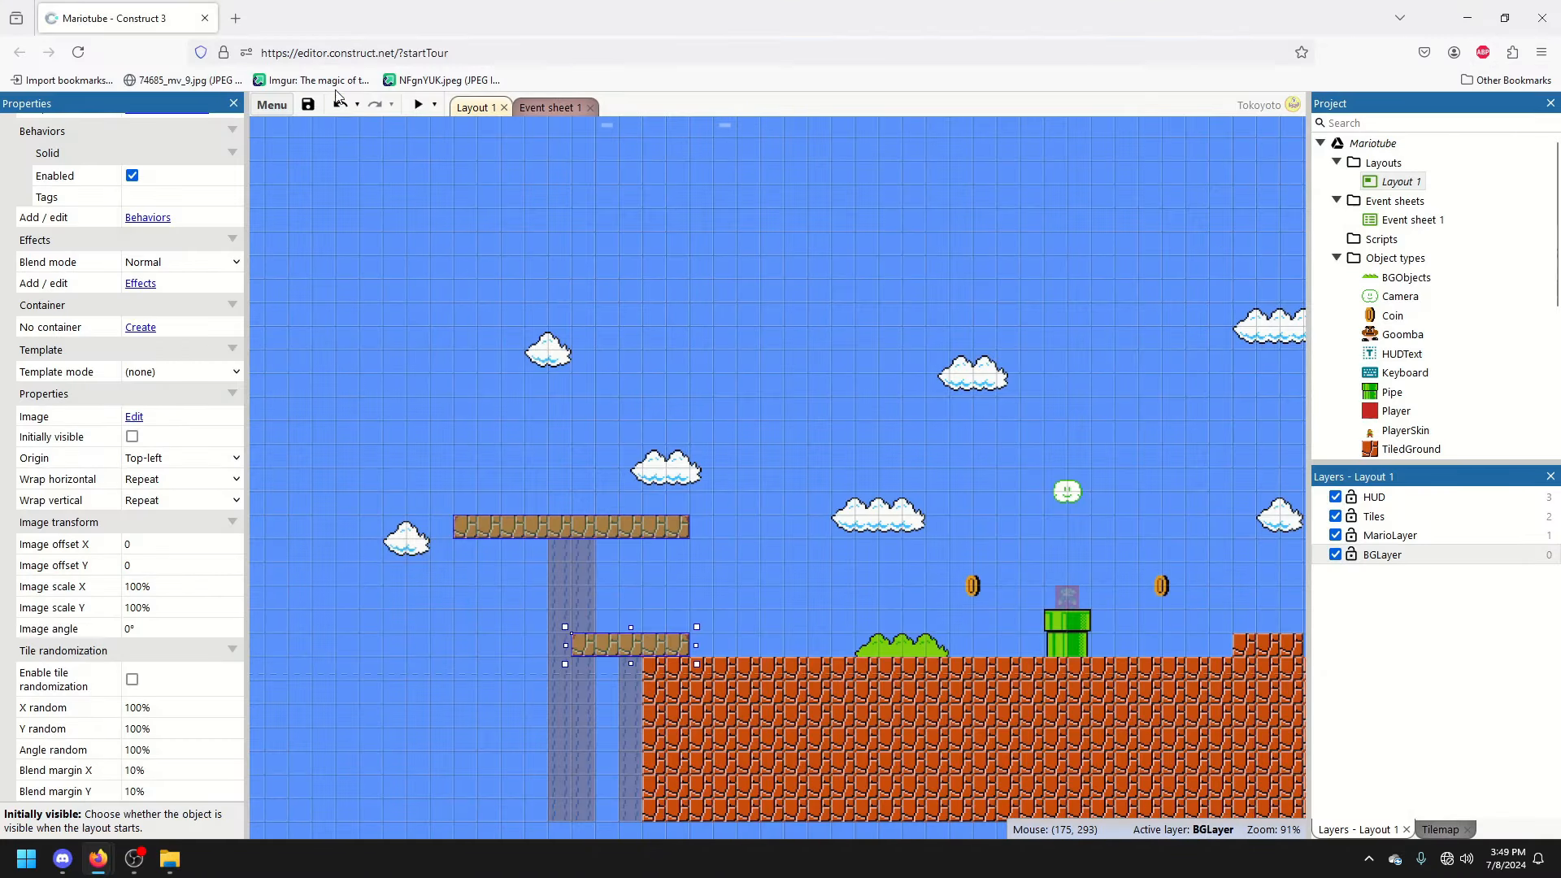
click(307, 104)
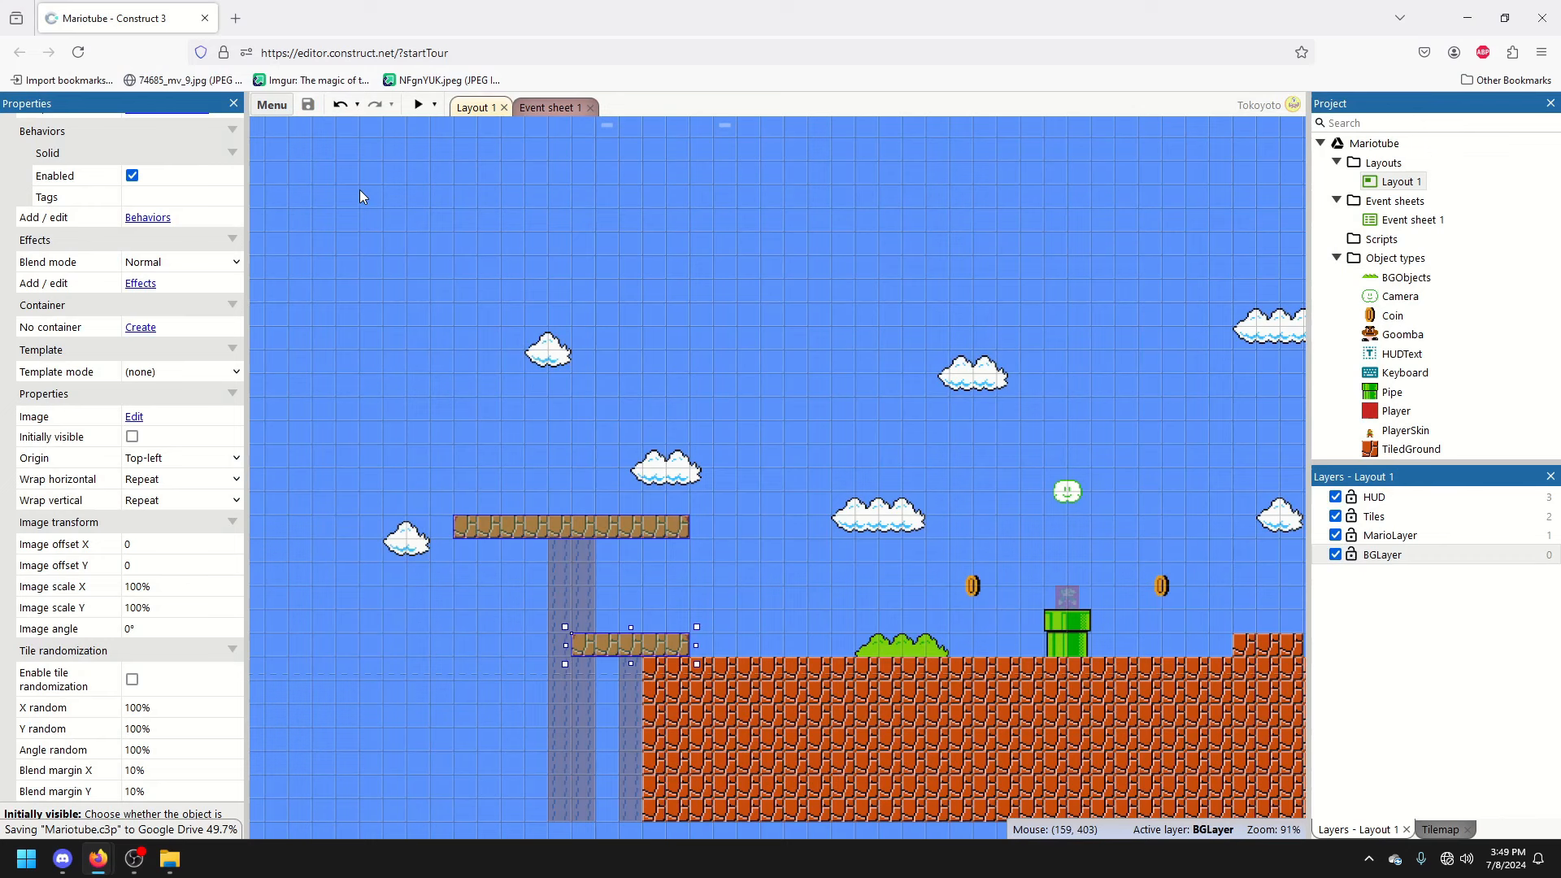
mouse_move(810, 350)
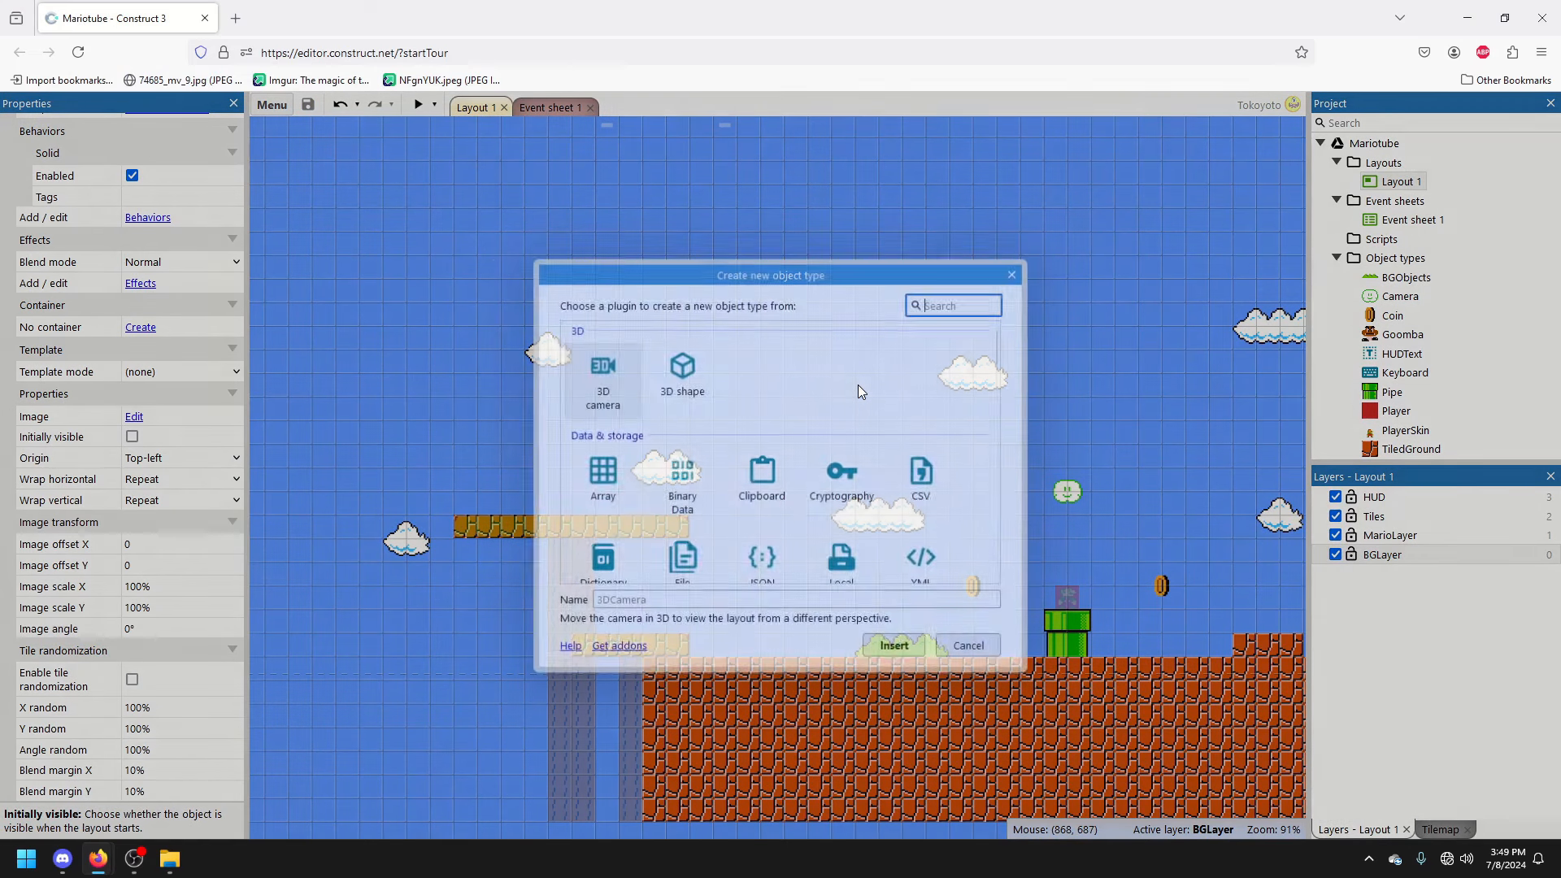
Insert a new Sprite object into the layout
scroll(down, 3)
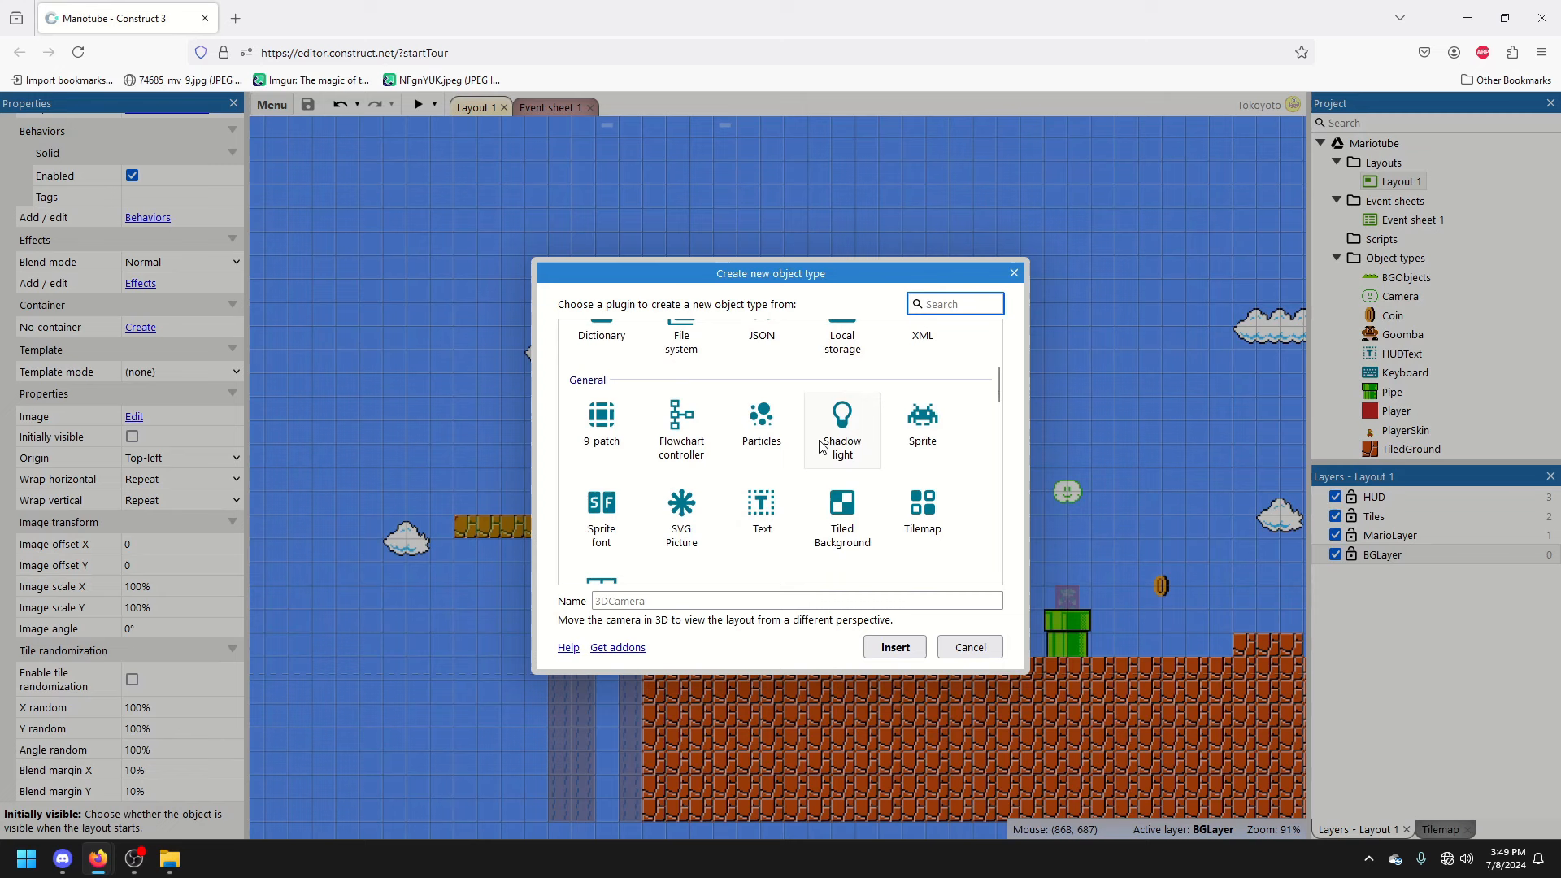
scroll(down, 3)
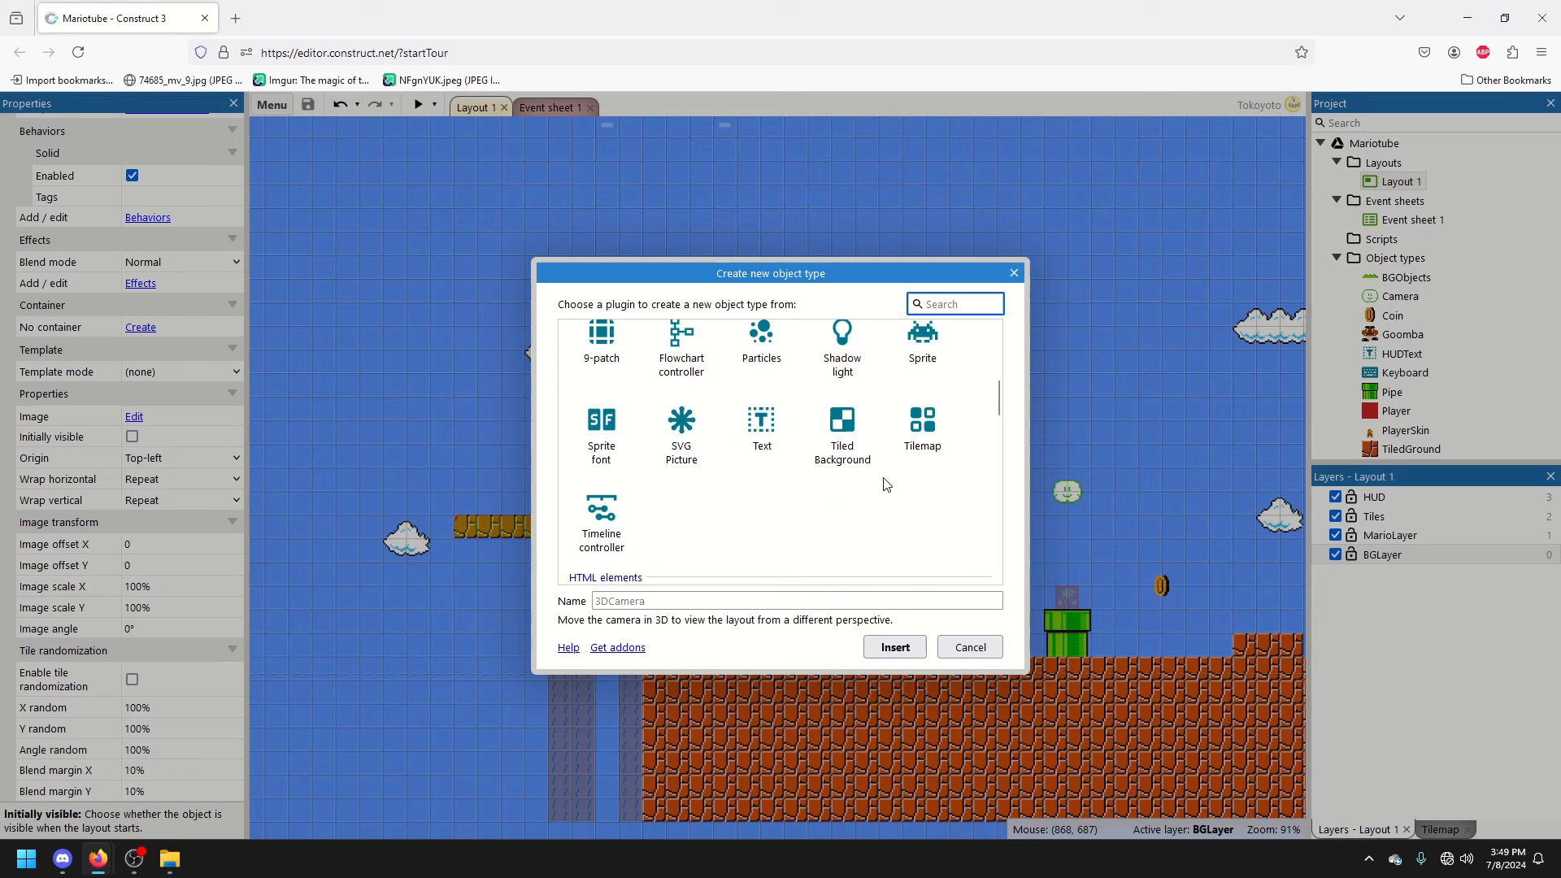
click(922, 423)
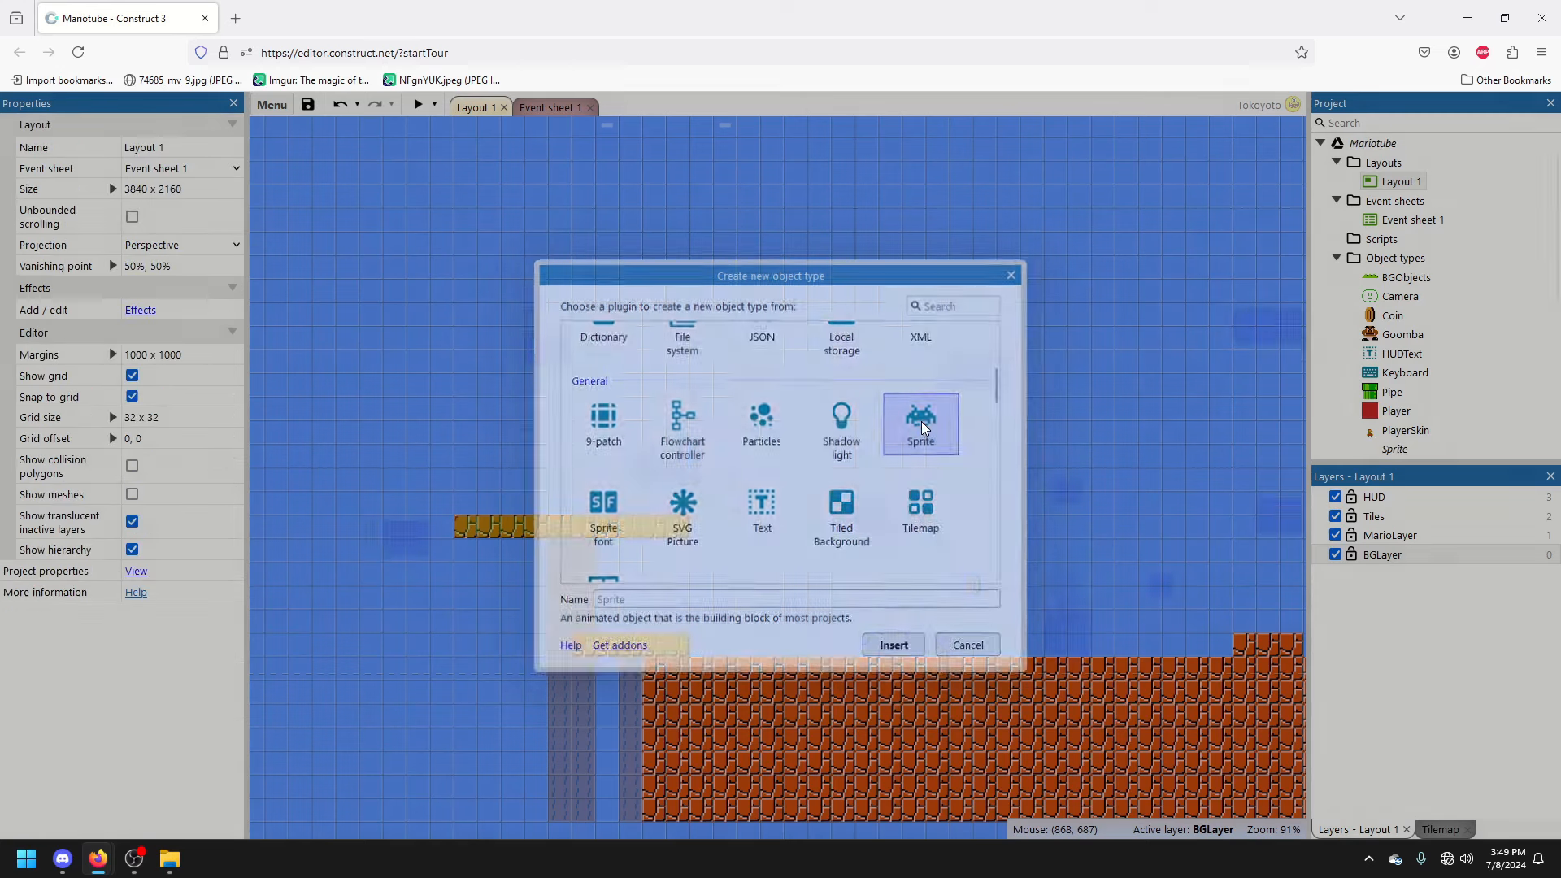
click(892, 645)
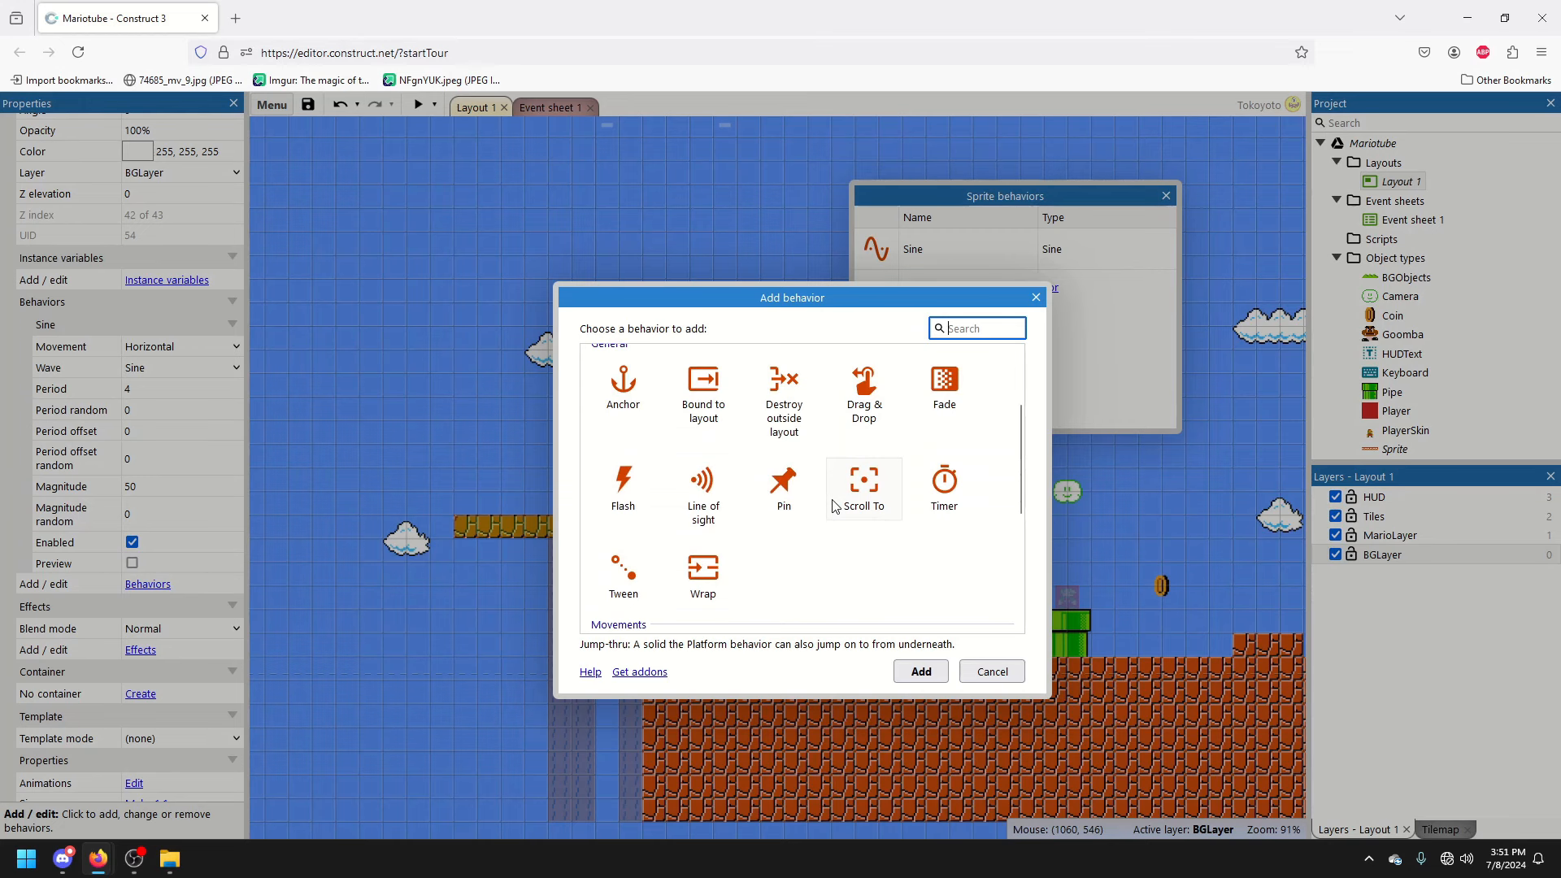
Add the Jump-thru behavior to the sine-moving sprite
scroll(up, 3)
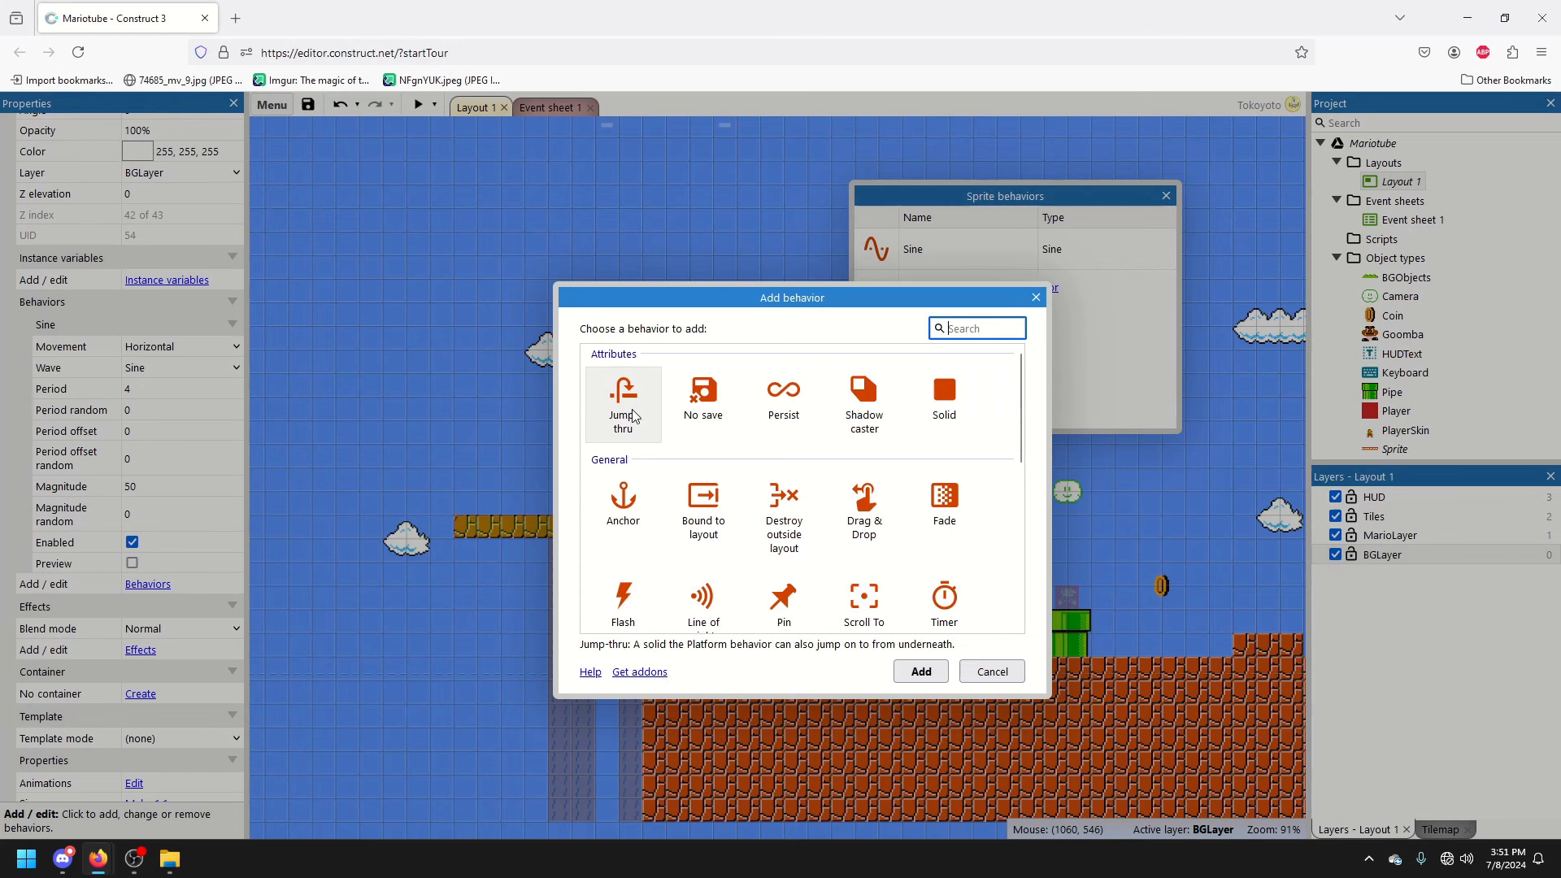
click(919, 671)
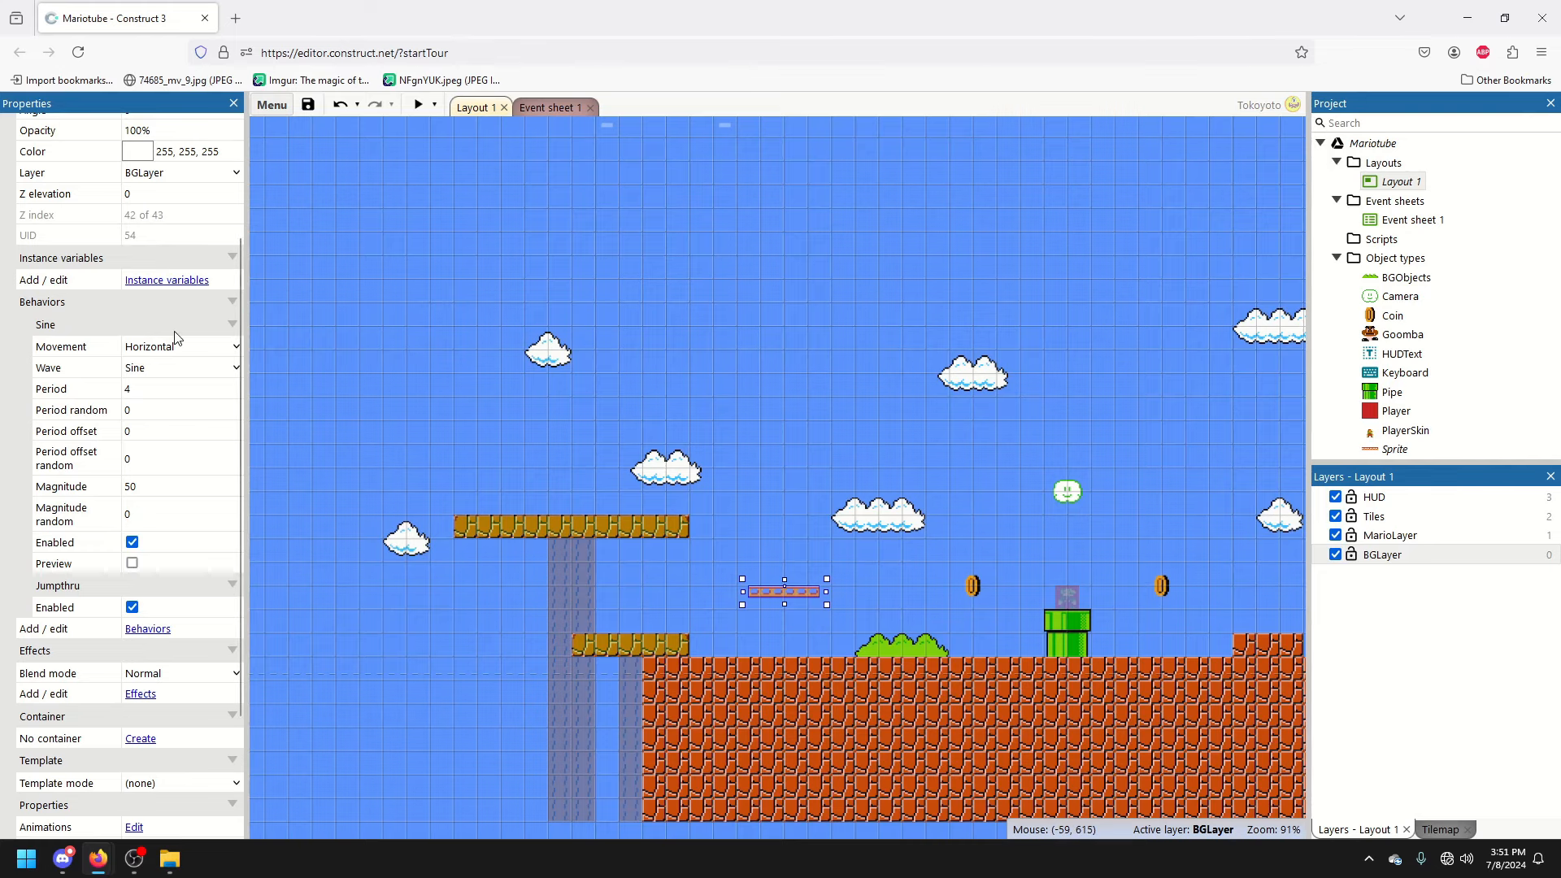
Set the Sine movement to Vertical and preview the level
click(179, 345)
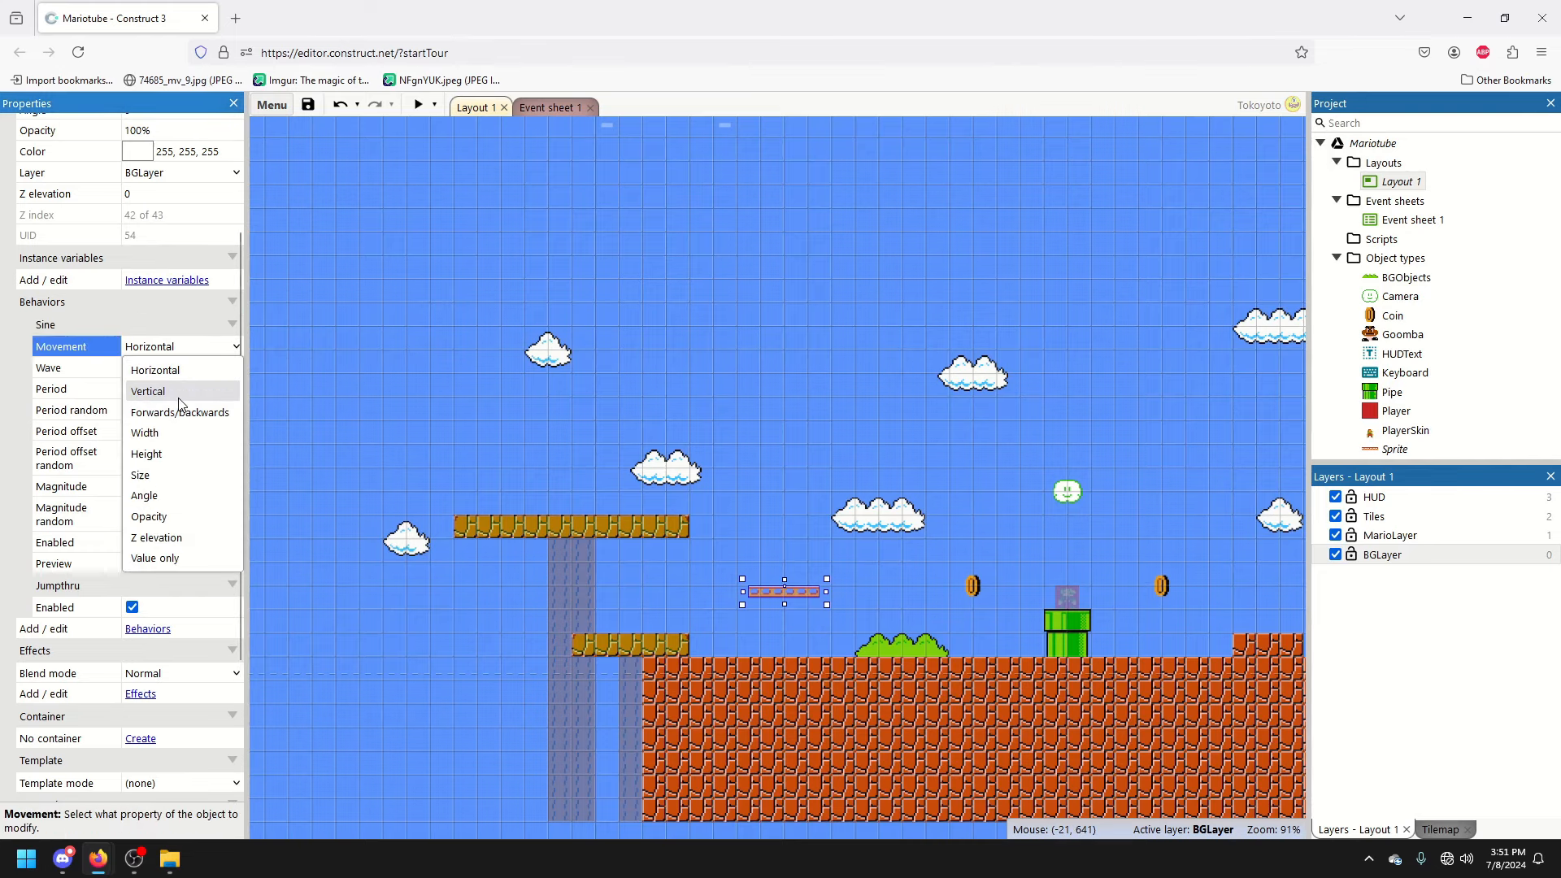
click(417, 105)
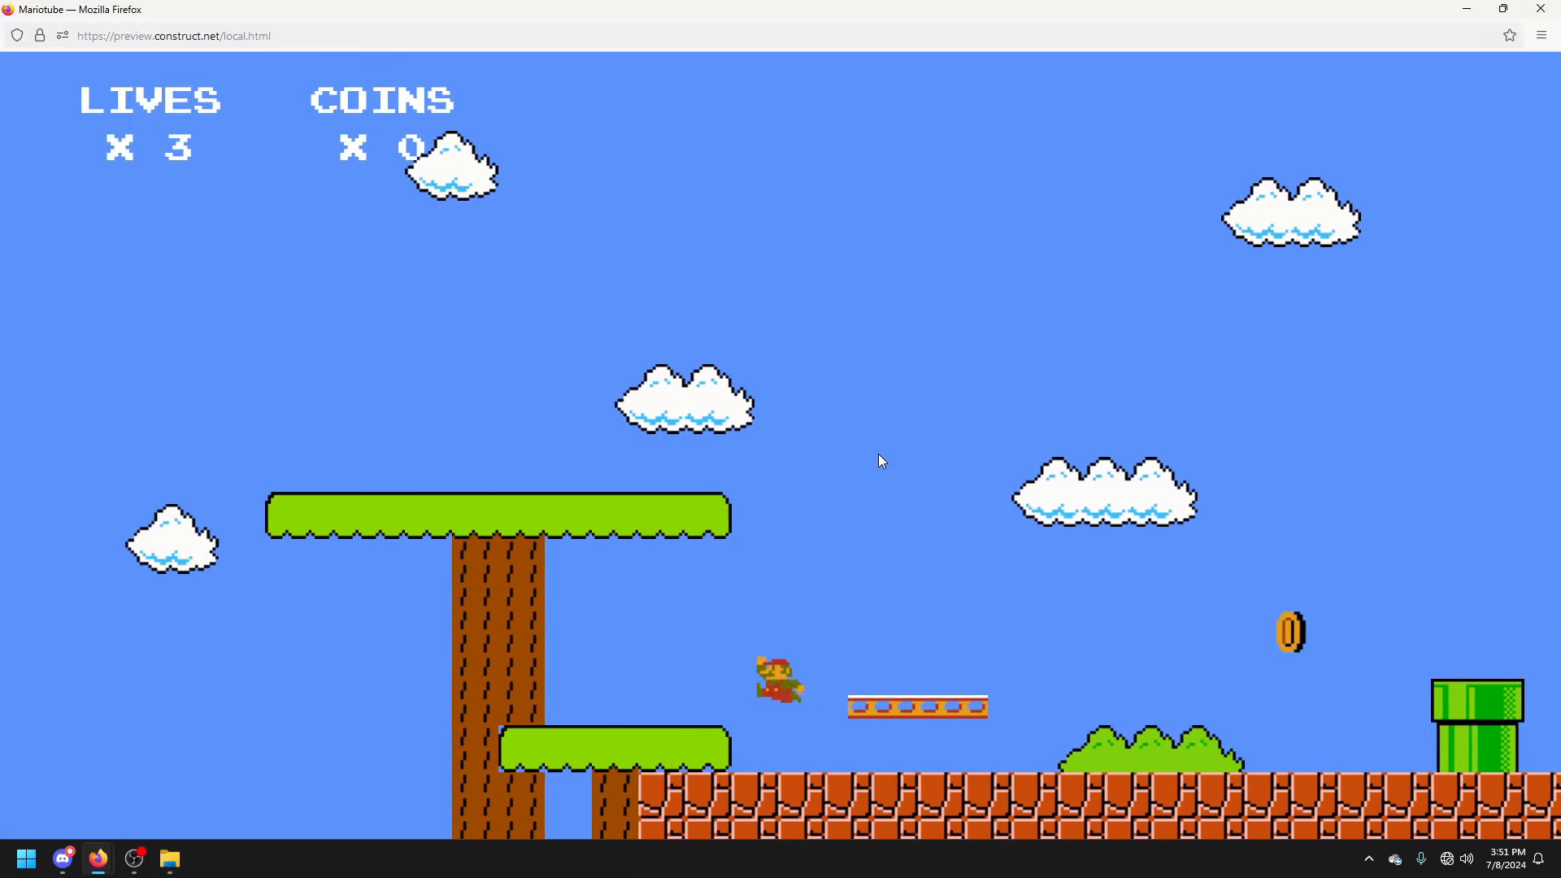
key(right)
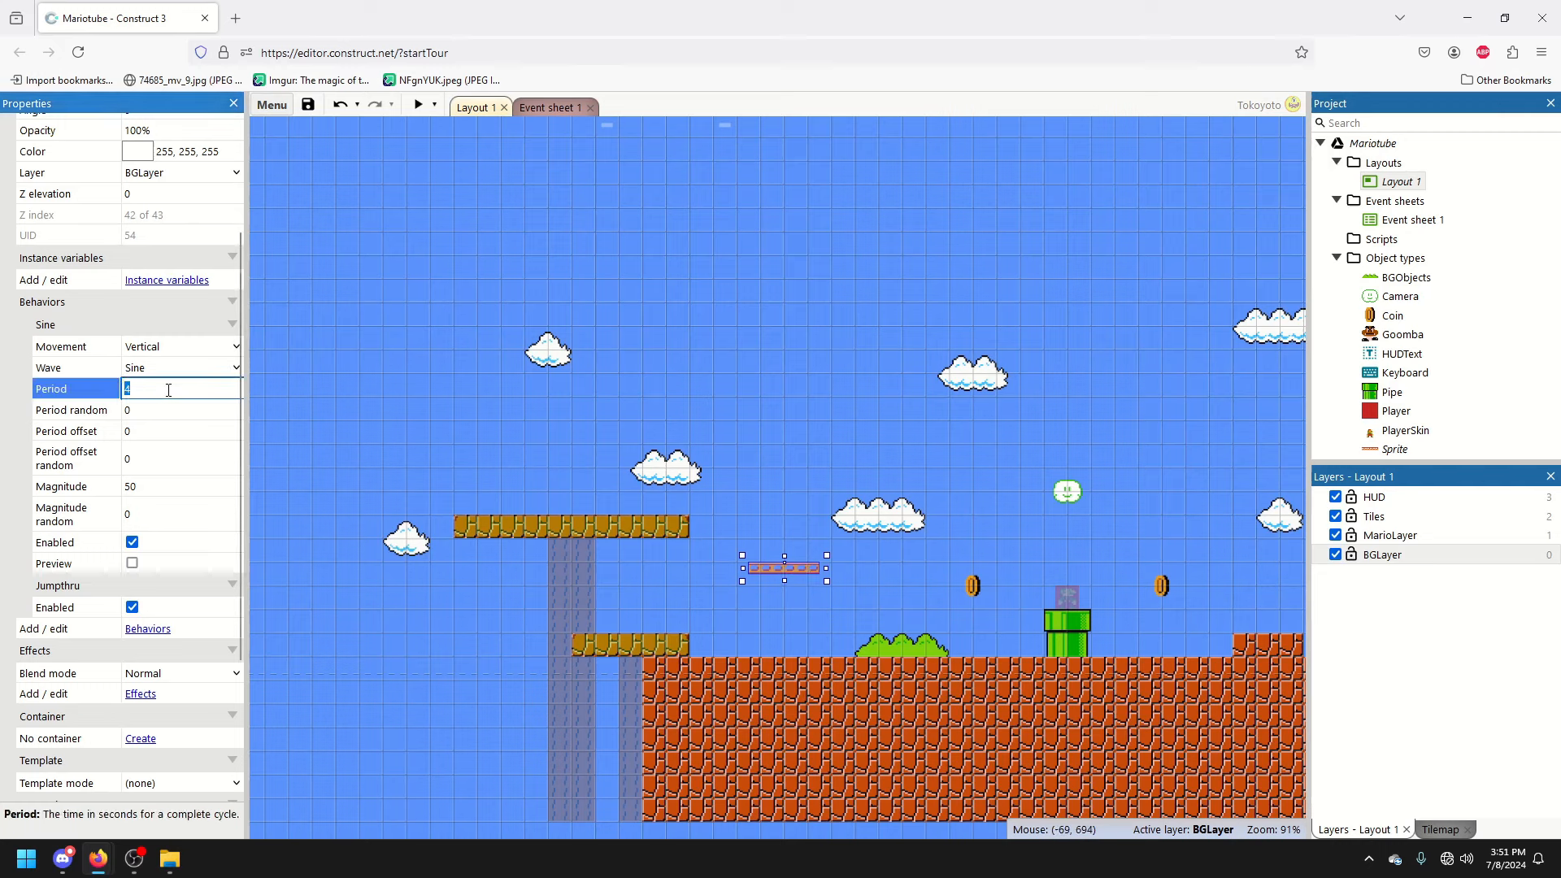
Set the platform's Sine Magnitude to 75 and Period to 5
click(179, 486)
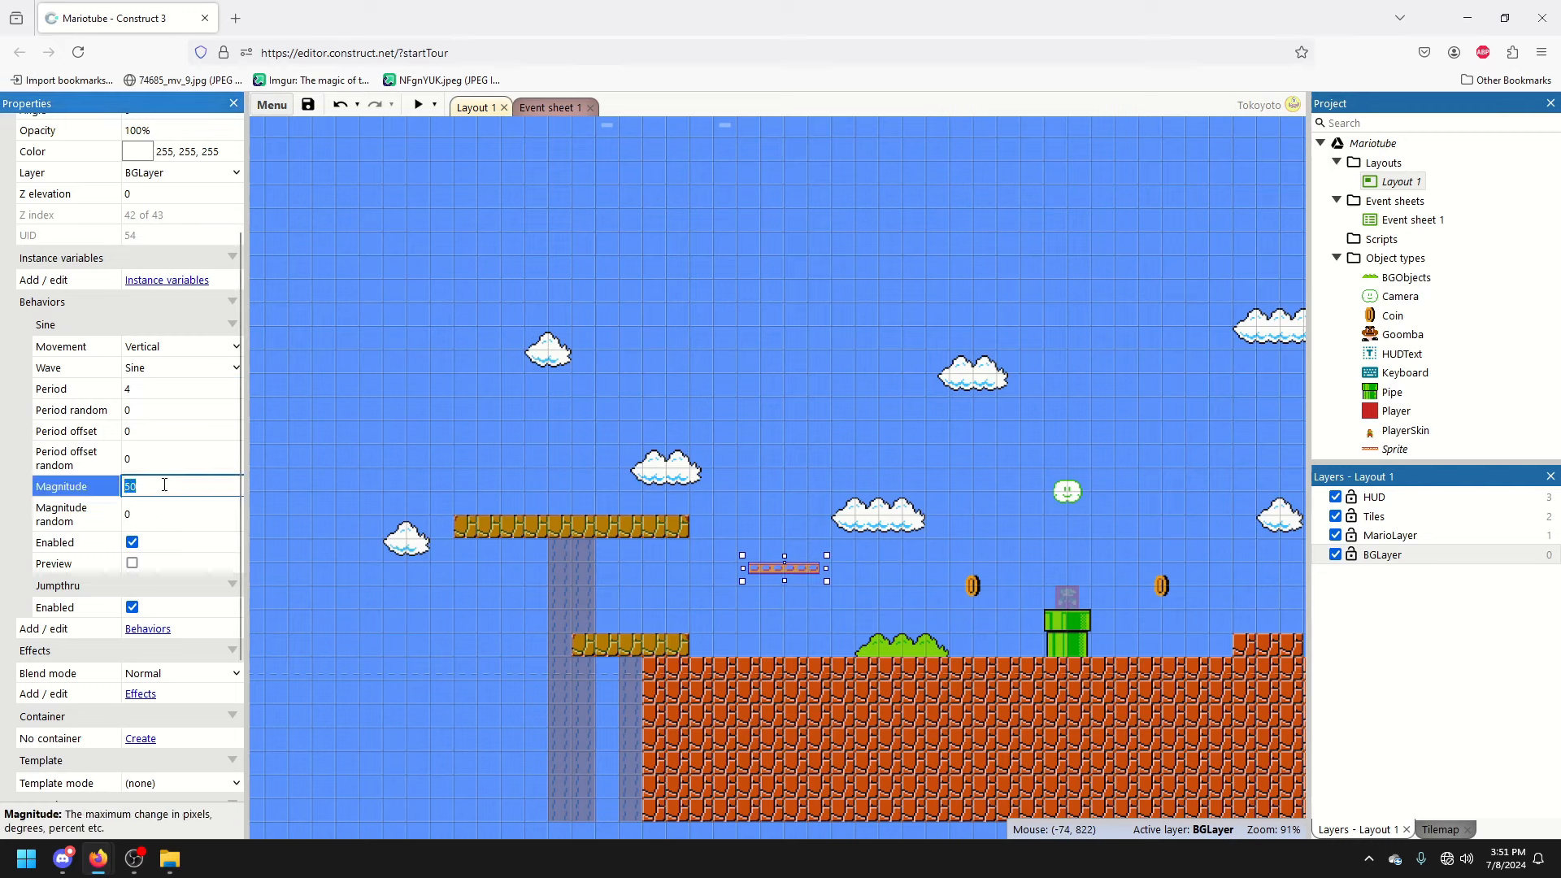
text(100)
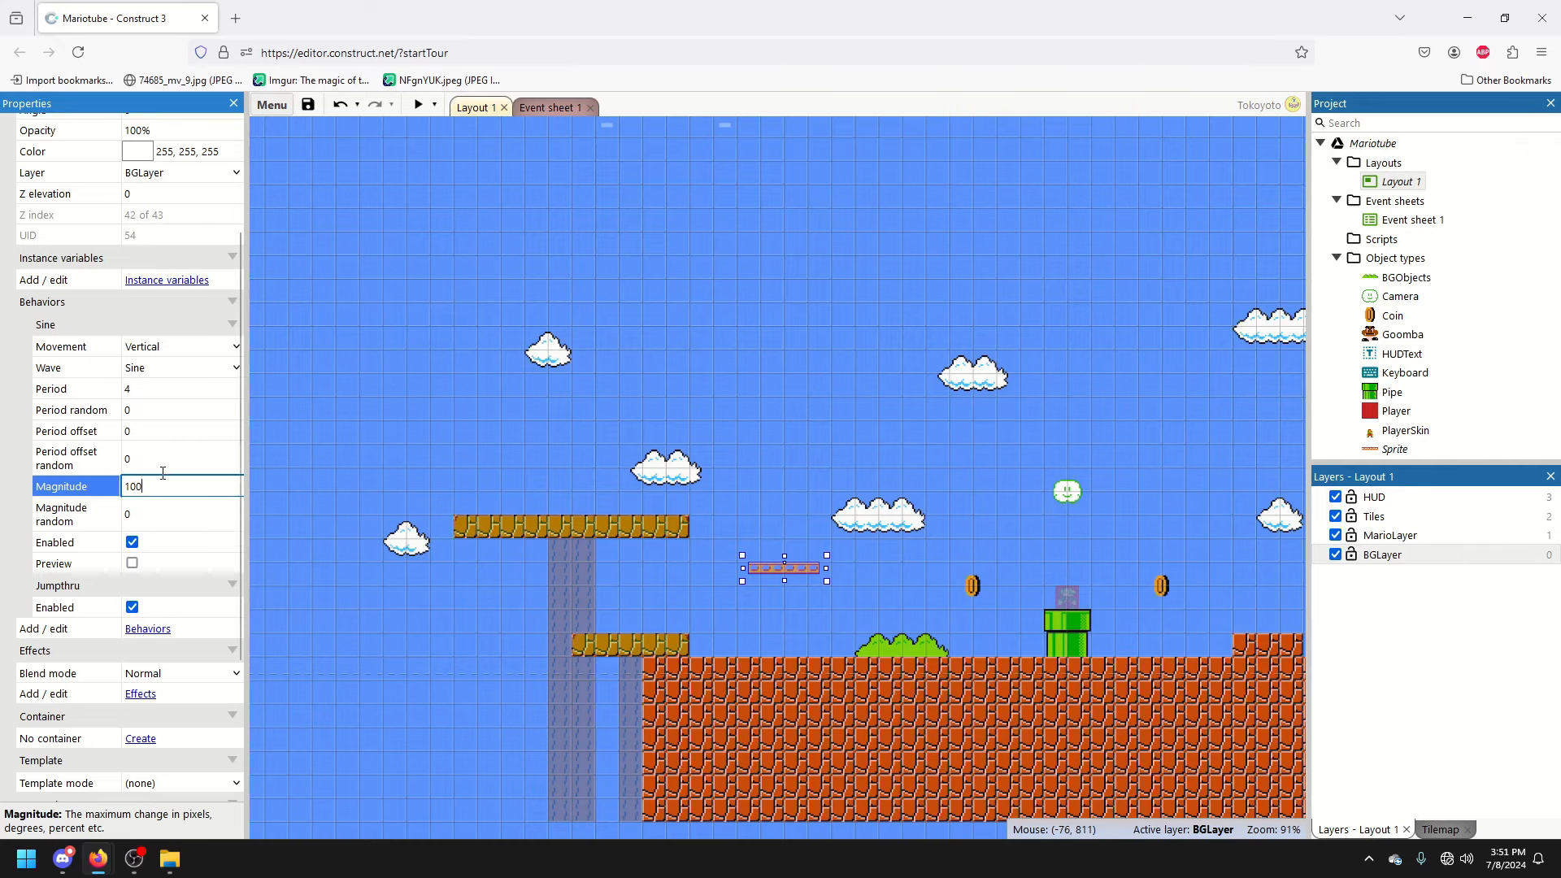
click(179, 388)
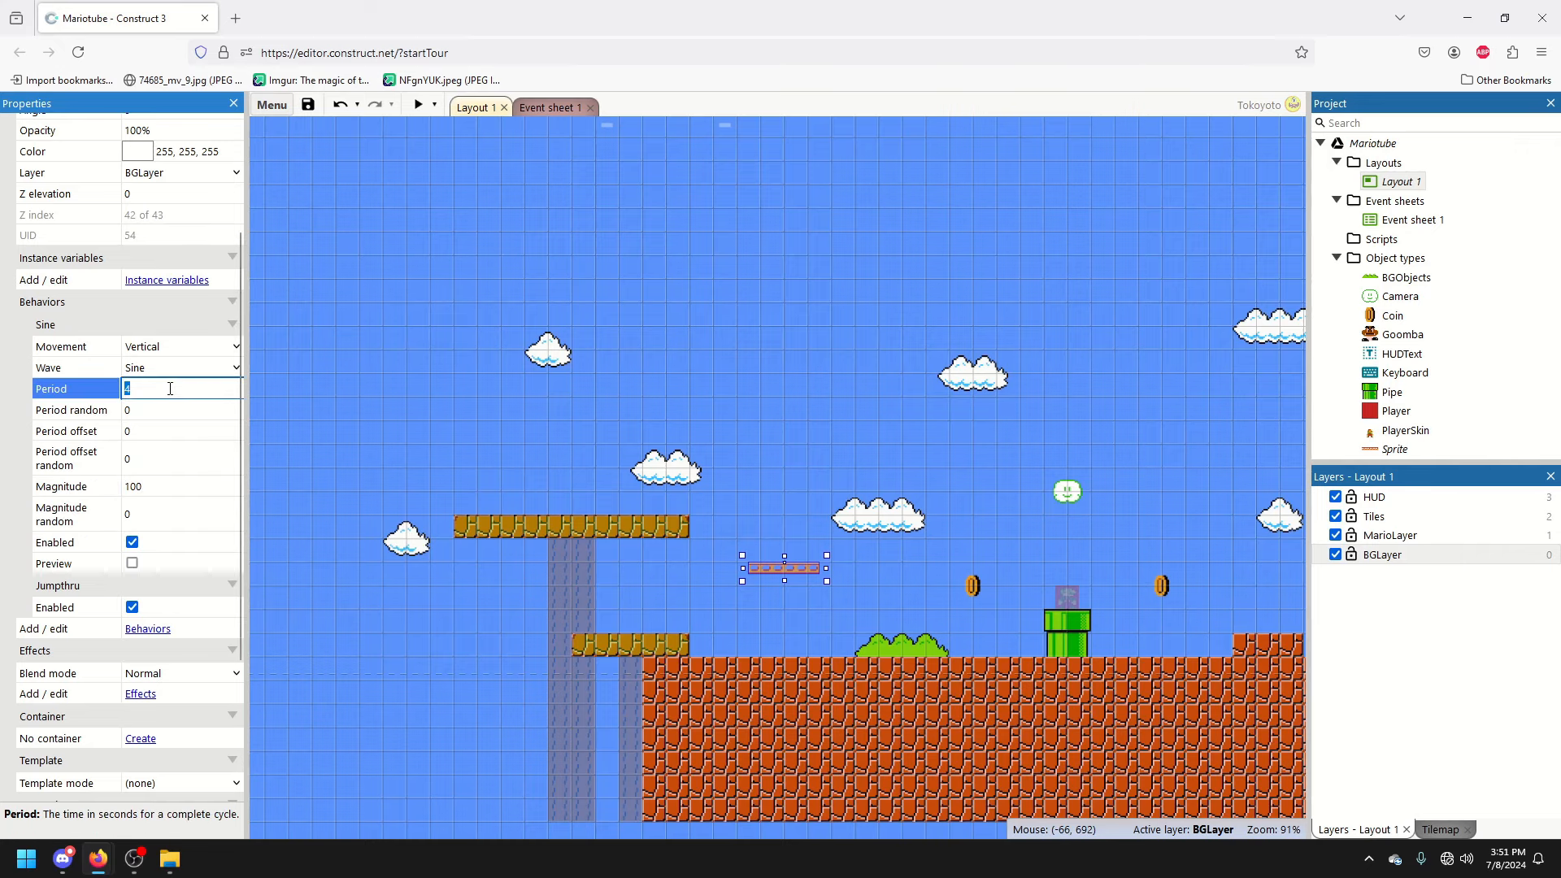
click(418, 103)
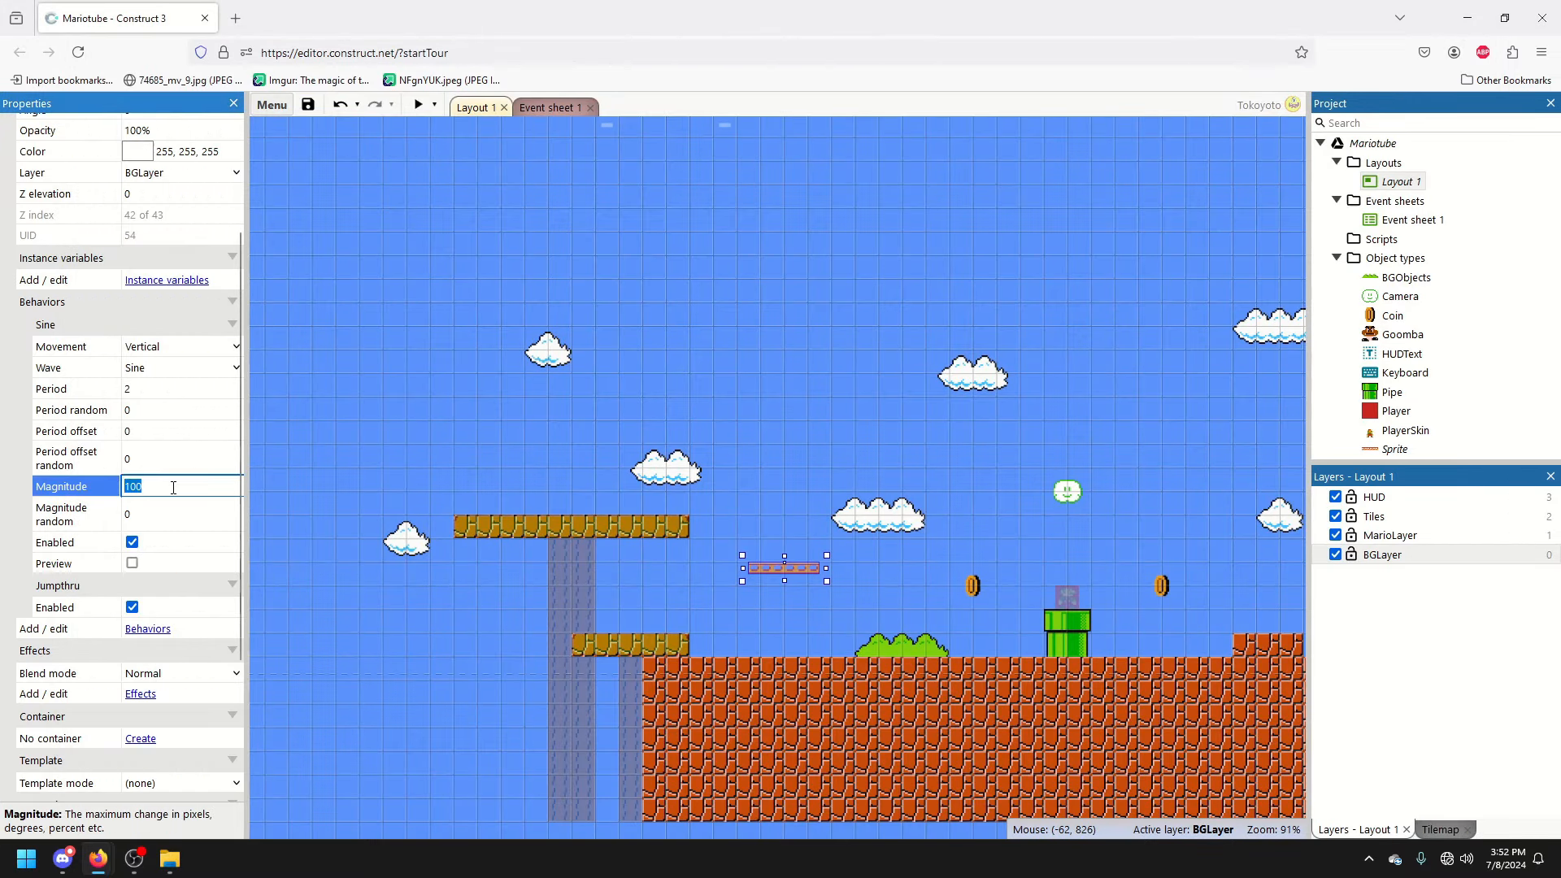
text(7)
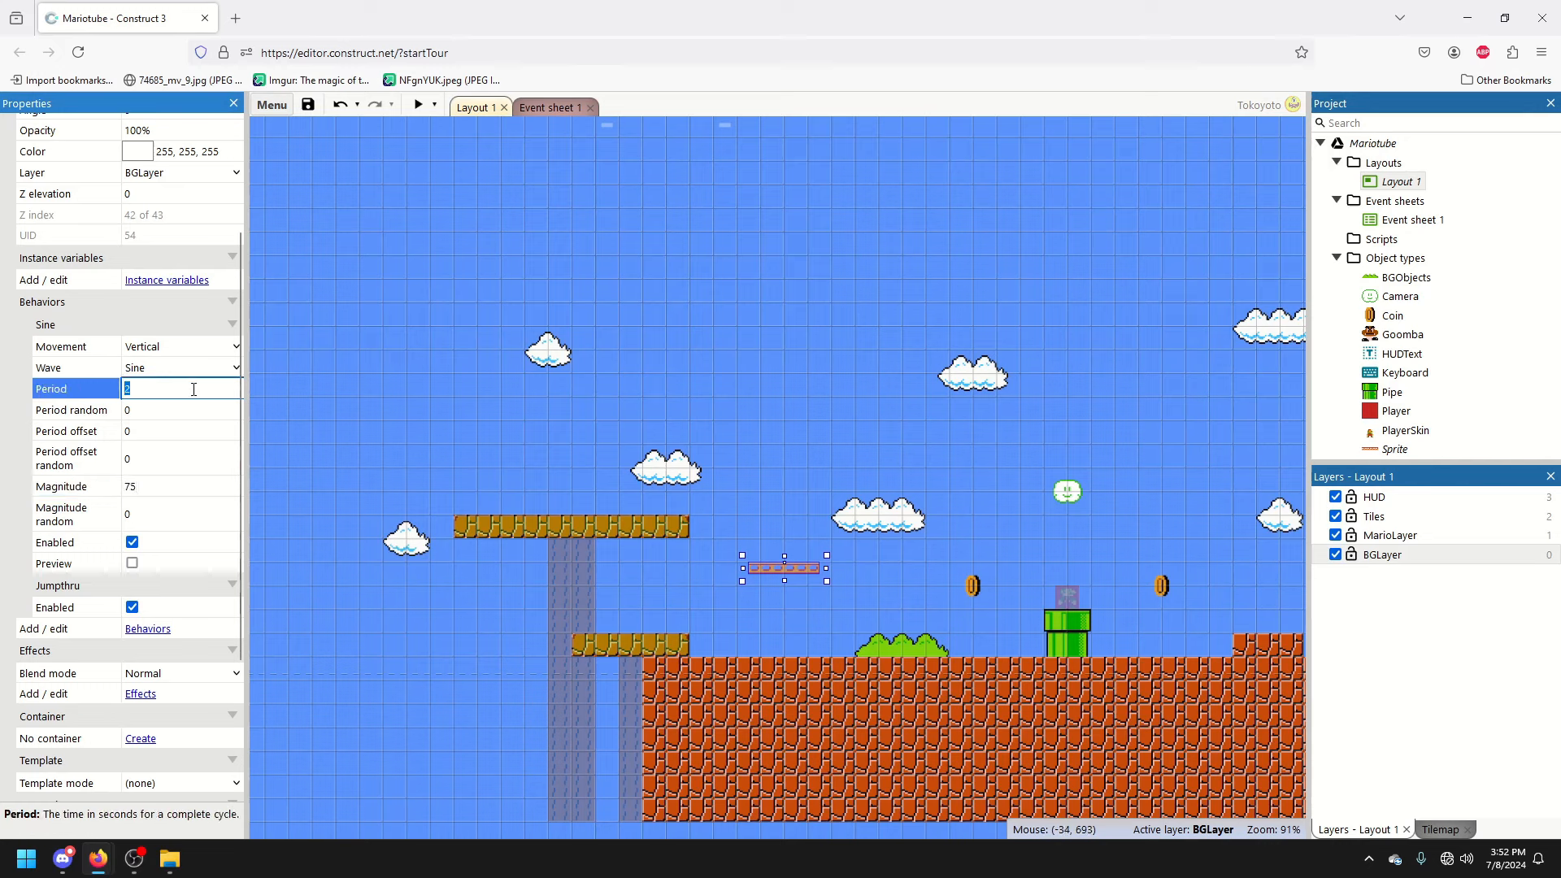
text(5)
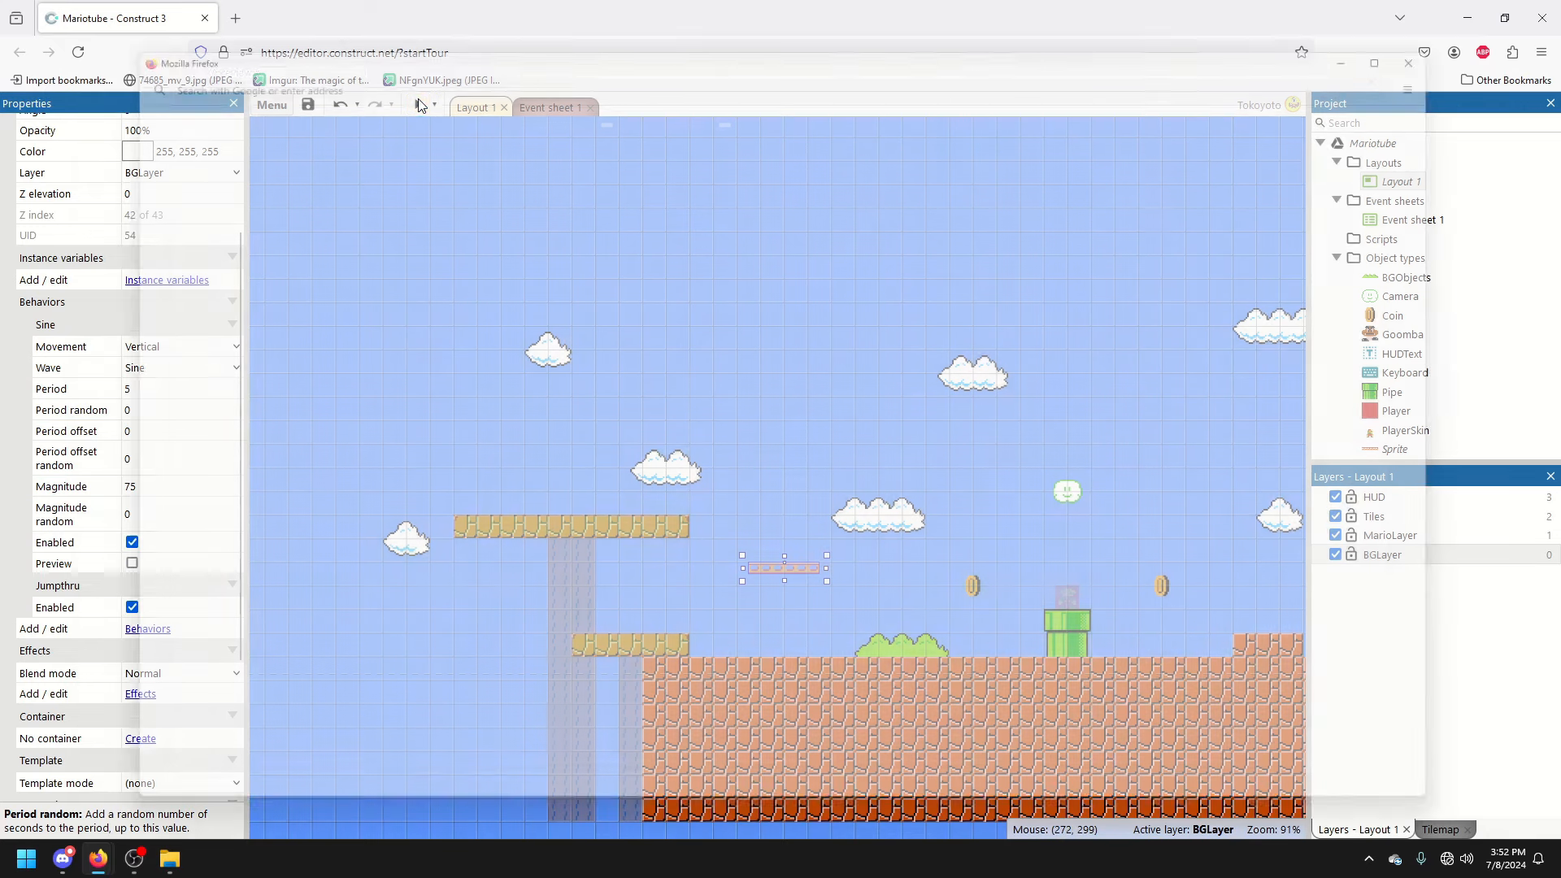
Play the preview, moving right to collect two coins and reach the mushroom platform
click(418, 105)
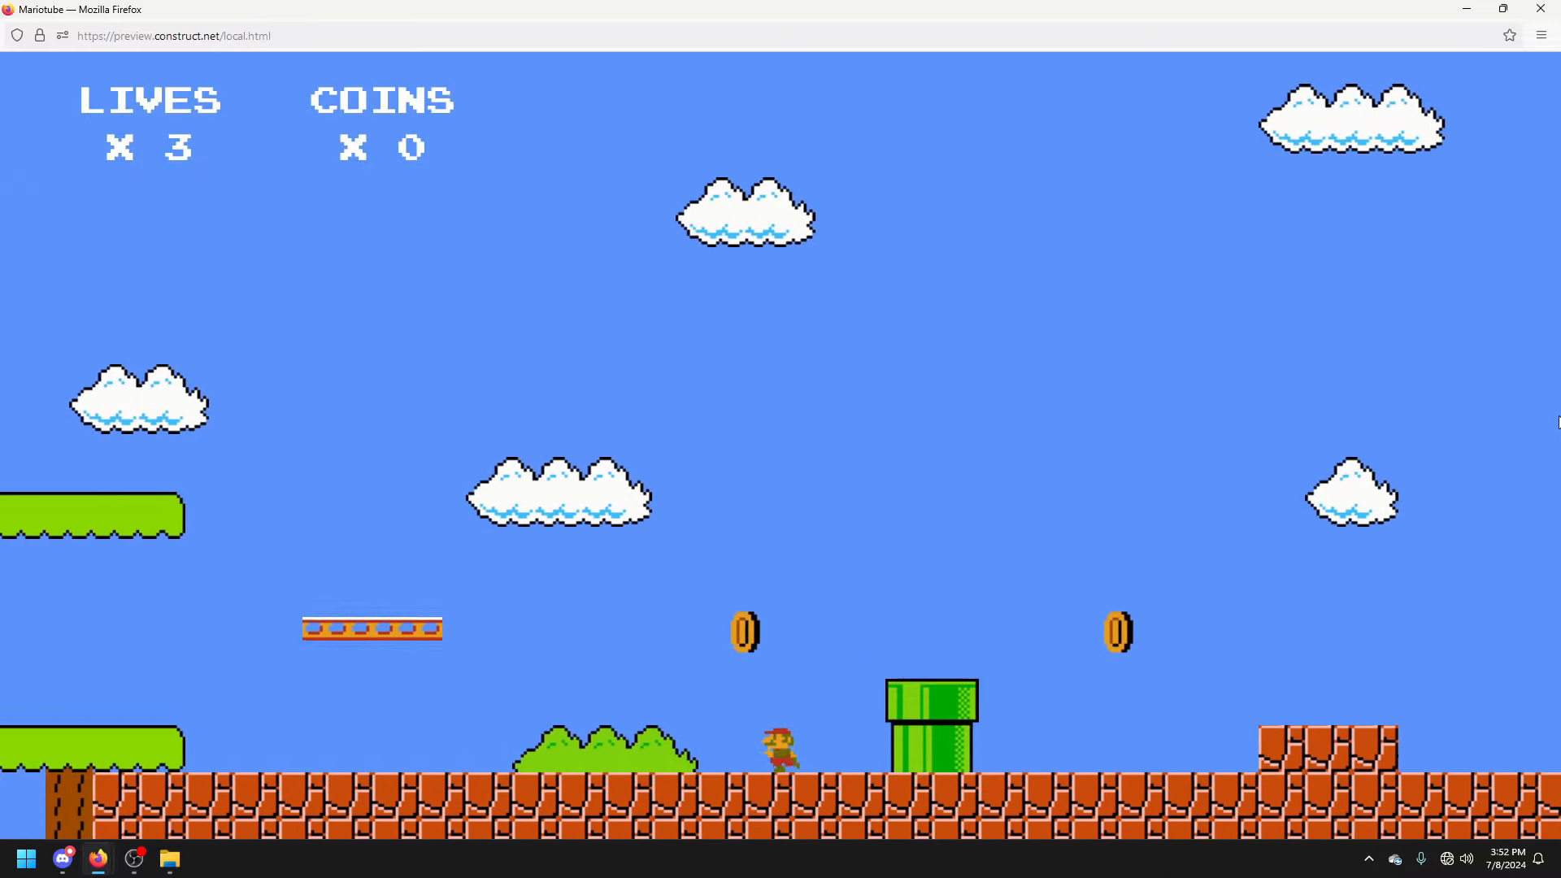
key(Right)
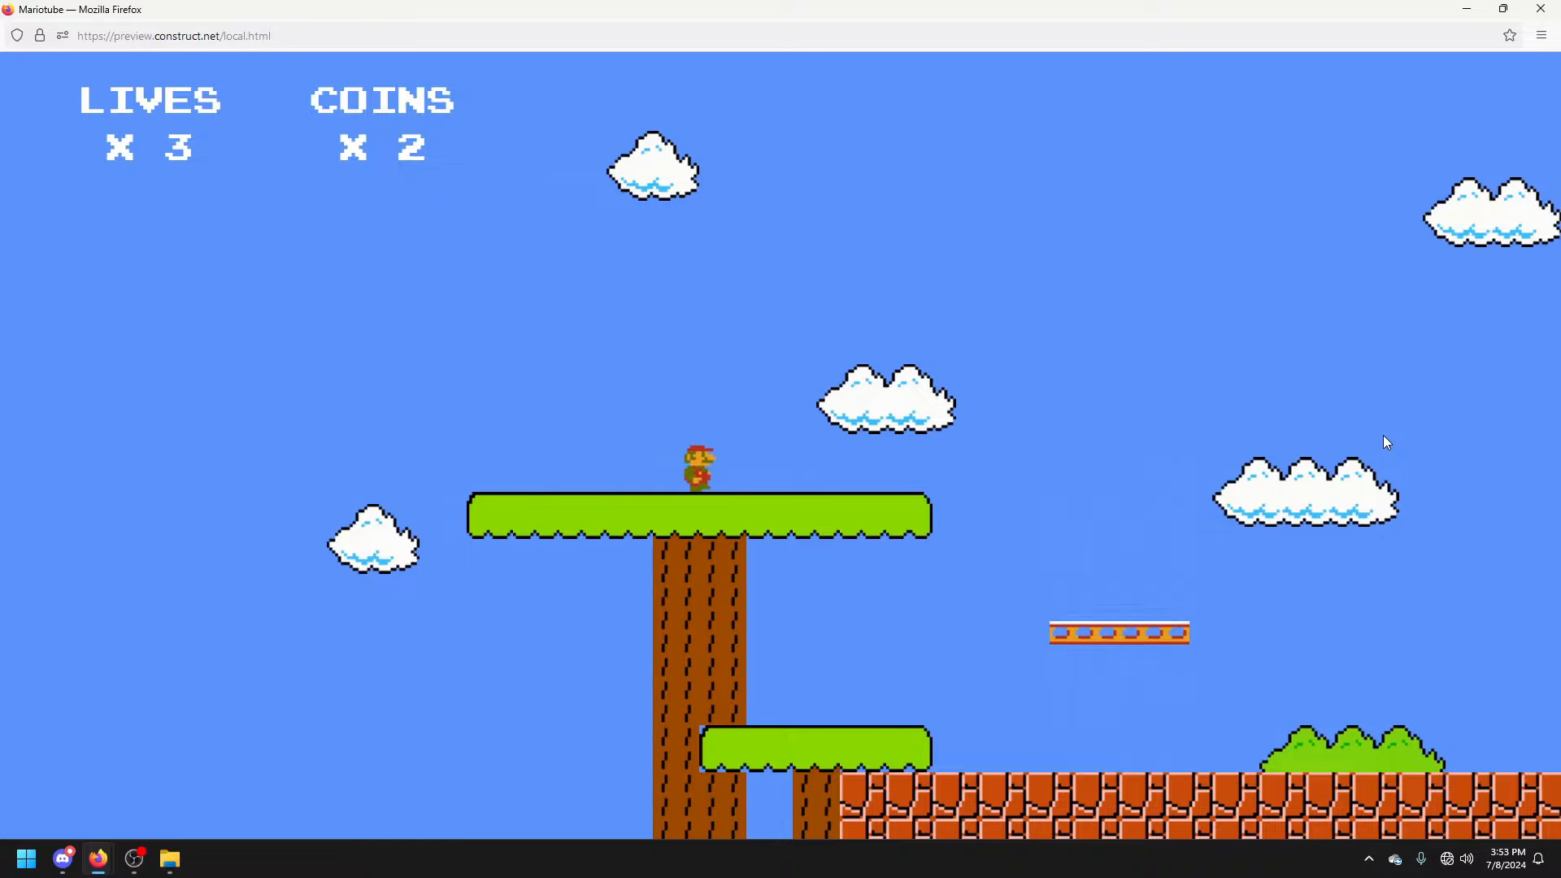
key(Right)
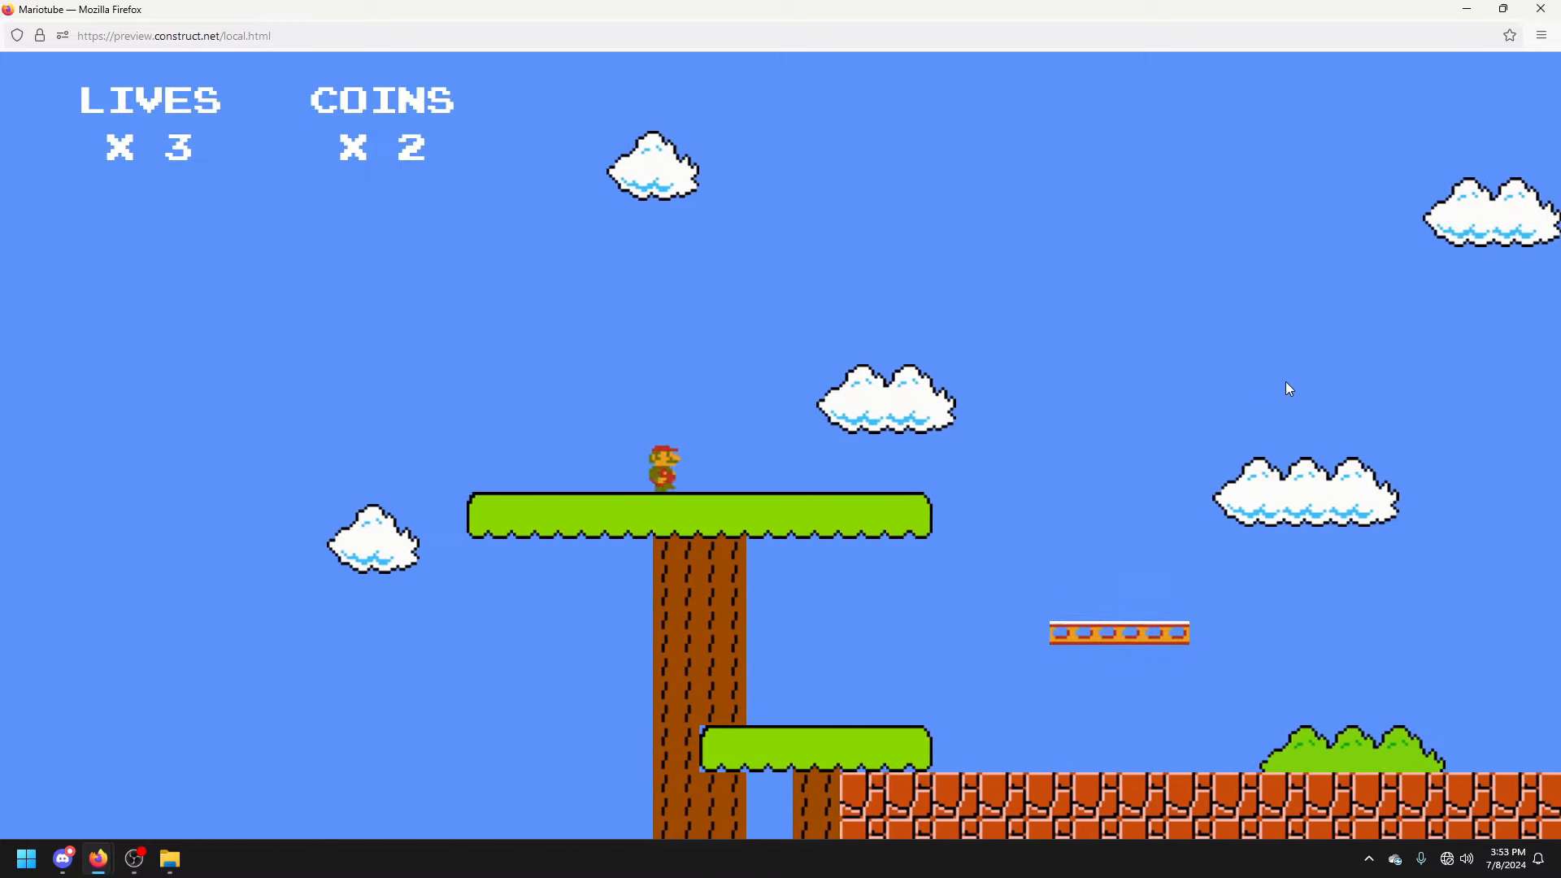
key(Right)
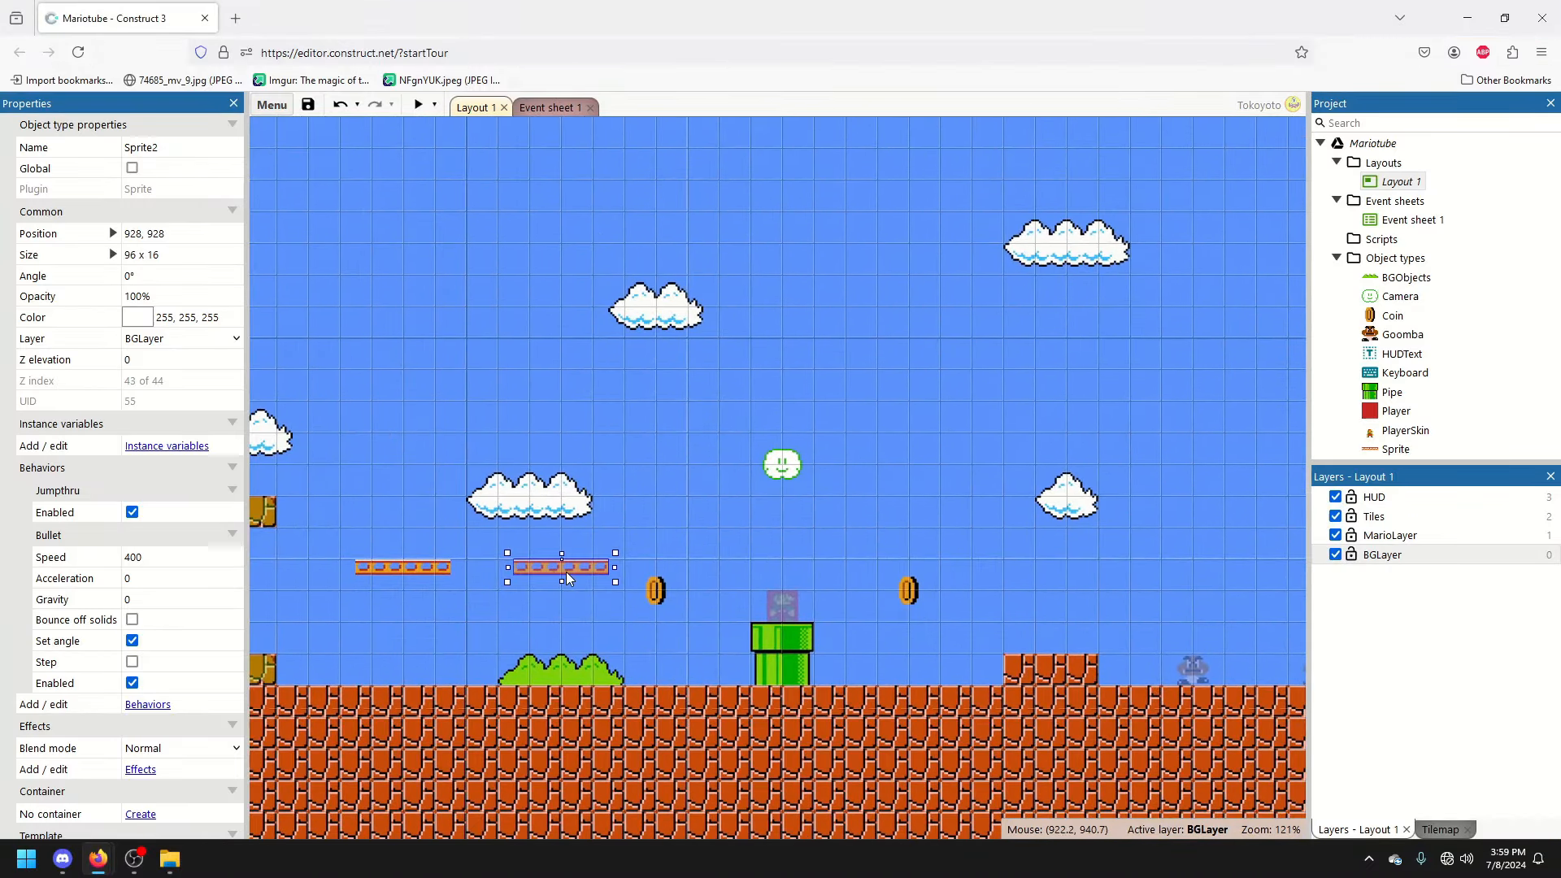
scroll(up, 3)
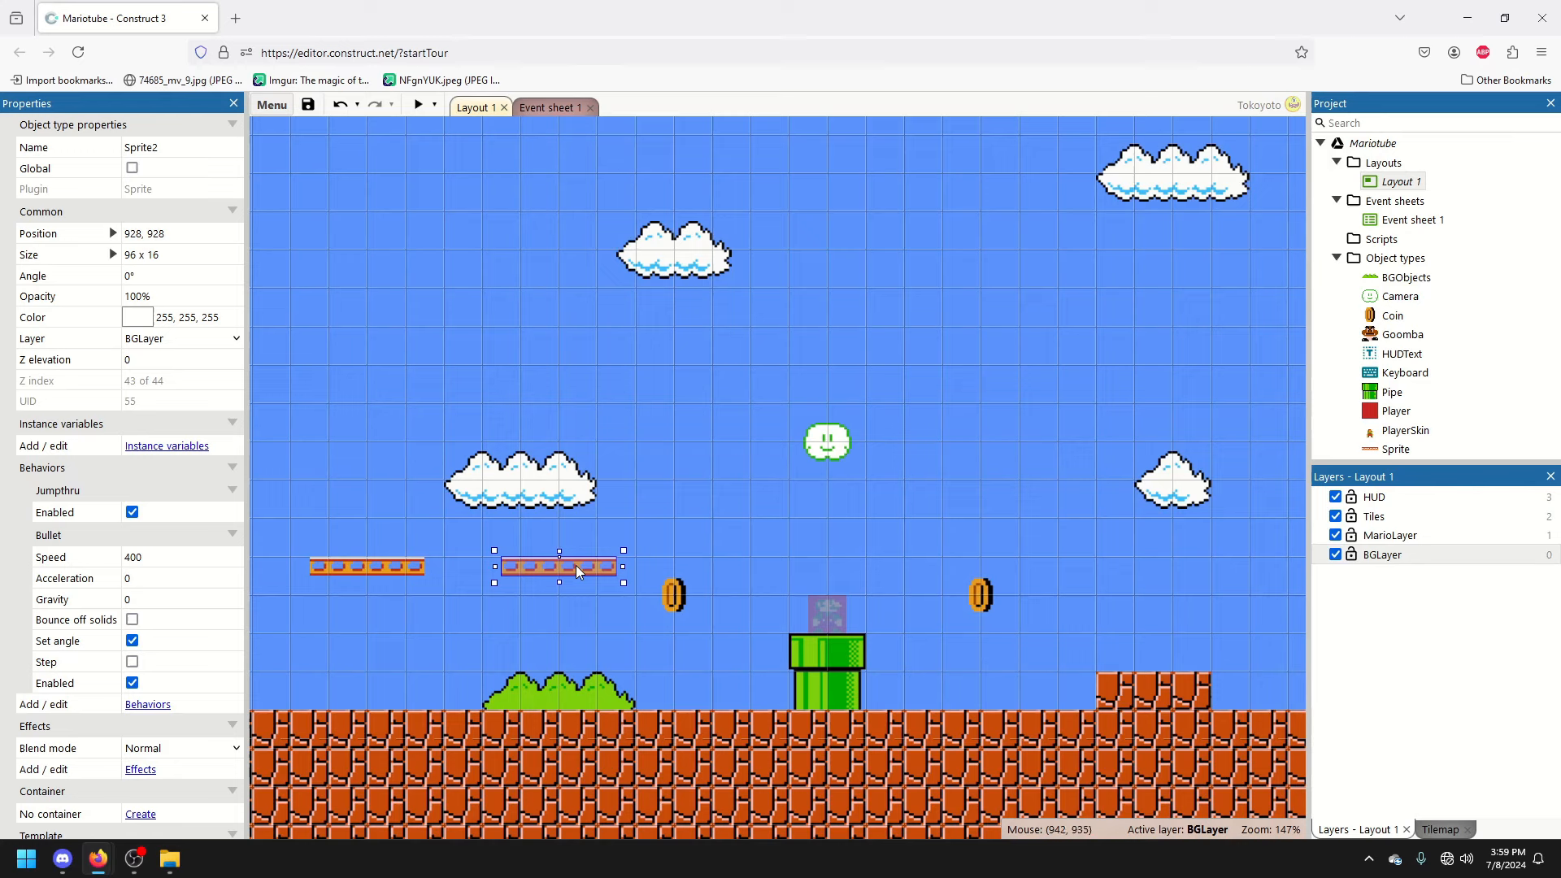
mouse_move(585, 568)
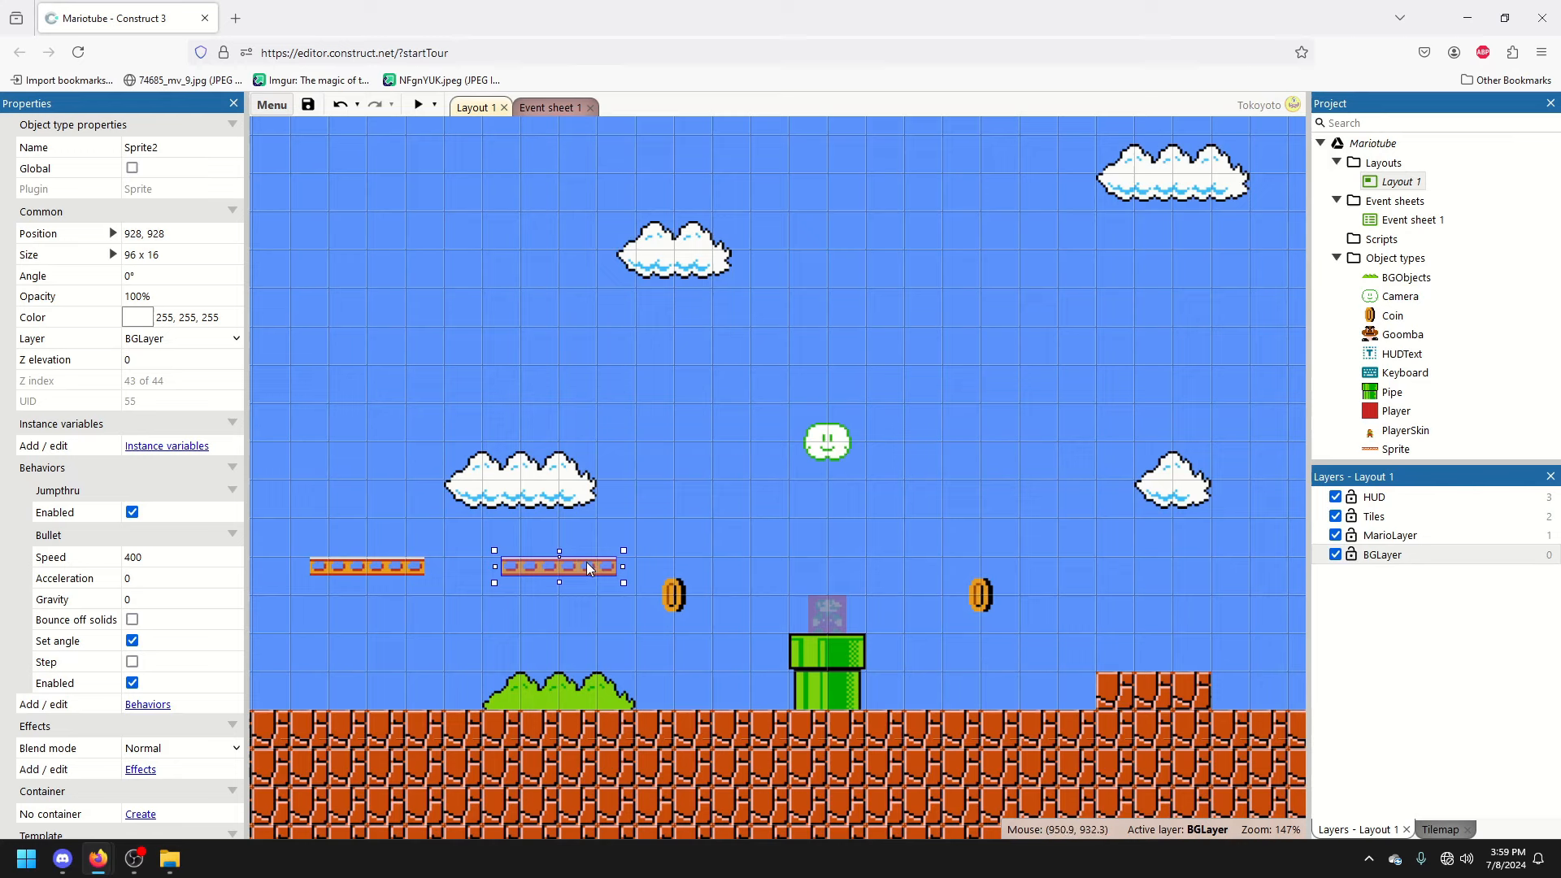
click(363, 566)
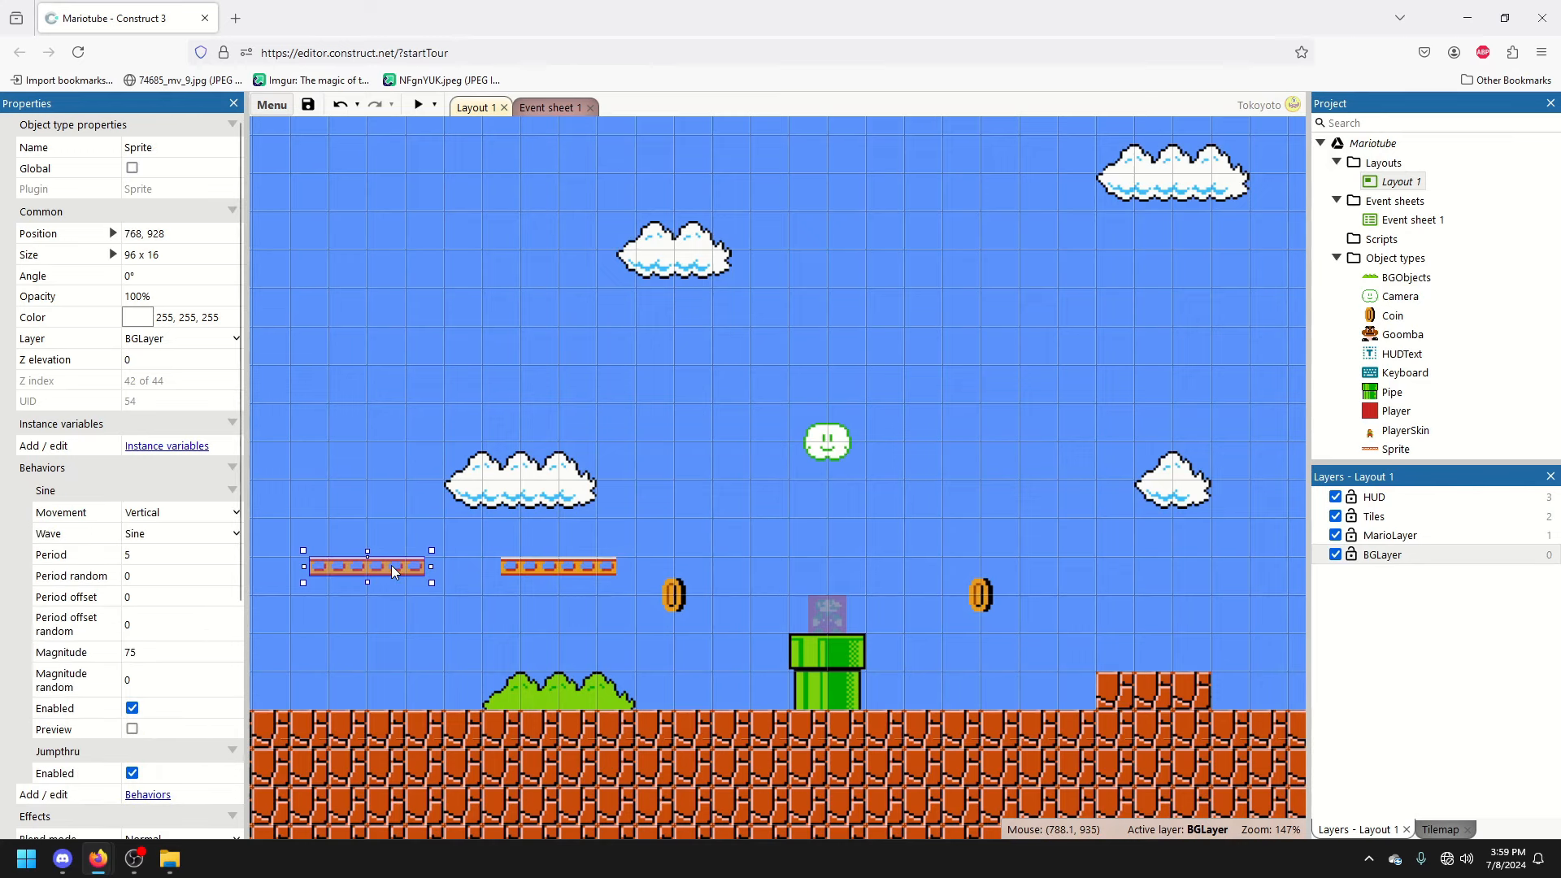
mouse_move(376, 576)
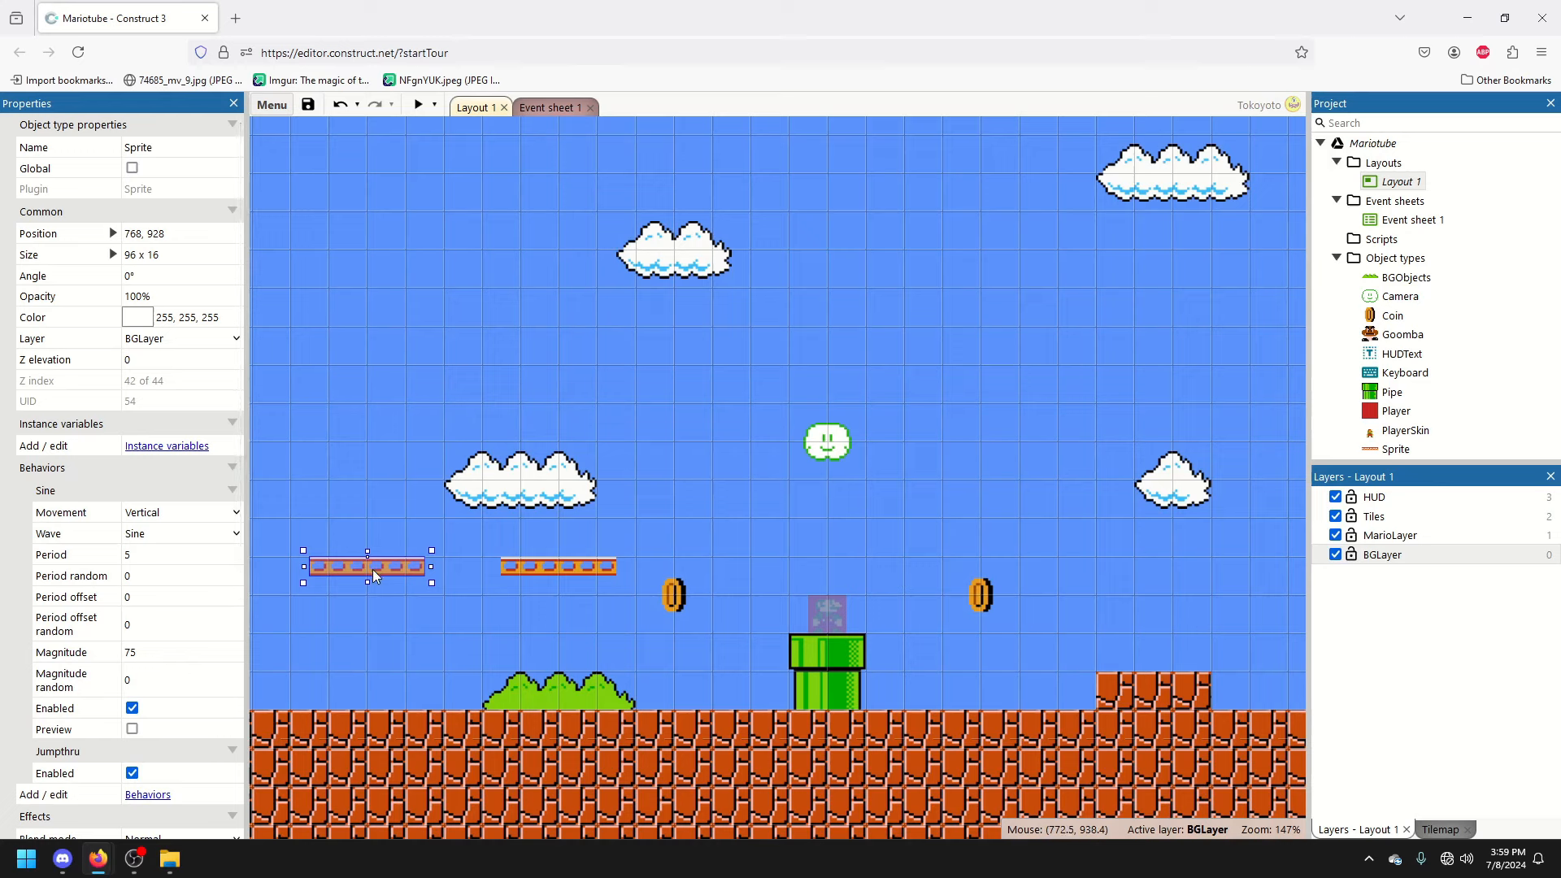
mouse_move(369, 577)
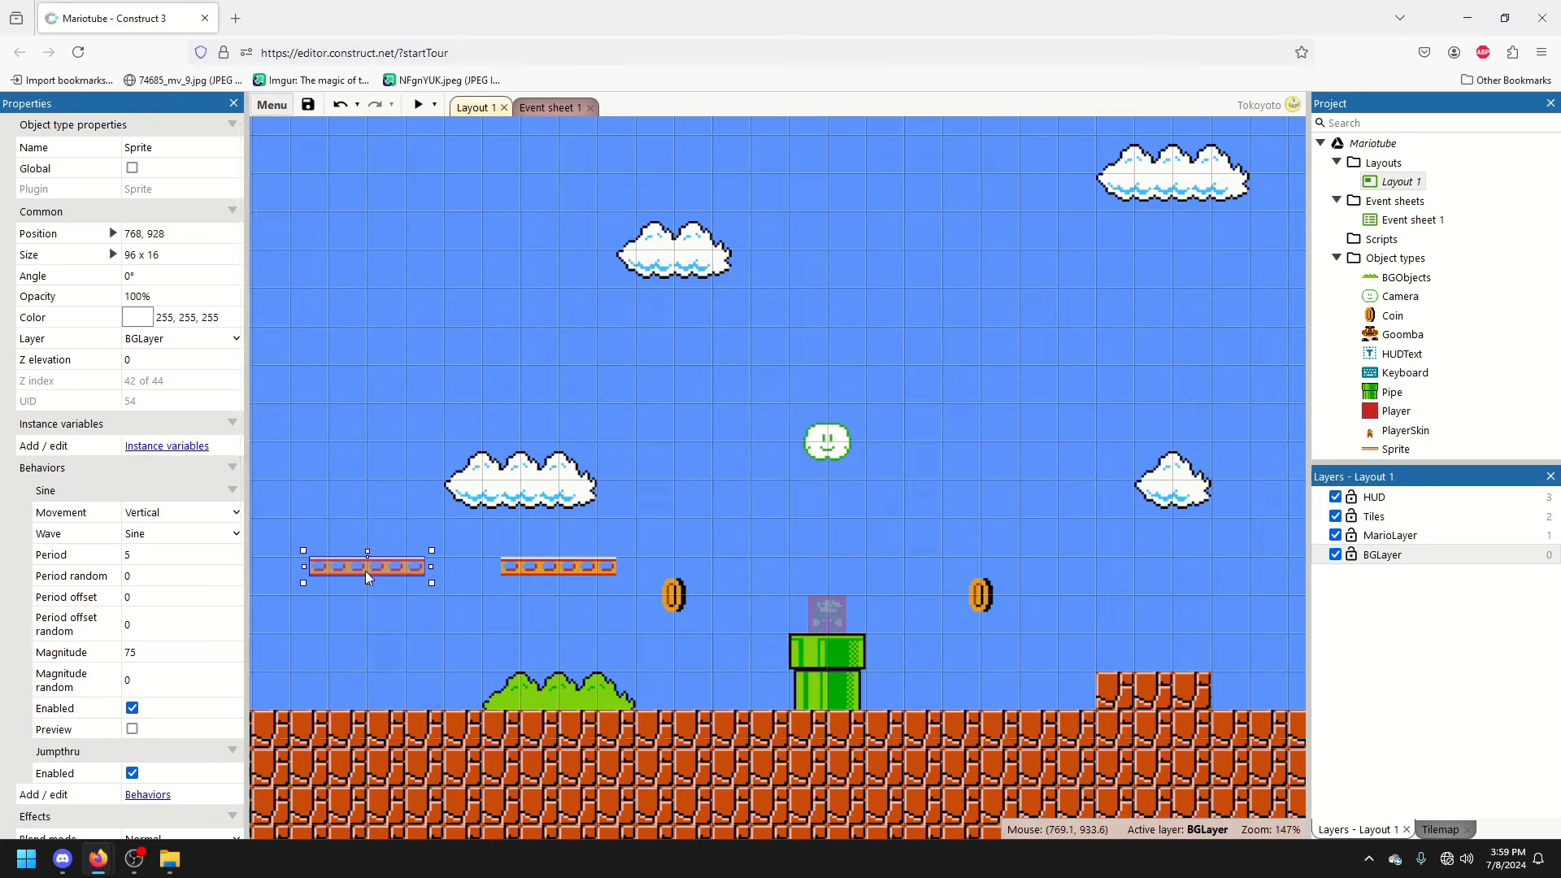
click(557, 566)
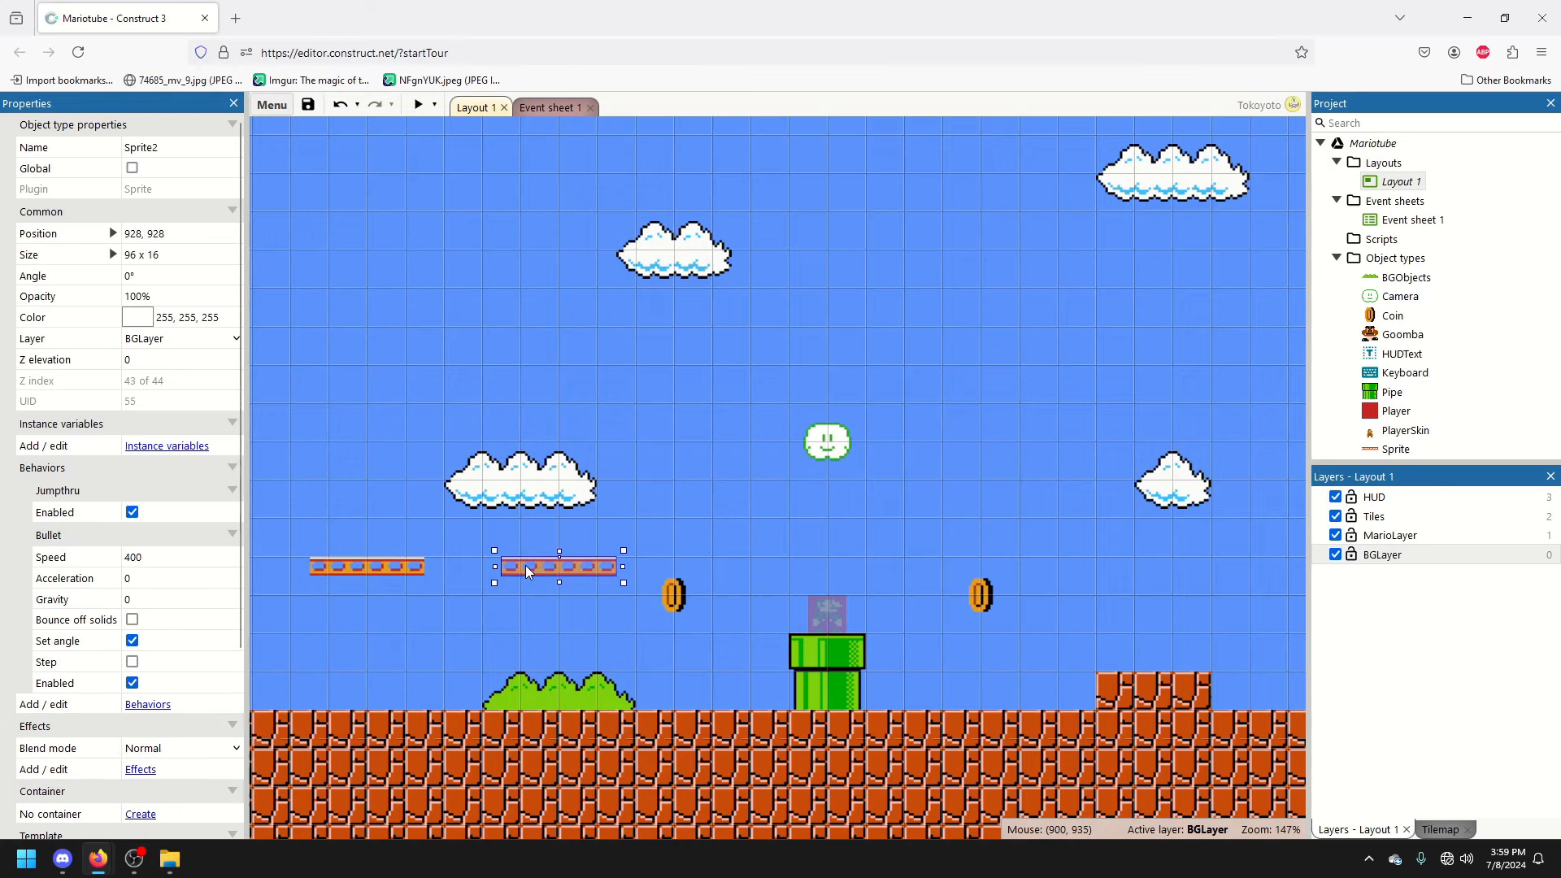
mouse_move(416, 103)
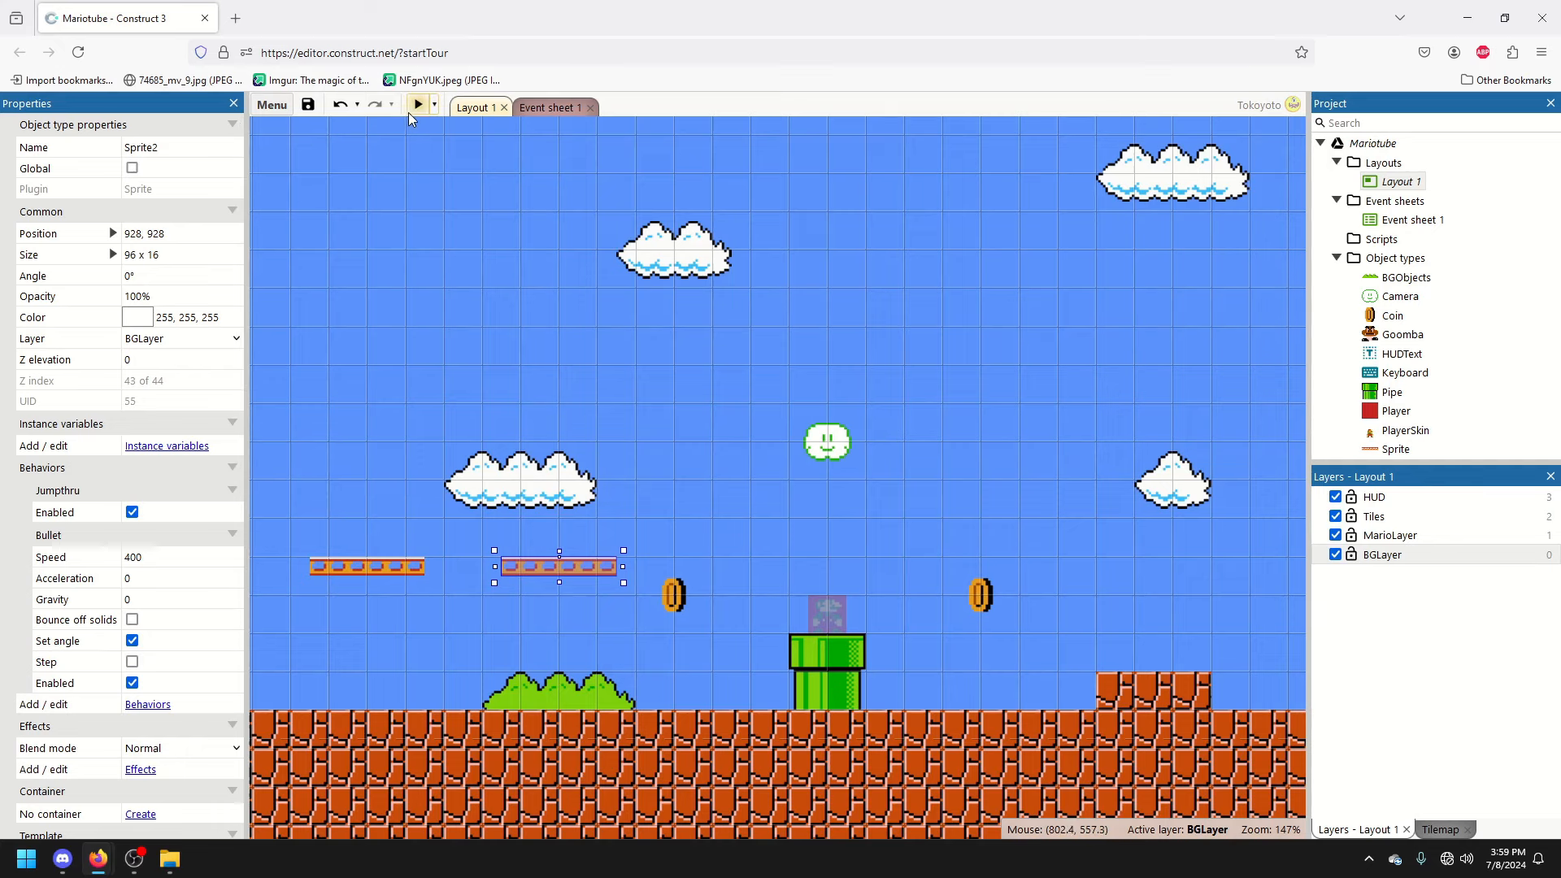
mouse_move(417, 105)
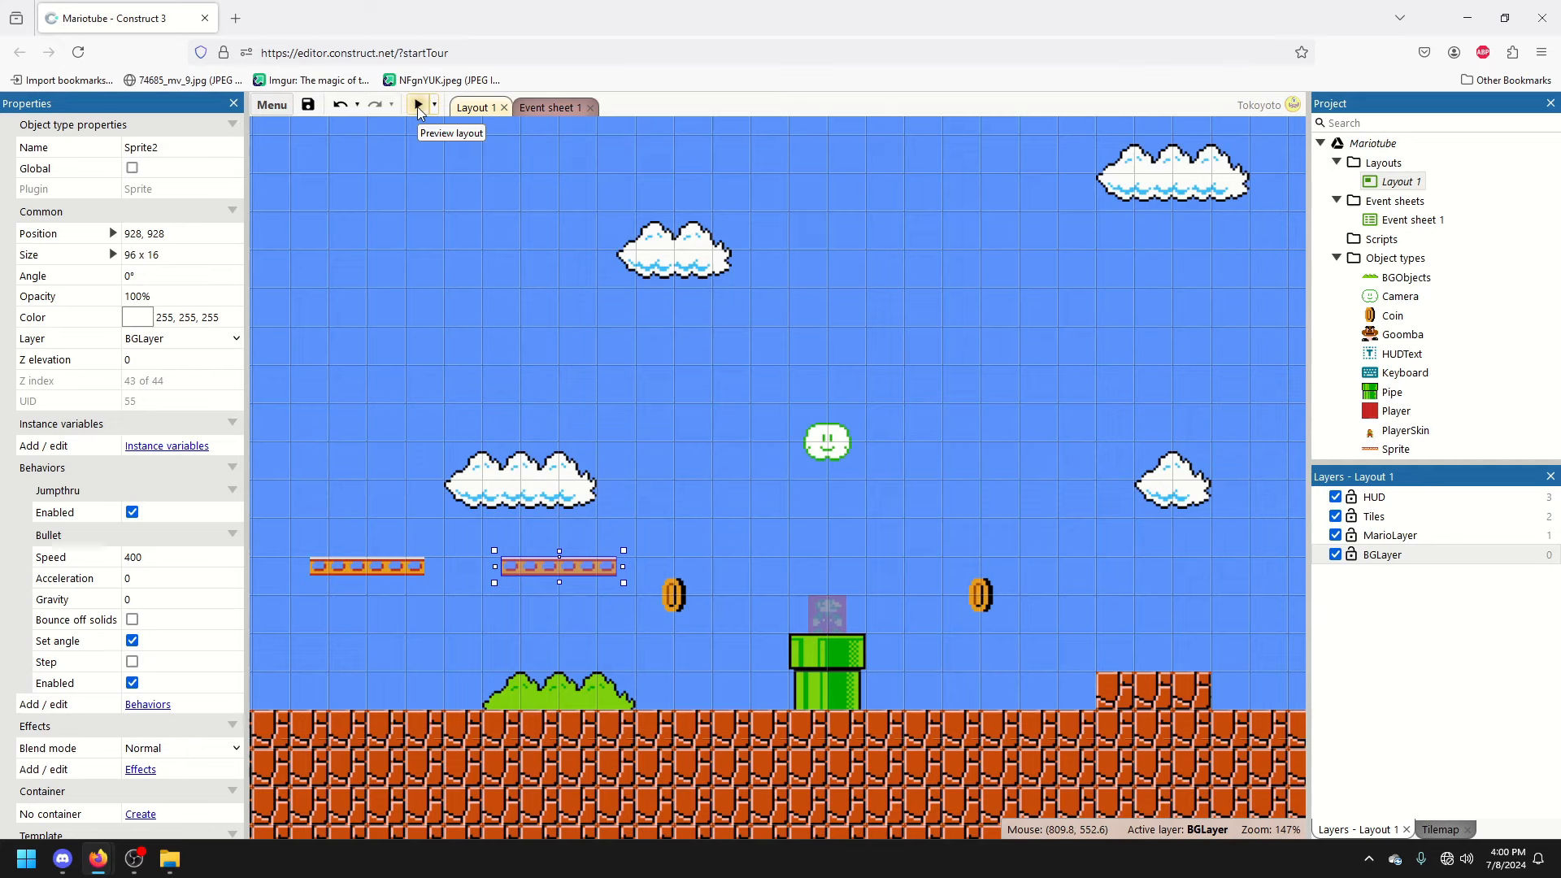
click(417, 104)
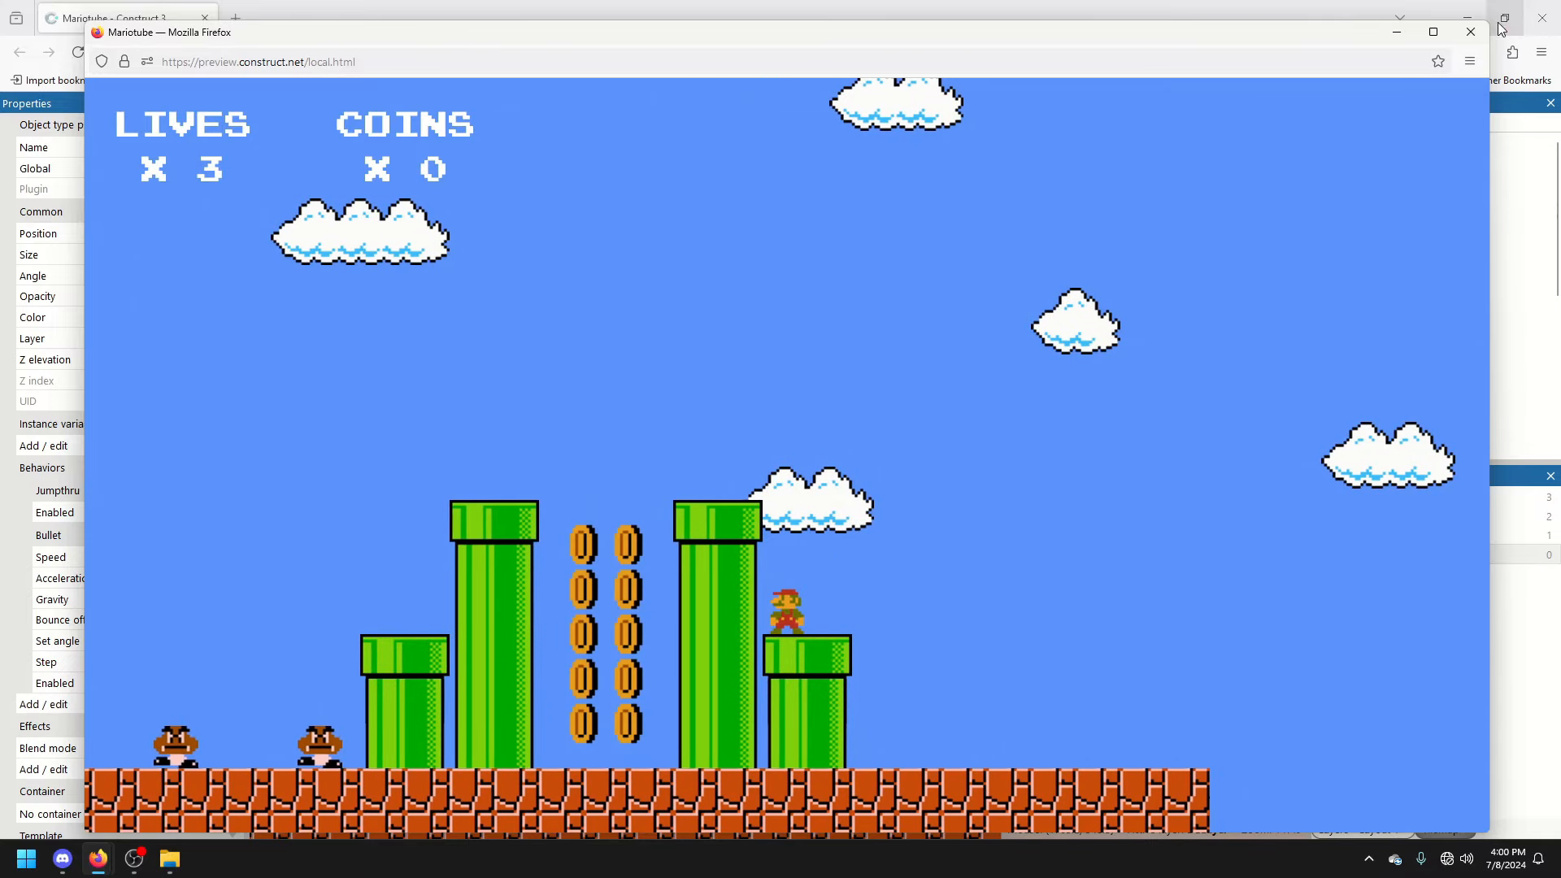
click(1469, 32)
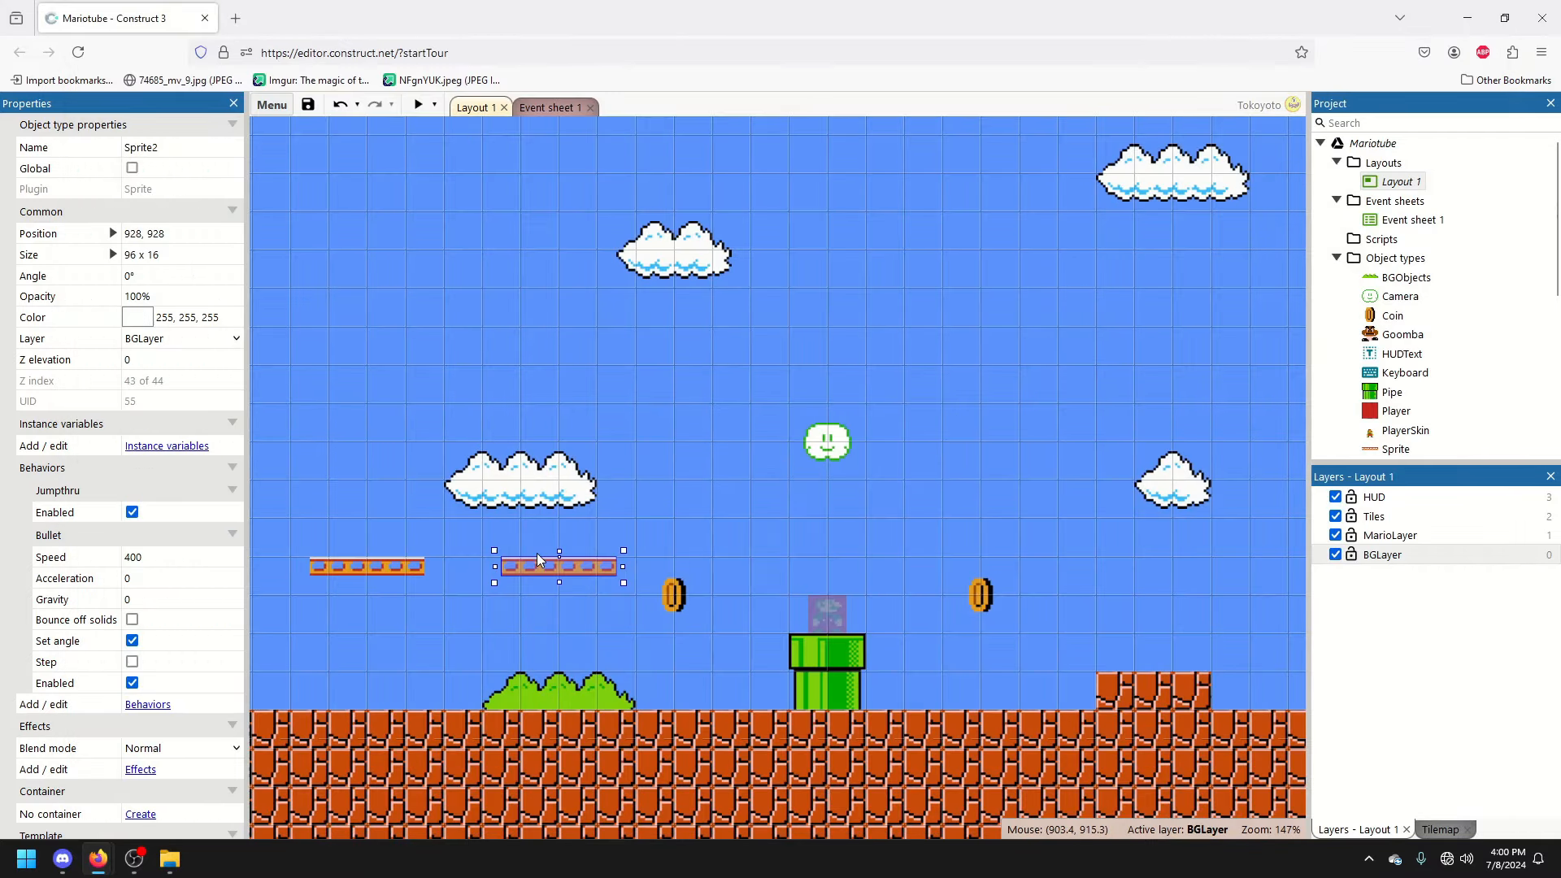
mouse_move(543, 572)
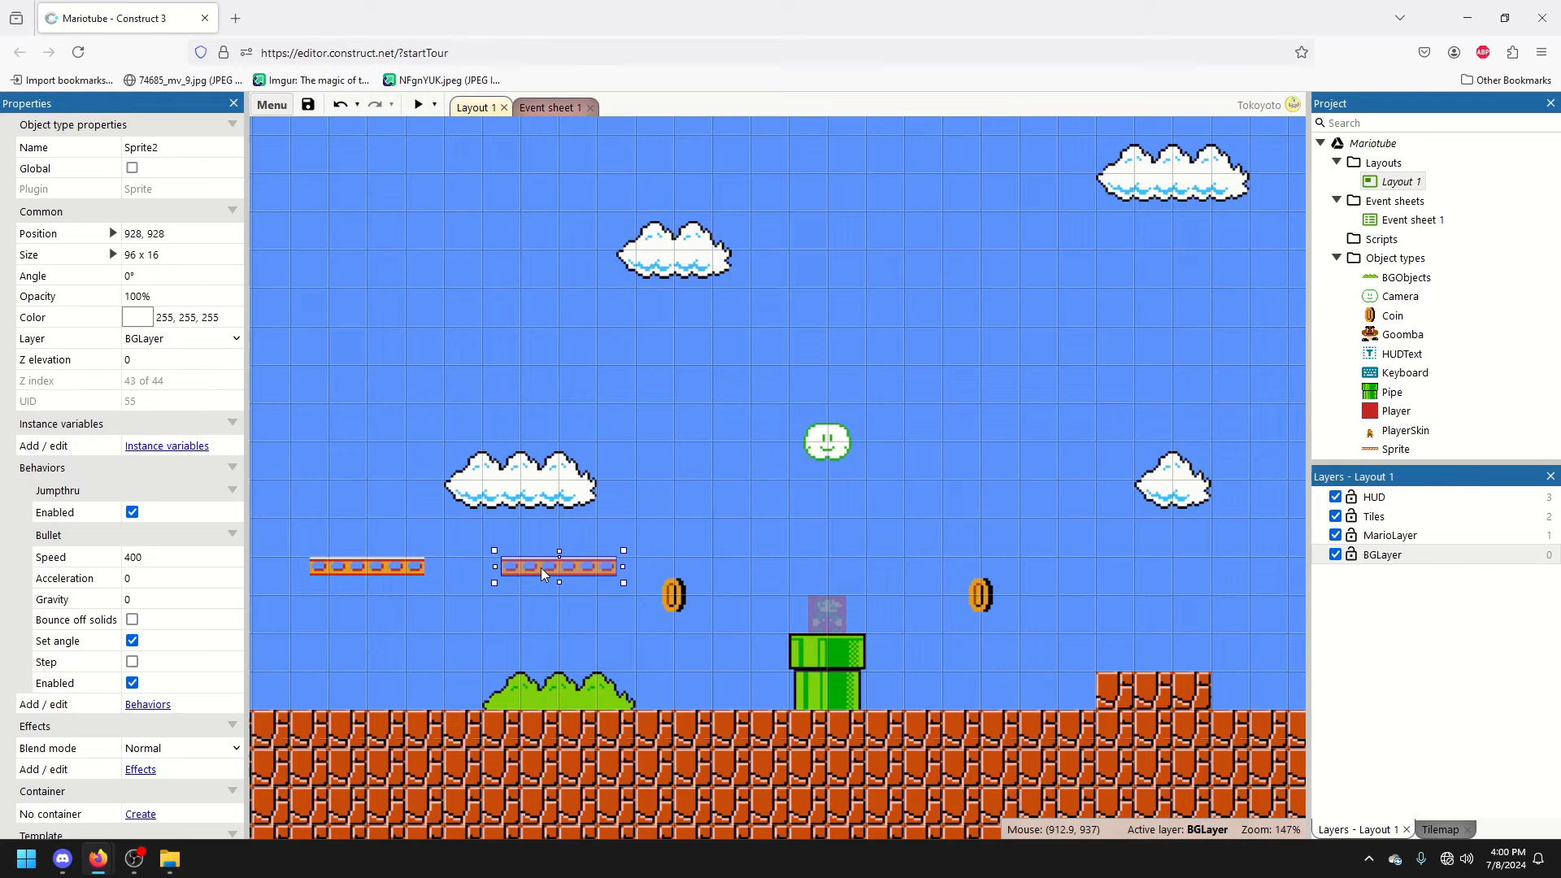
mouse_move(253, 527)
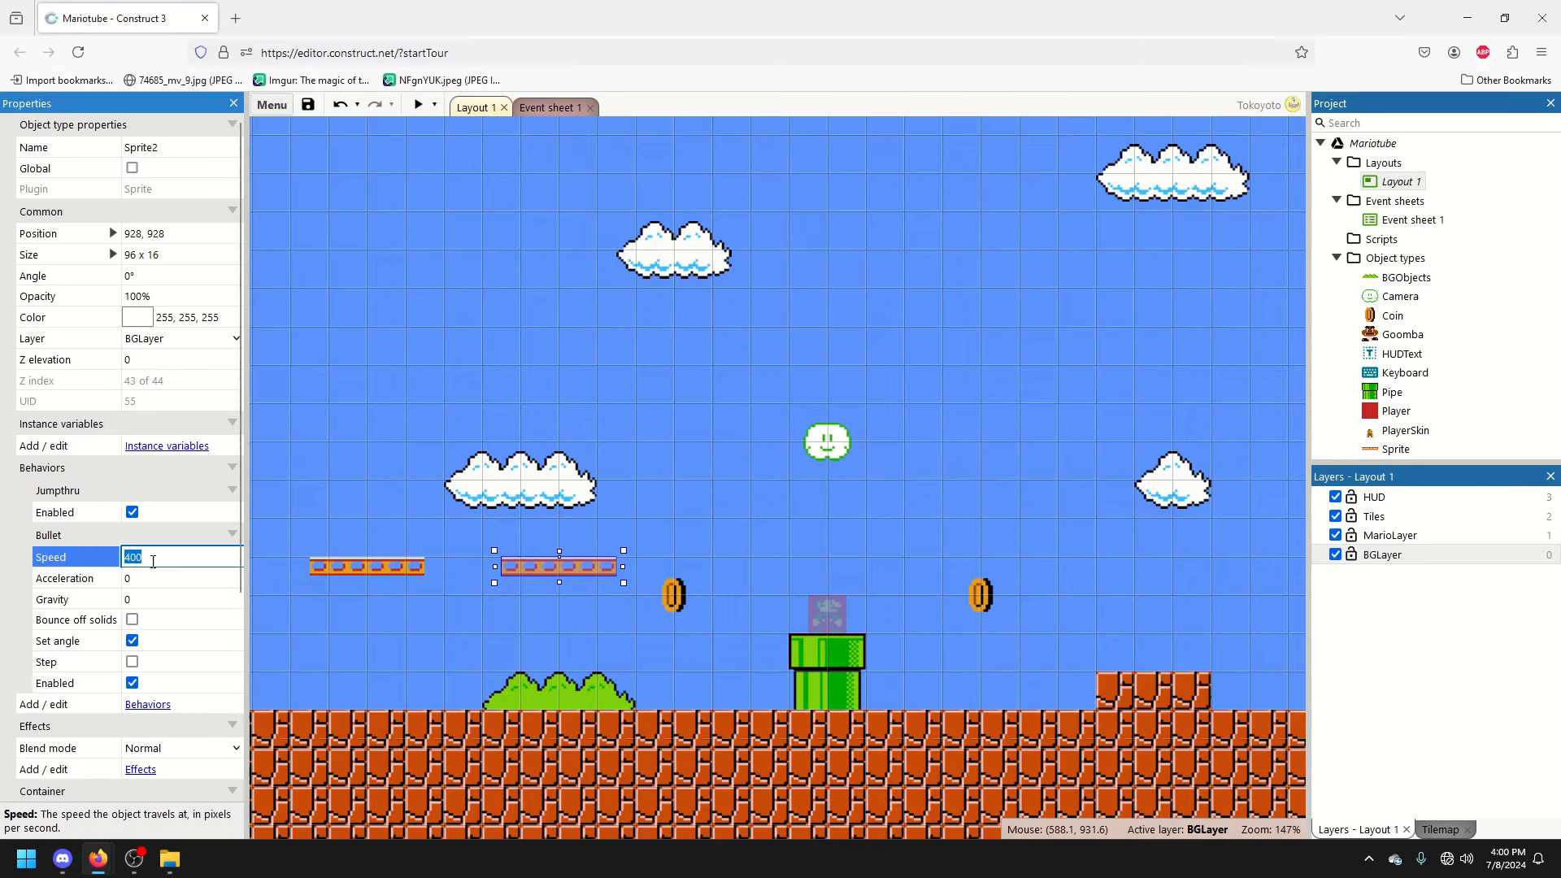
Change Sprite2's Bullet speed from 400 to 200 and launch a fresh browser preview
text(200)
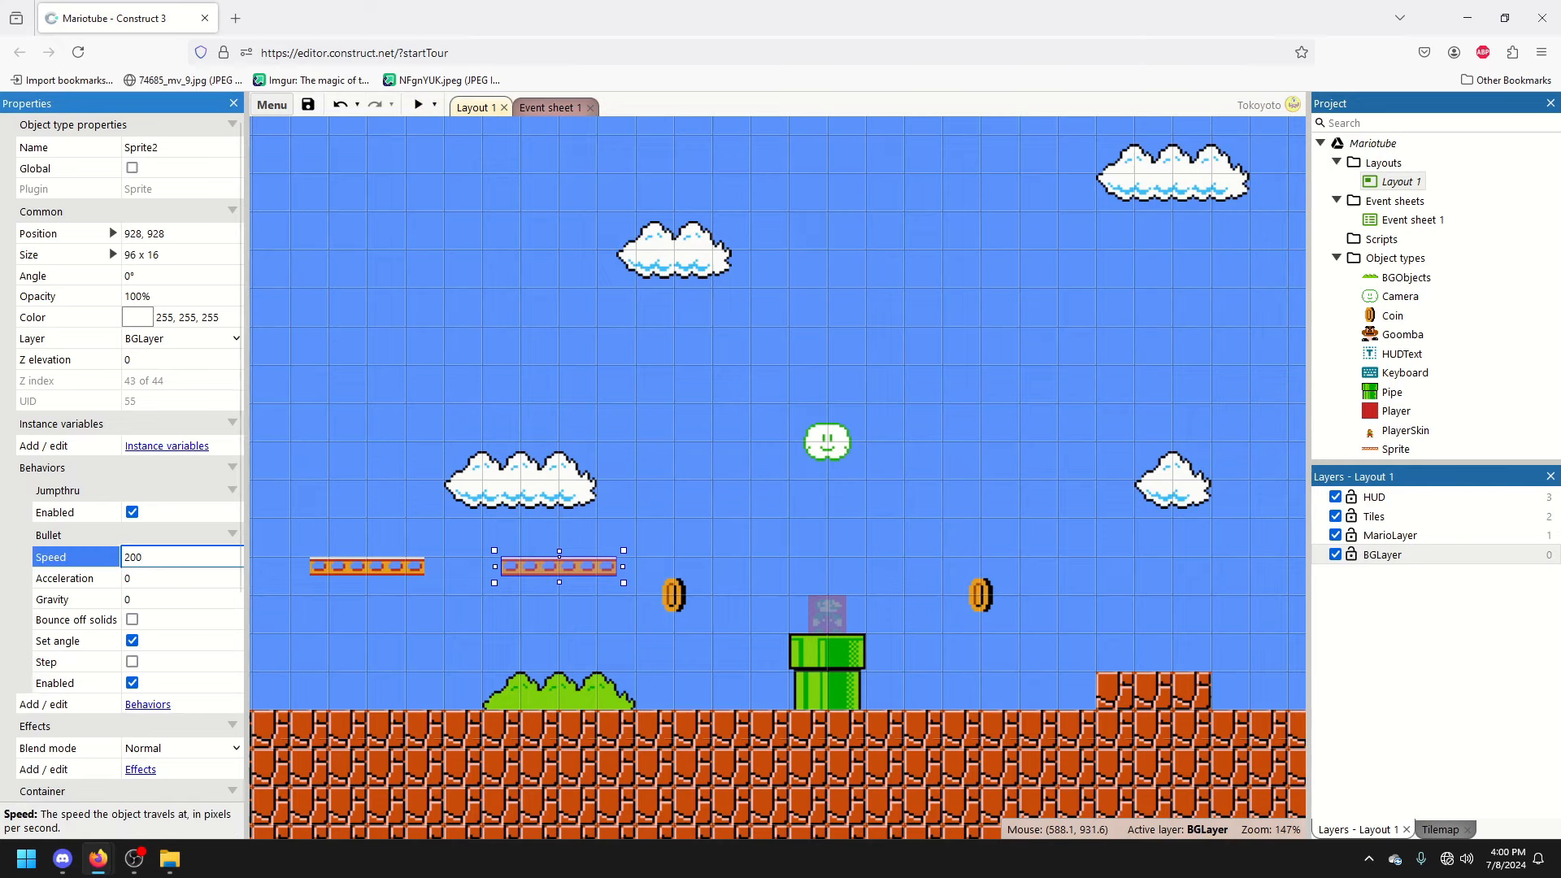
click(417, 105)
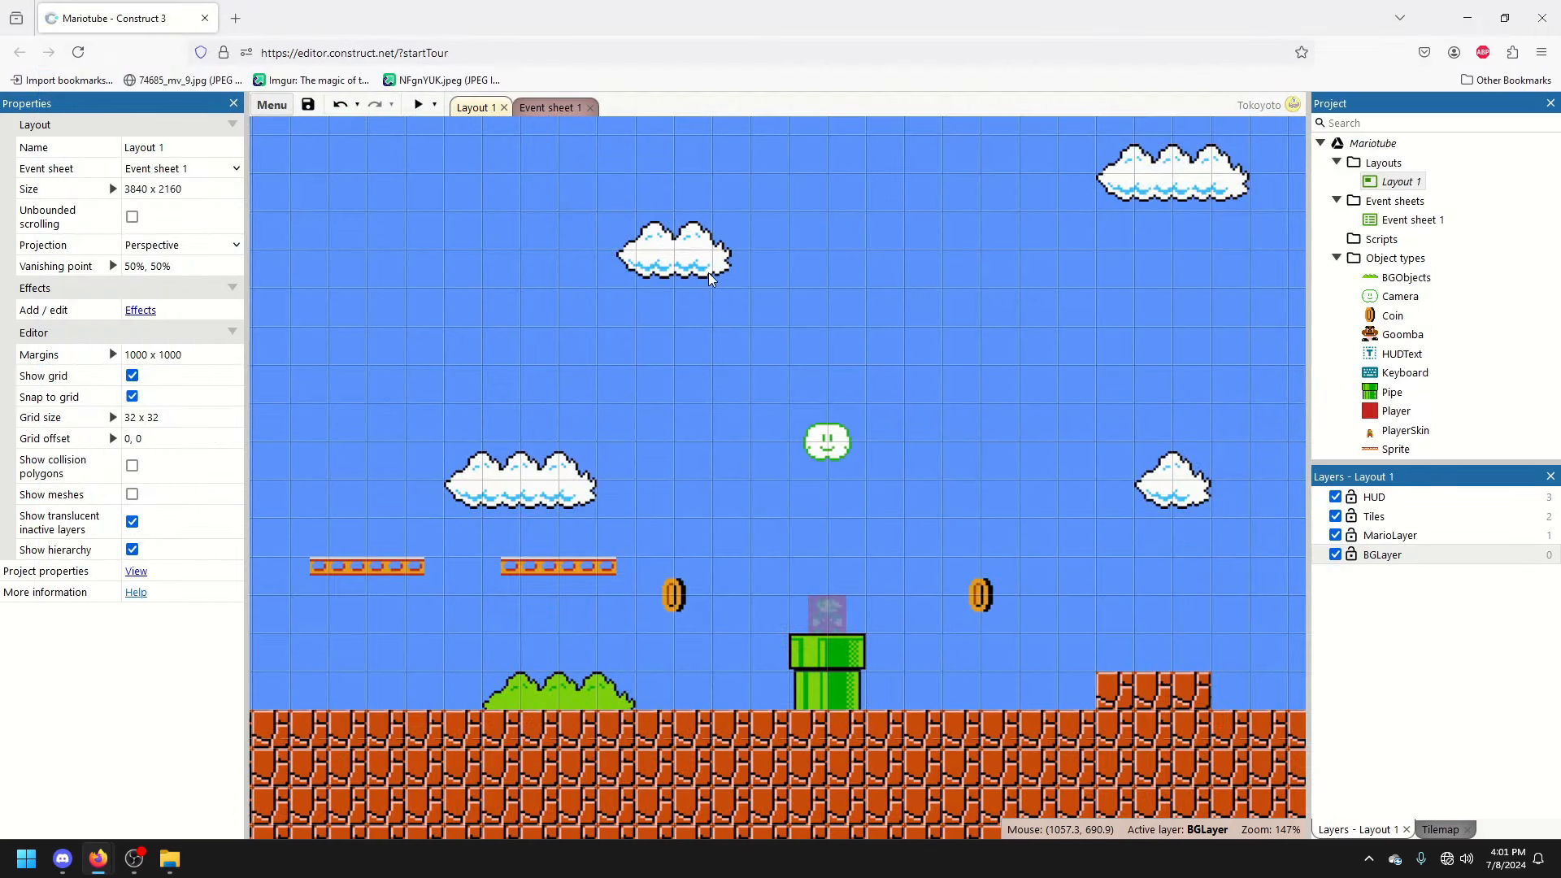
click(417, 103)
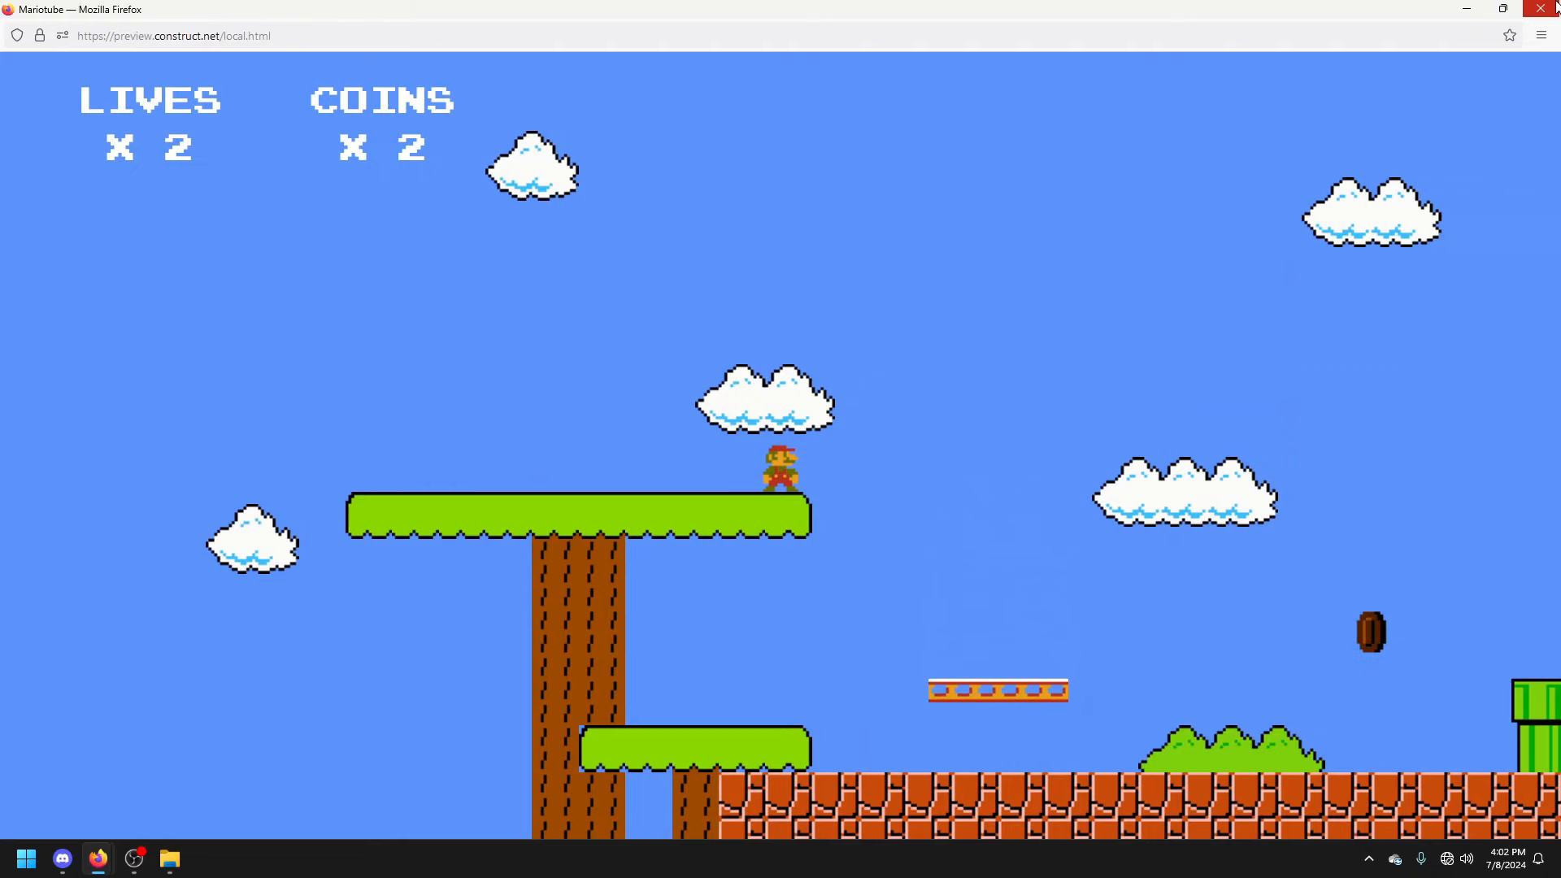